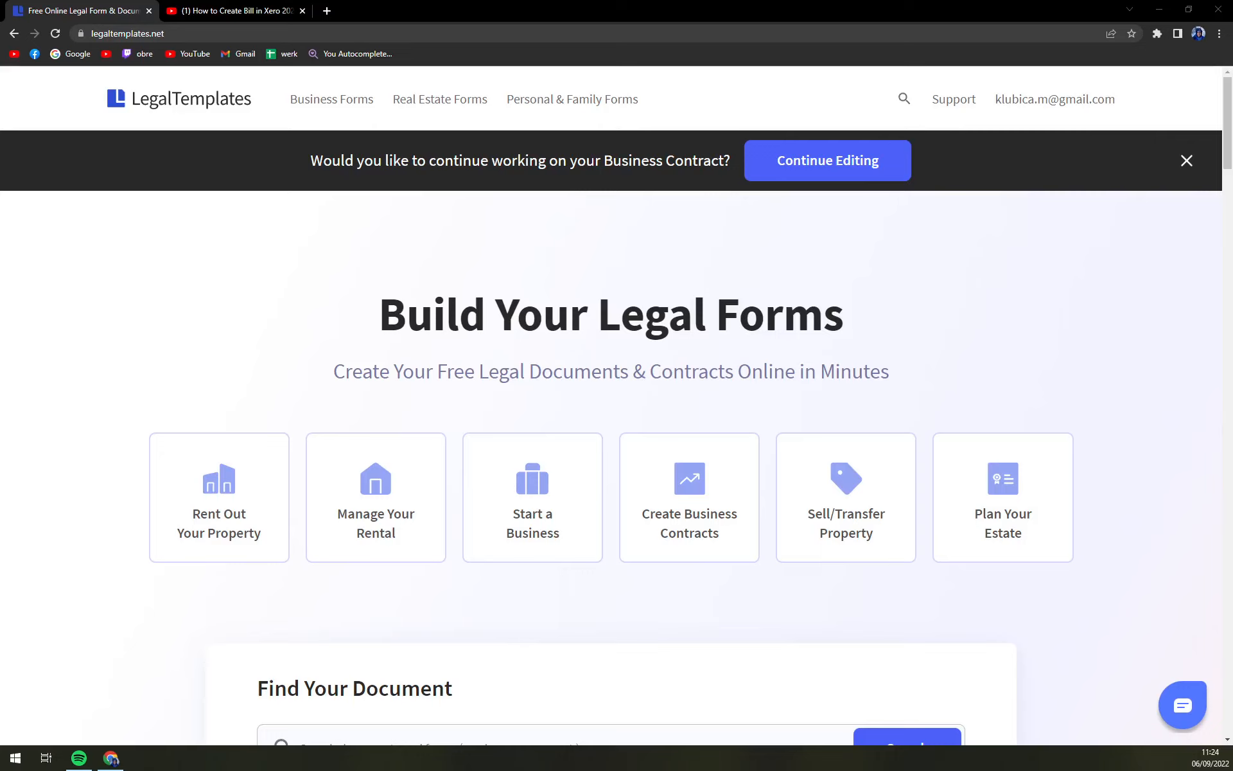
mouse_move(129, 126)
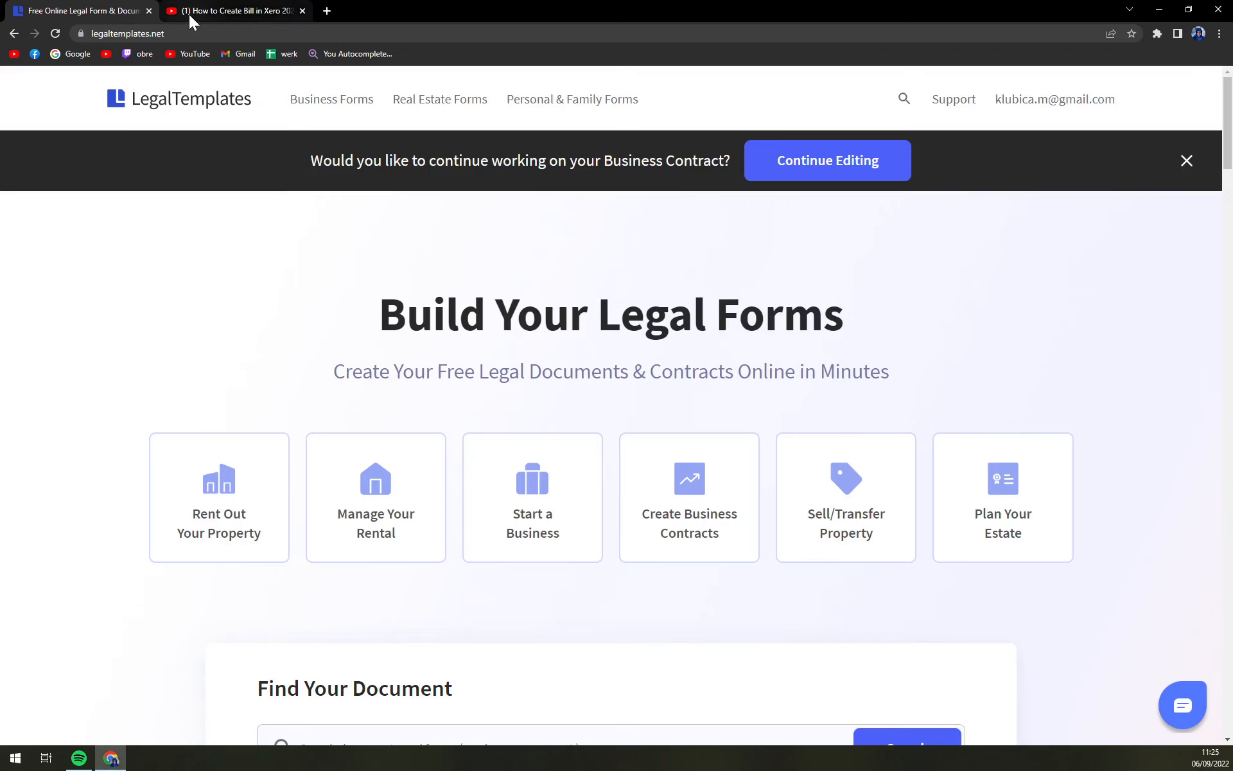
Switch to the YouTube video tab whose description links to LegalTemplates
left_click(233, 10)
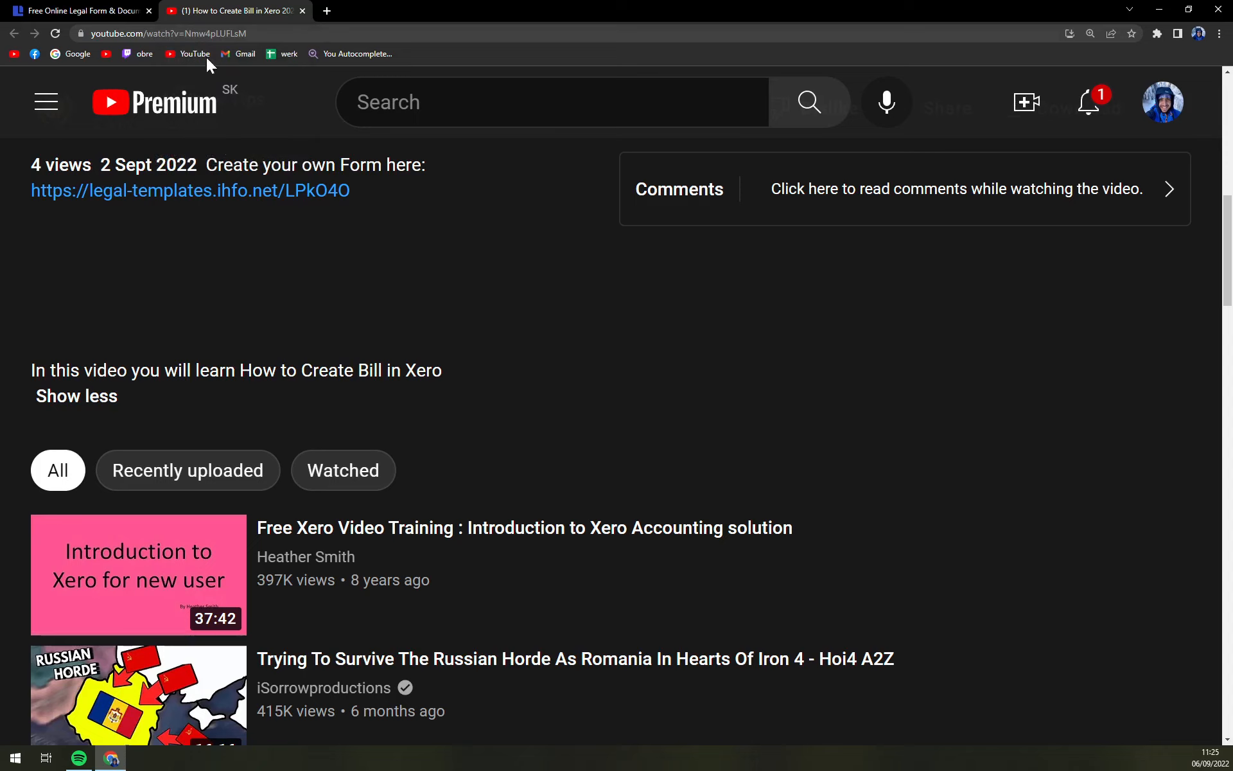
mouse_move(122, 190)
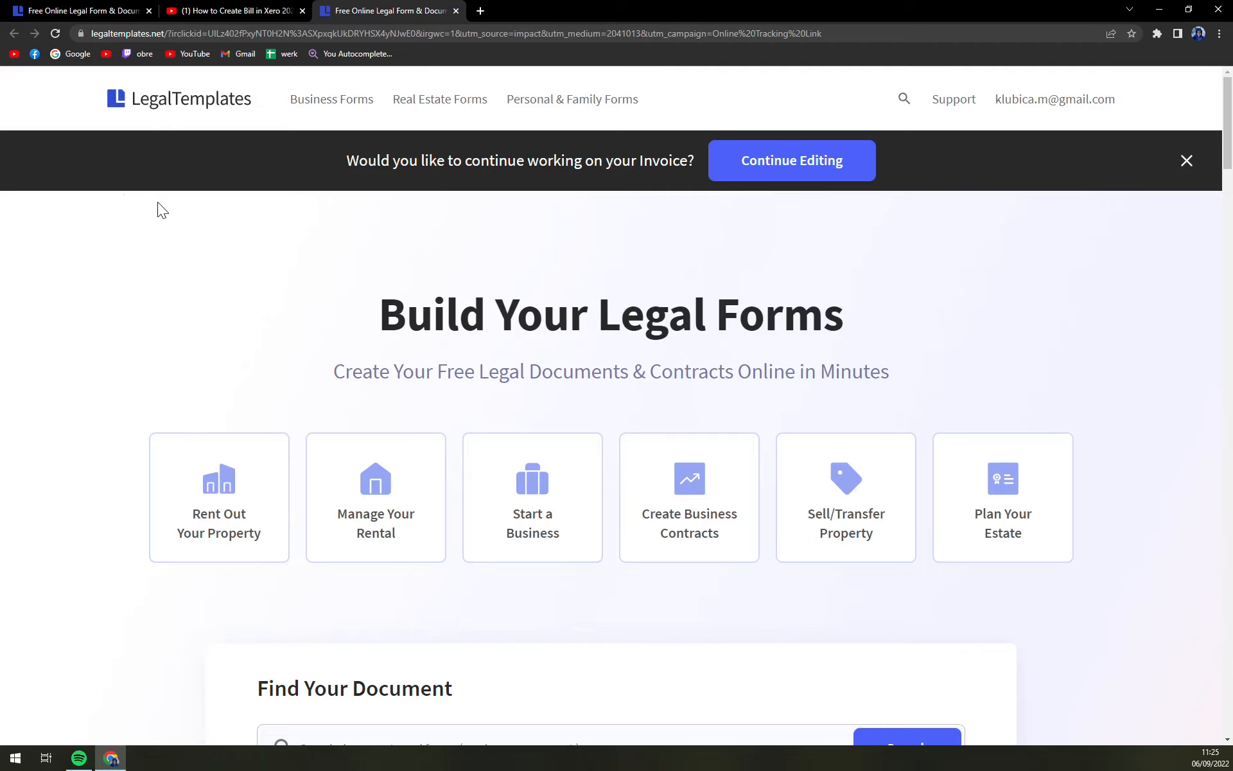
mouse_move(167, 221)
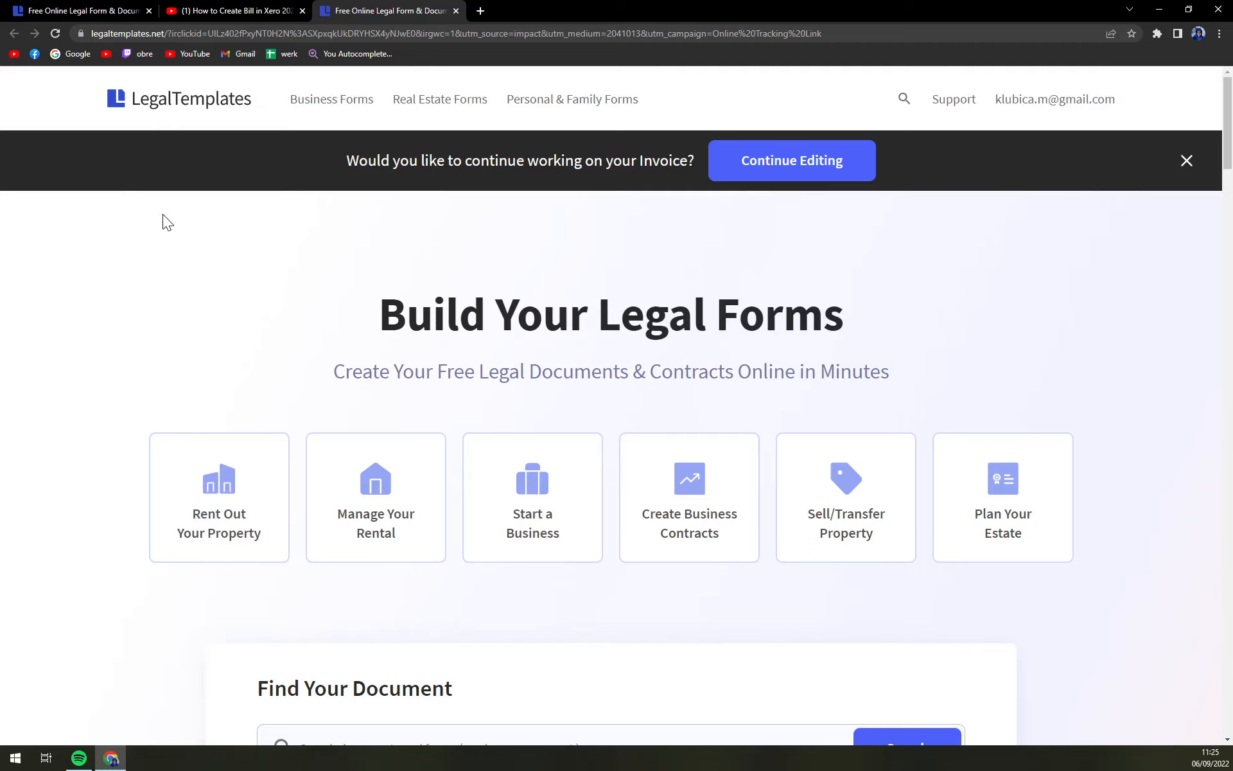
mouse_move(201, 316)
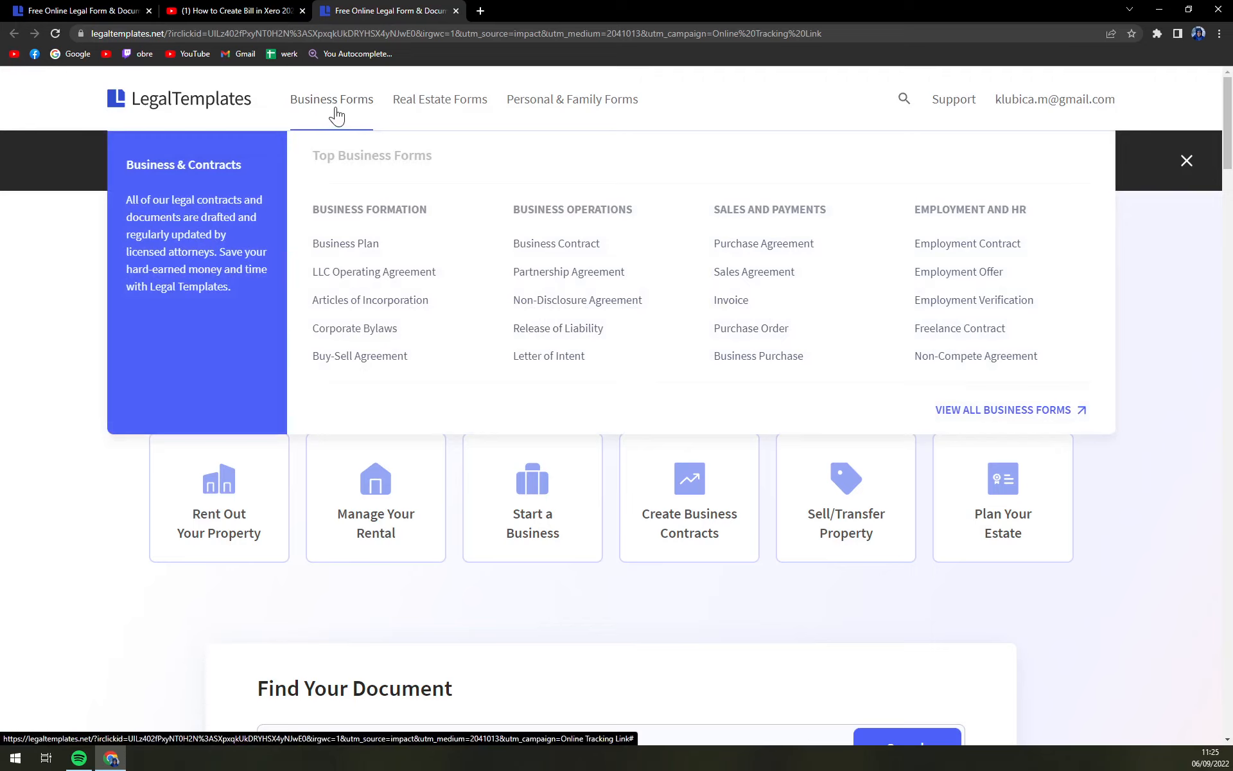
mouse_move(973, 421)
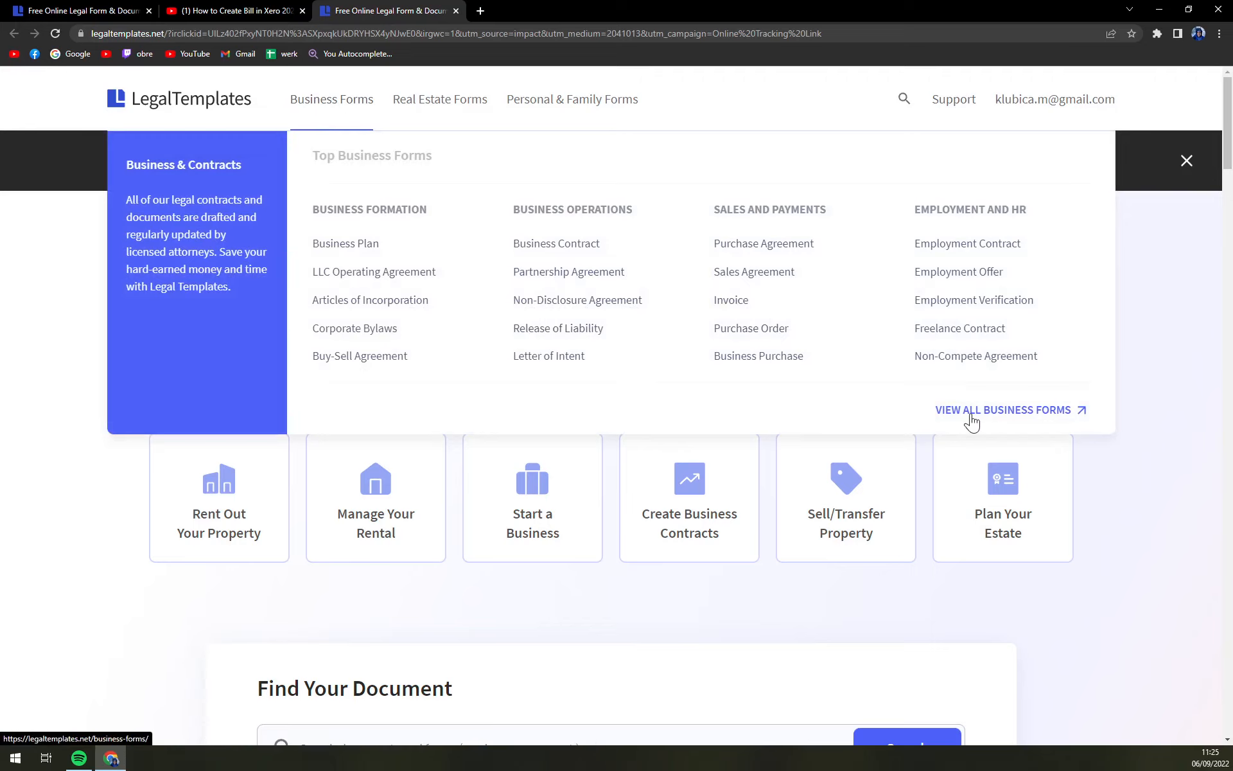
Open the full Business Forms list and search it for 'corporate'
left_click(1007, 410)
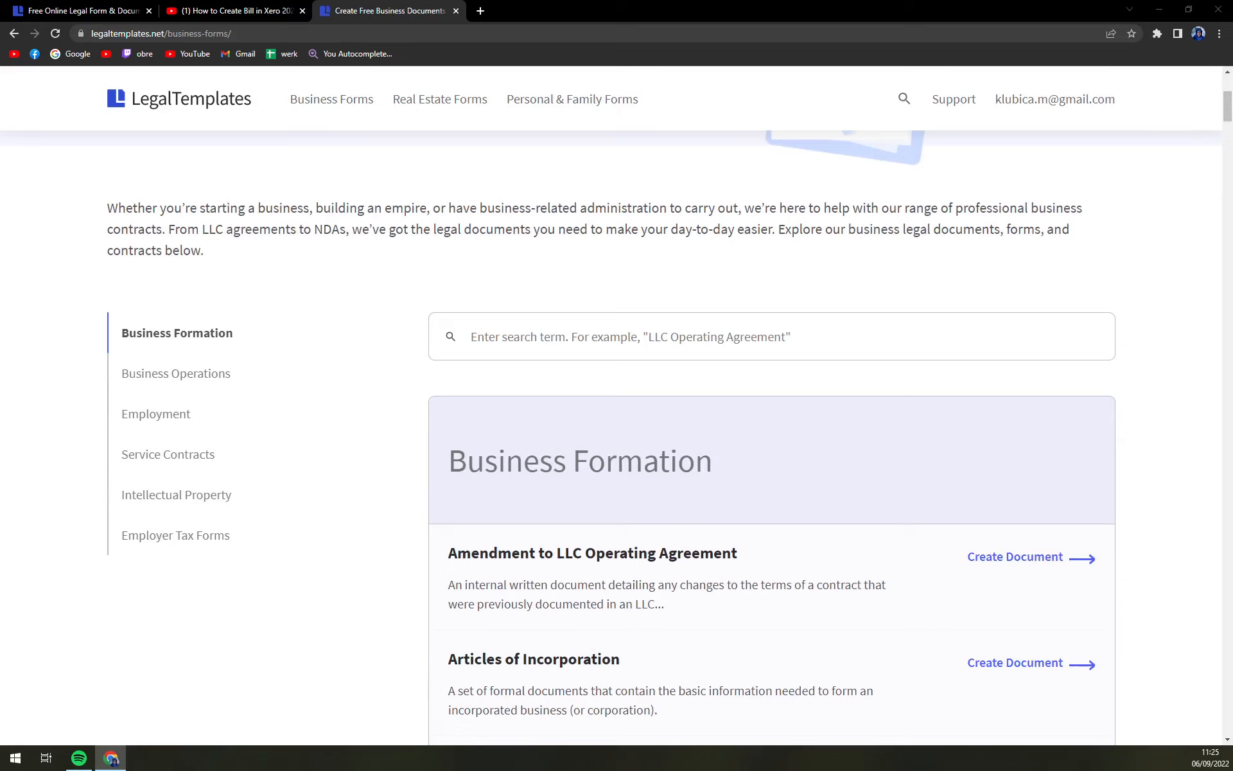
mouse_move(558, 386)
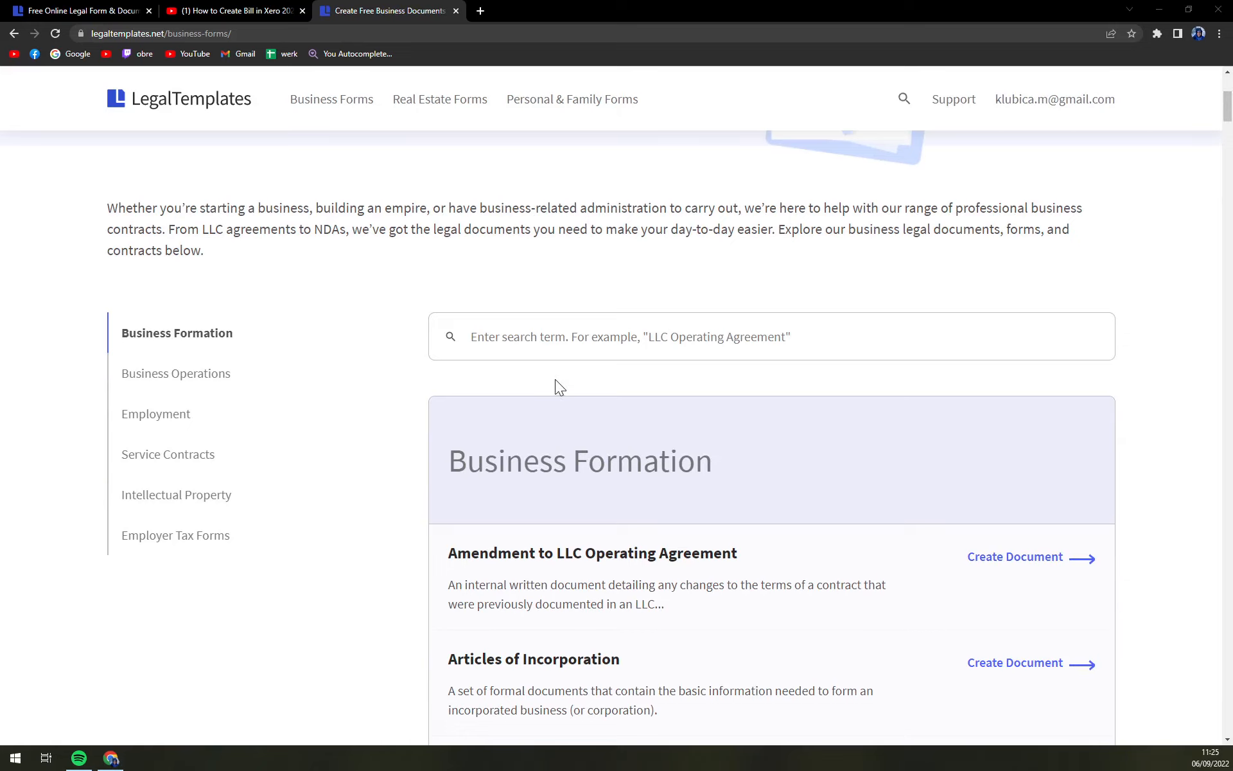
scroll("down", 3)
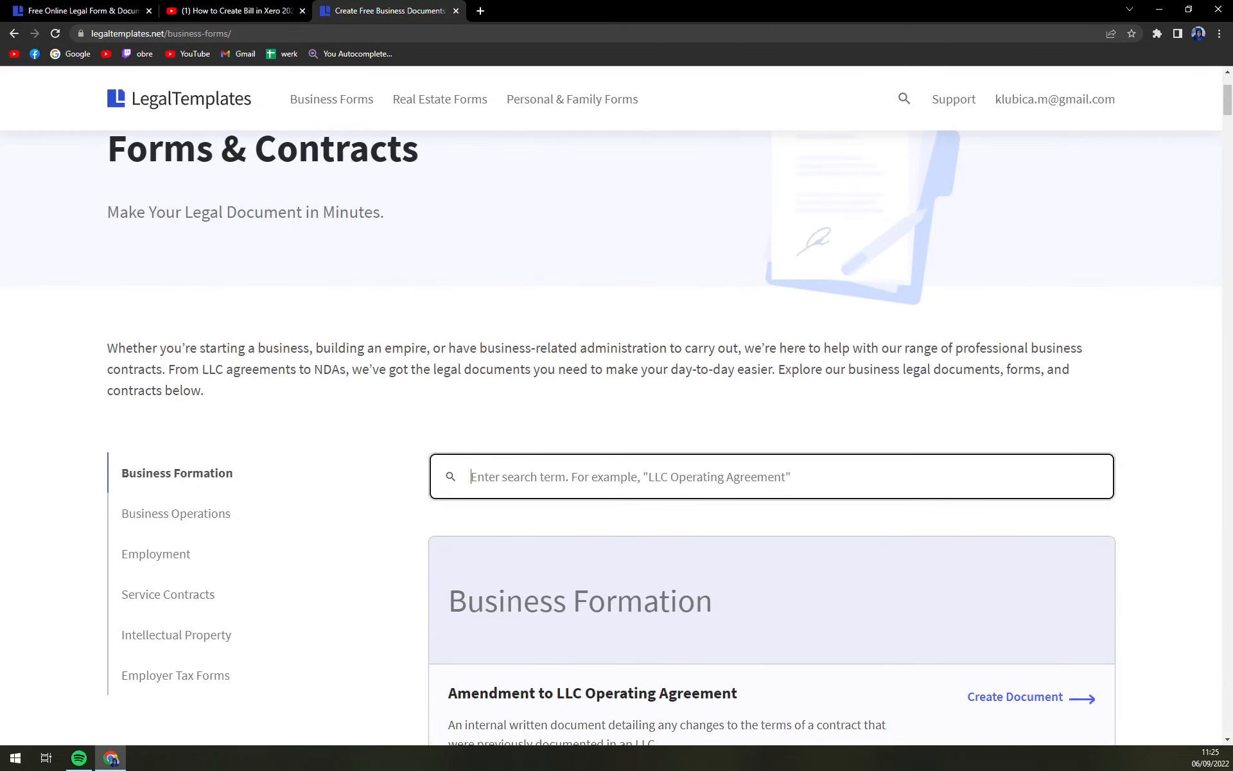
type("corporate")
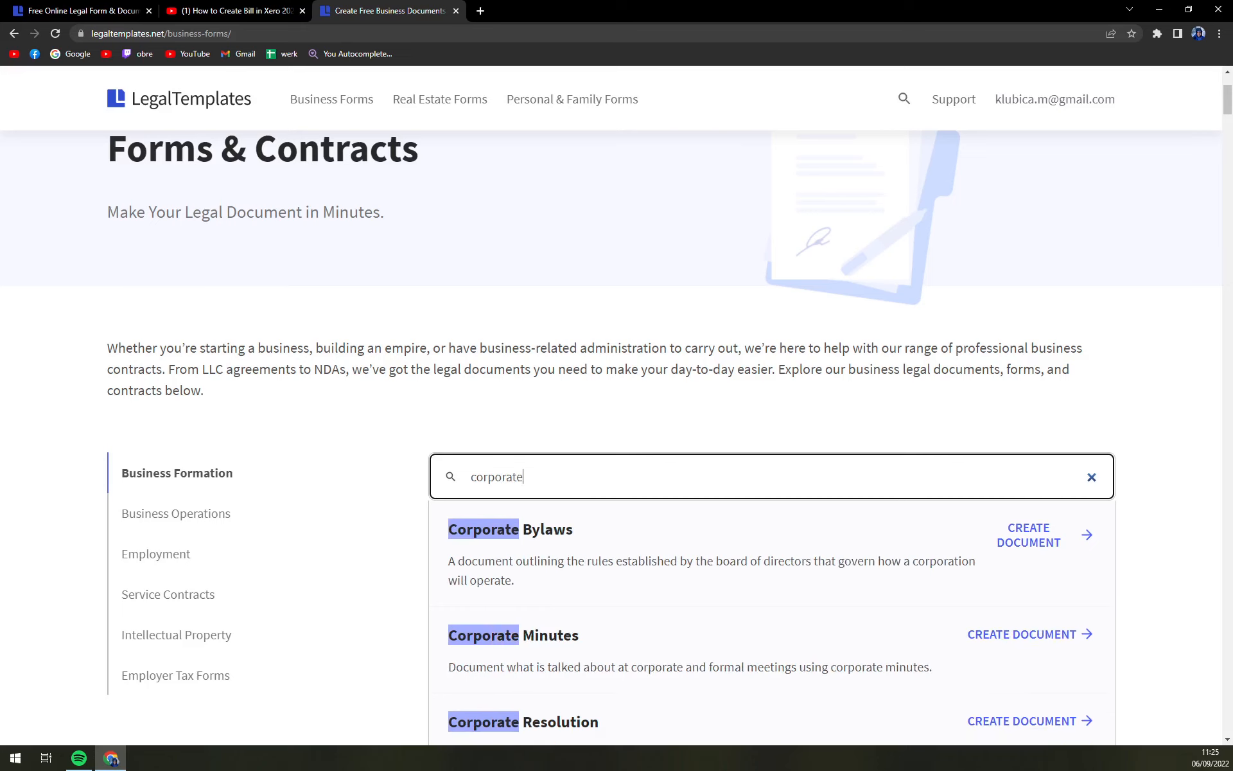
scroll("down", 3)
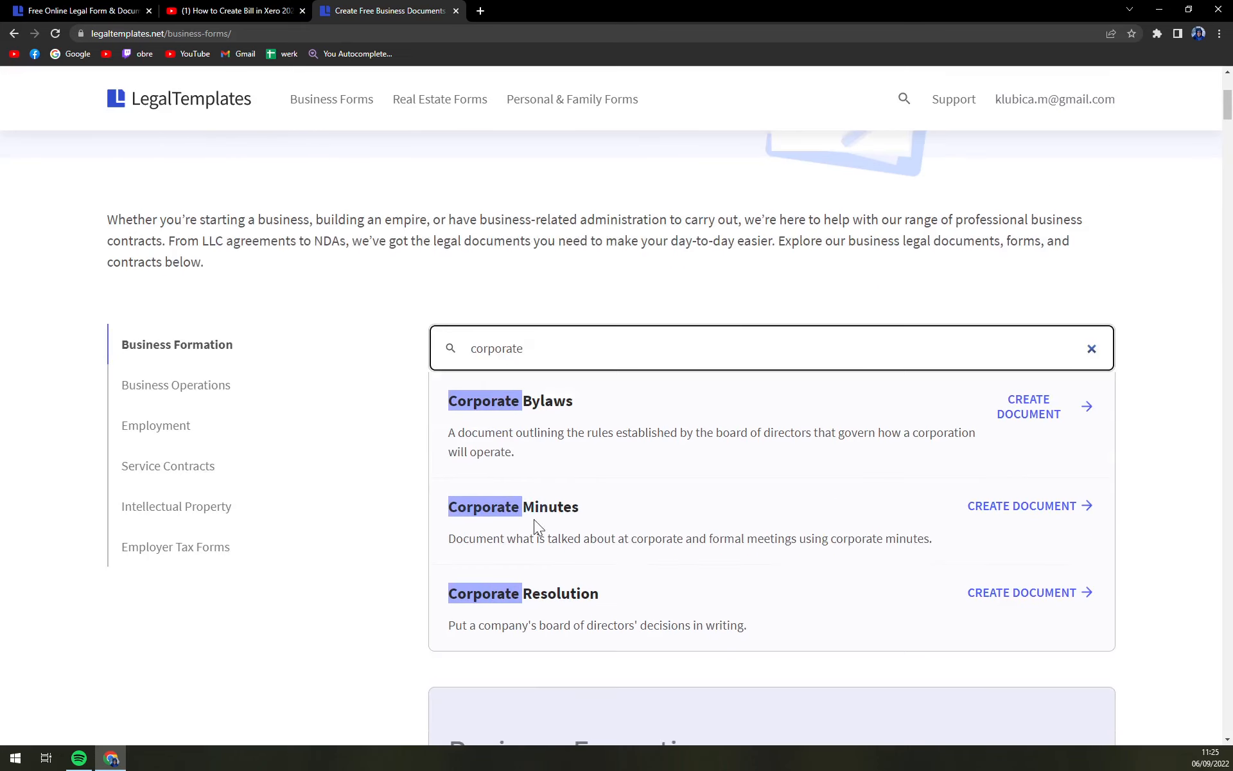
Open the Corporate Minutes template, preview its sample PDF, and start building the document
left_click(1021, 506)
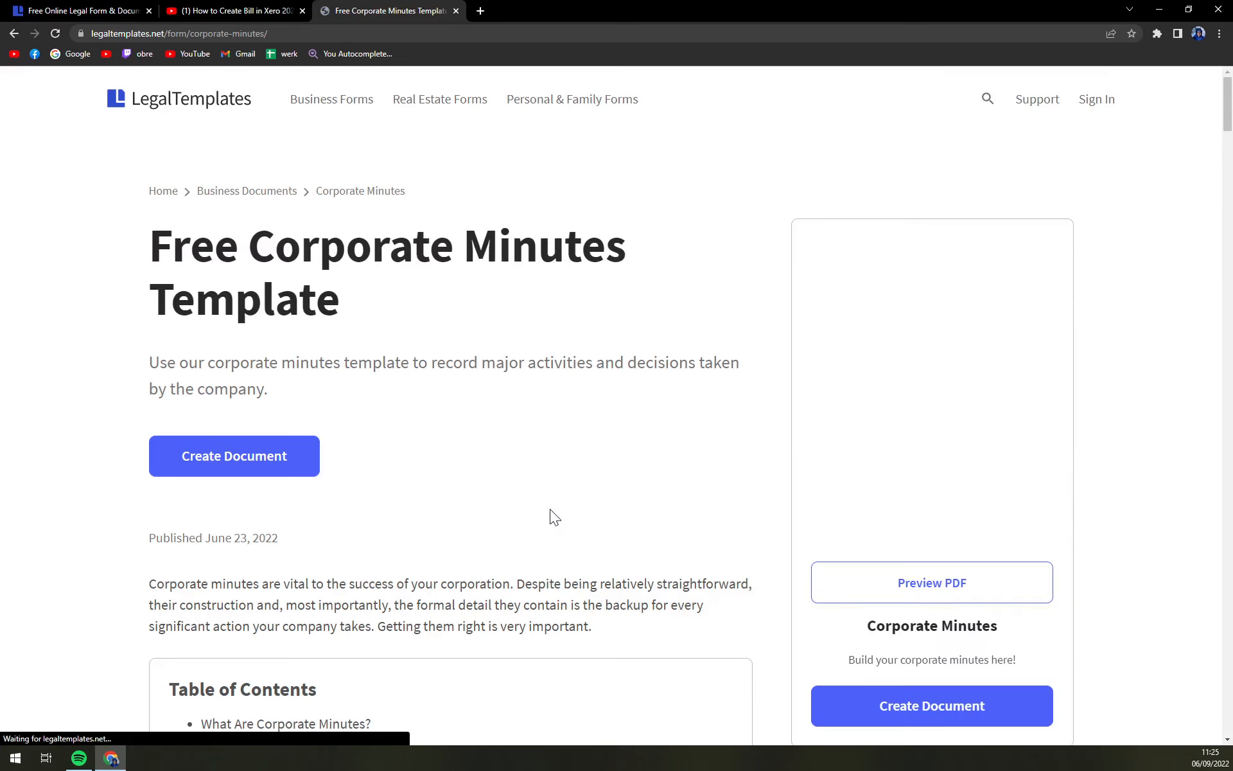
scroll("down", 3)
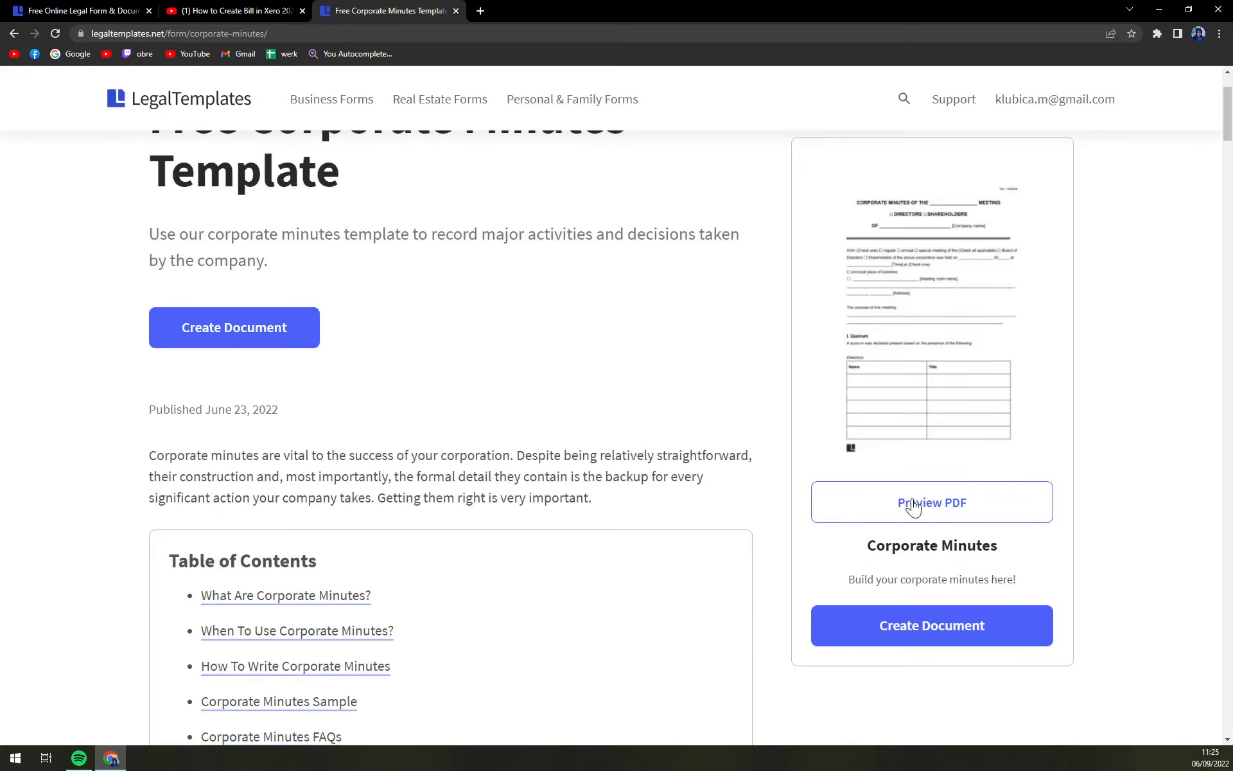
left_click(931, 501)
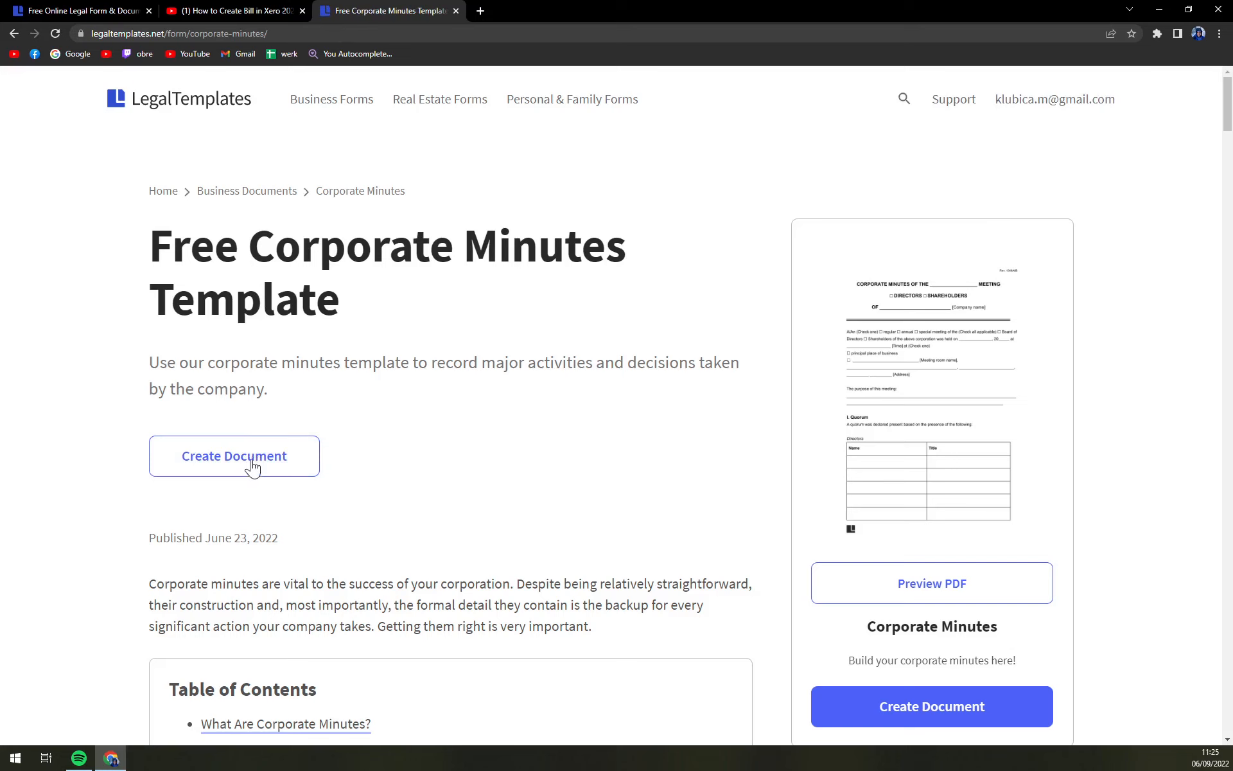
left_click(234, 456)
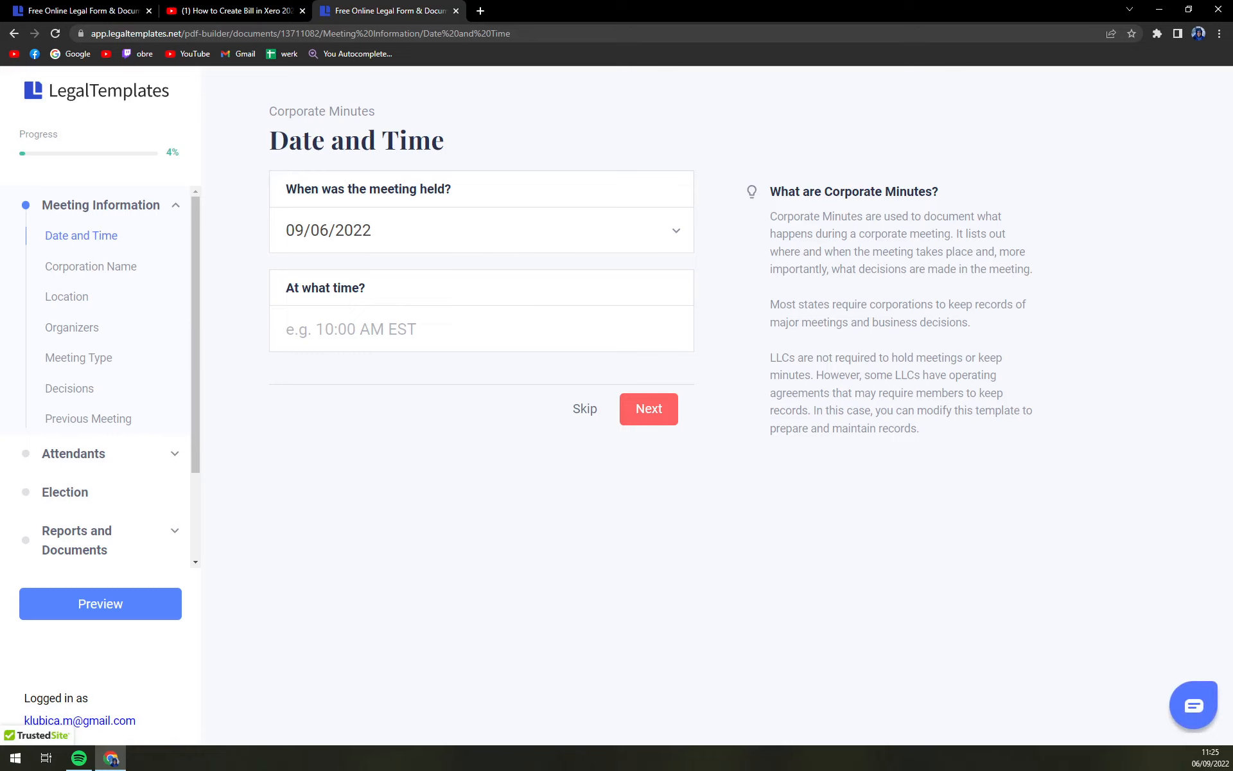
mouse_move(309, 268)
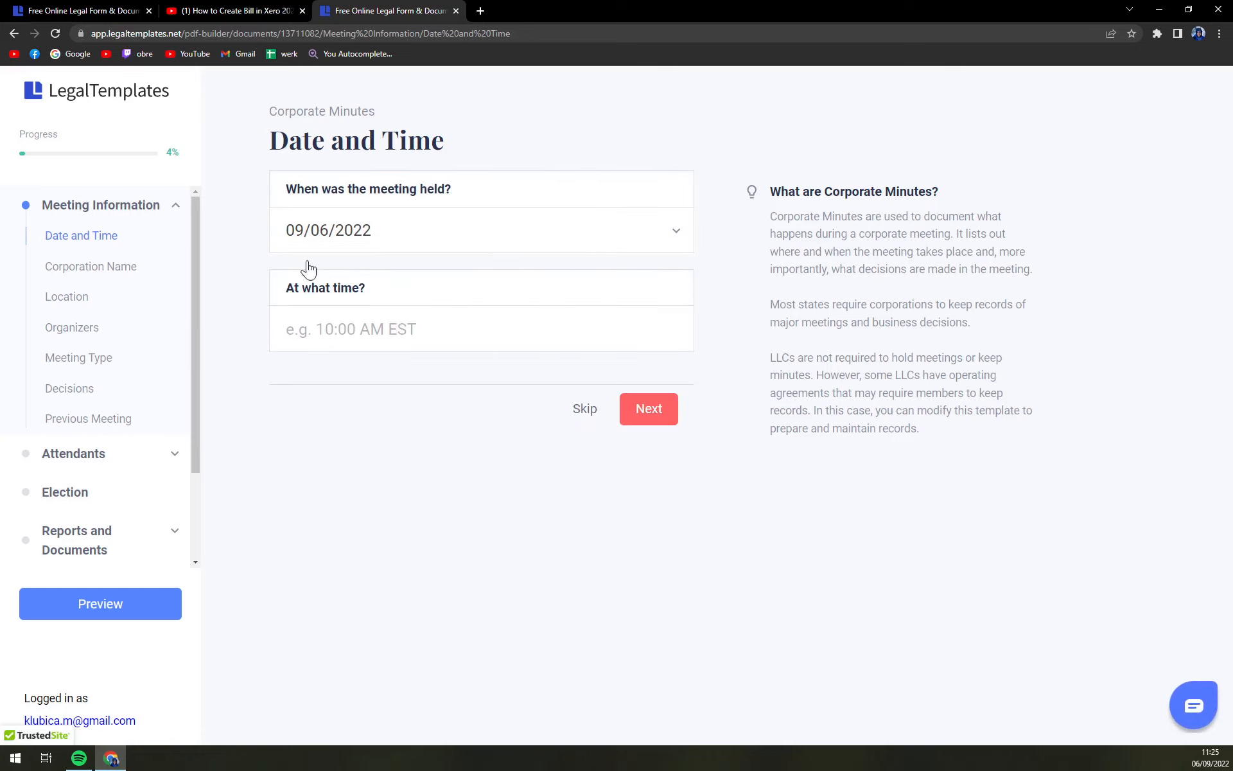
Enter meeting time 10:00 AM and corporation name MKTIPS
left_click(480, 328)
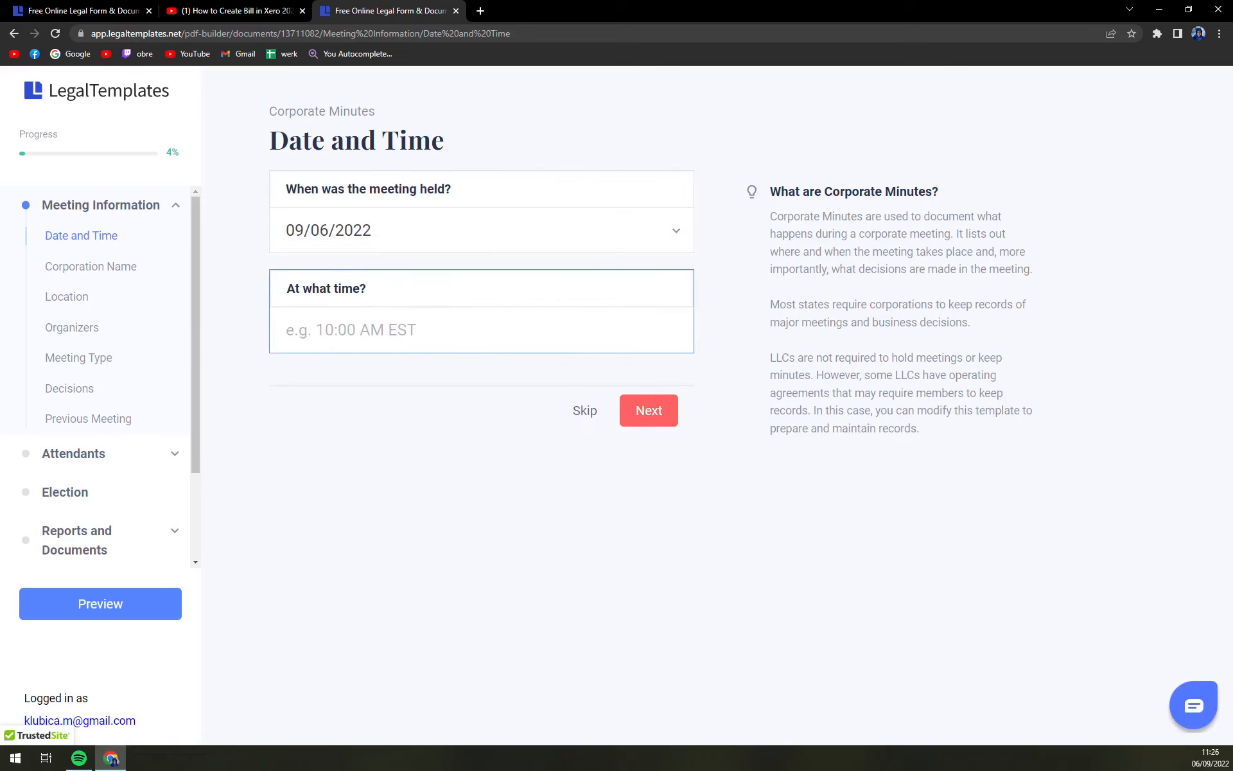
type("10:00 AM")
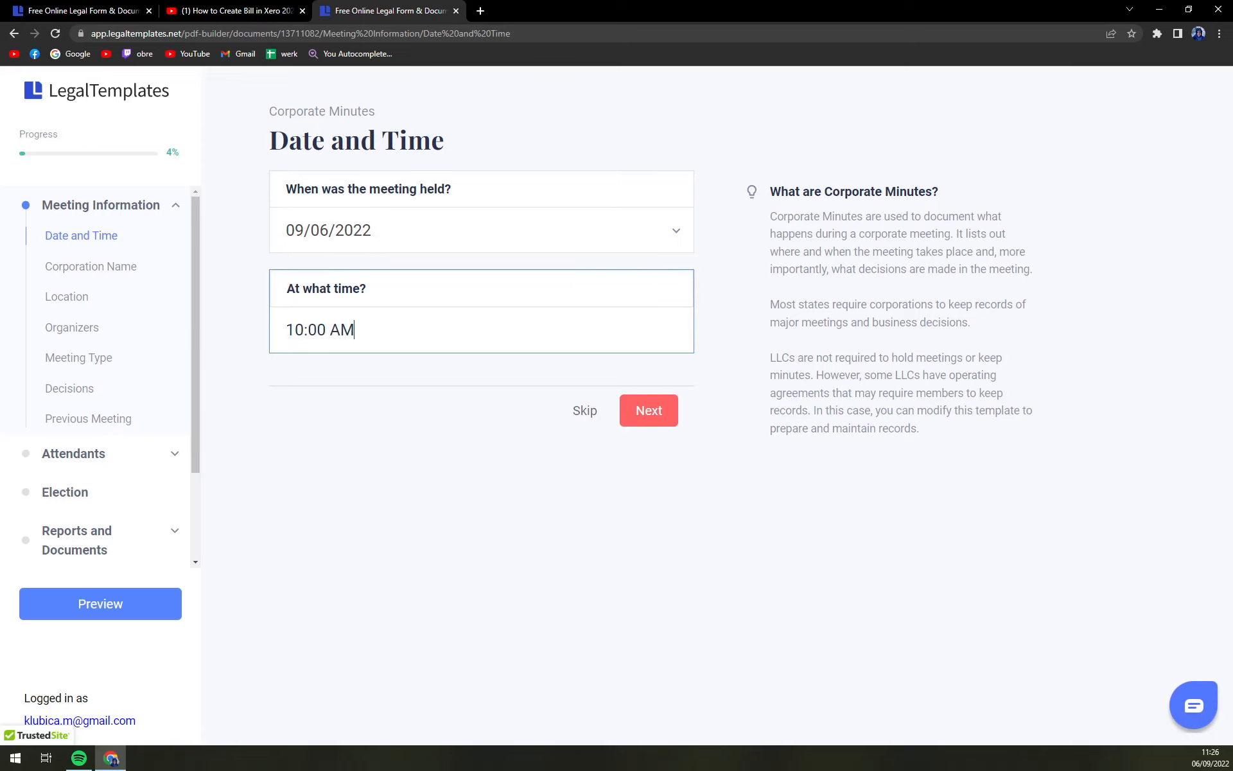
left_click(648, 409)
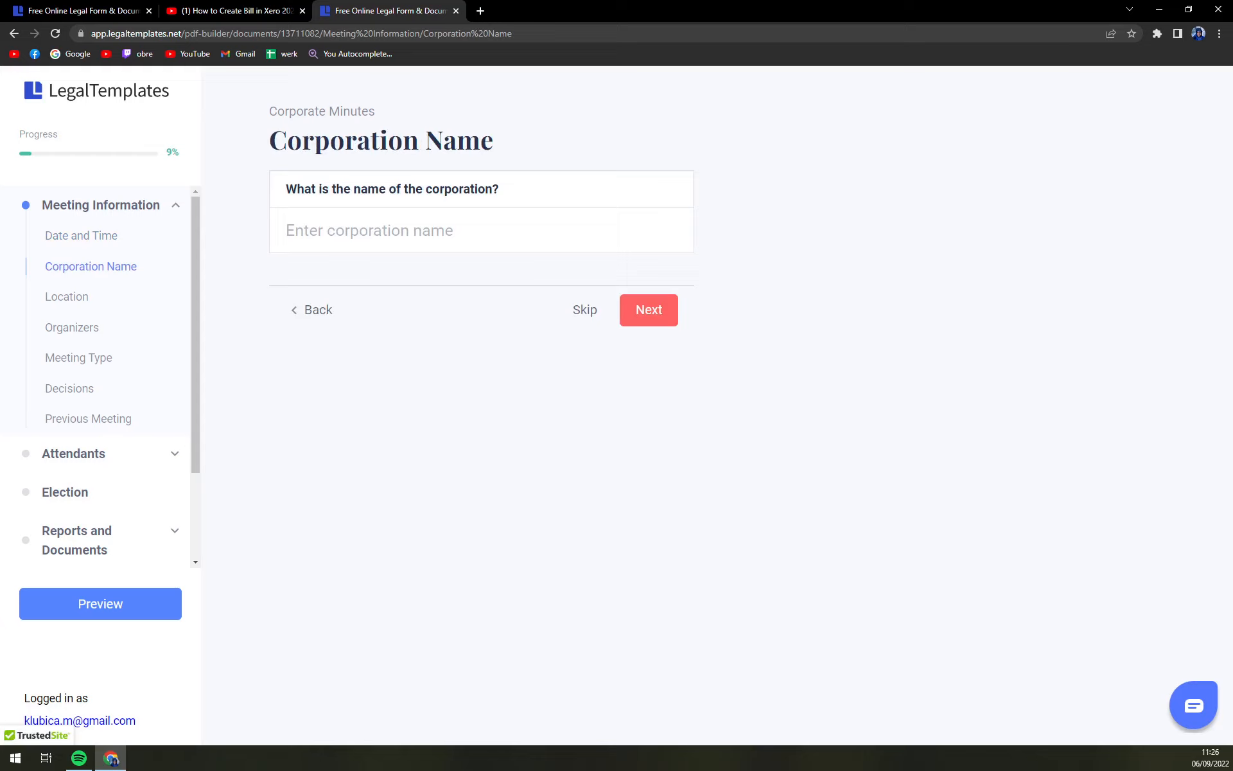
left_click(480, 231)
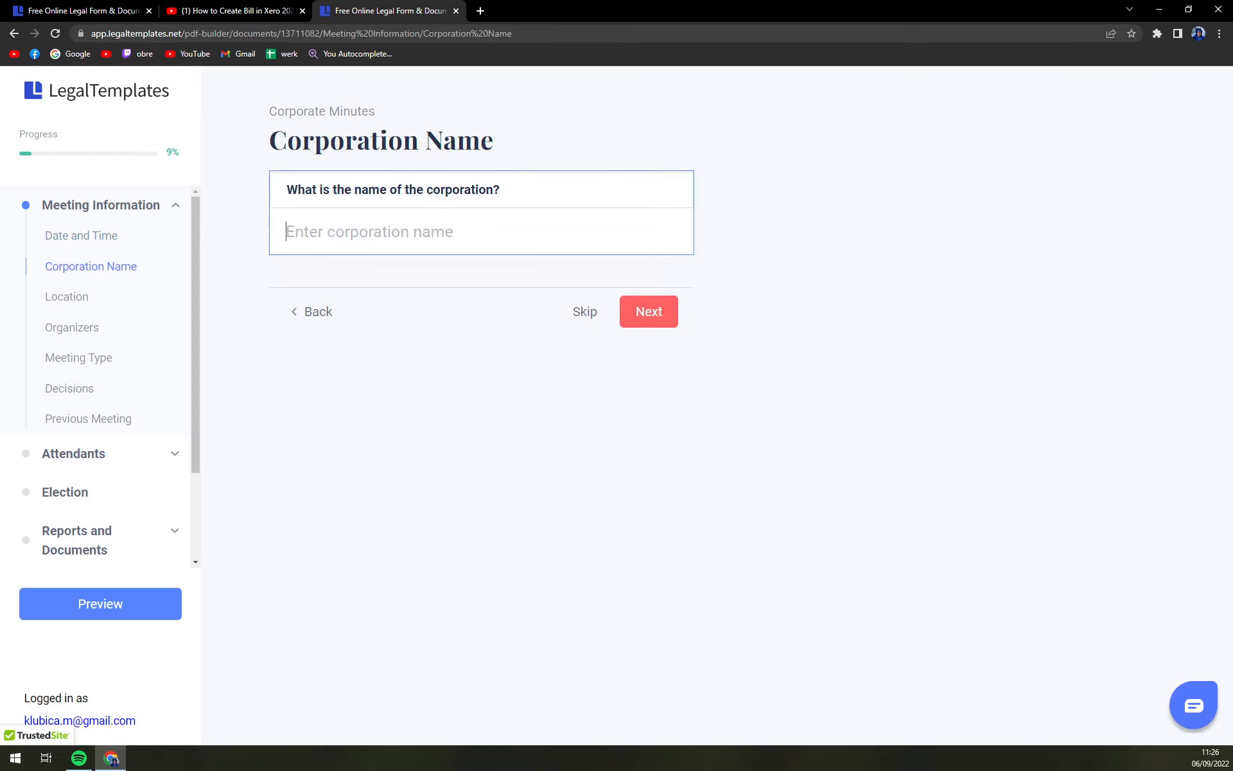
type("MKTIPS")
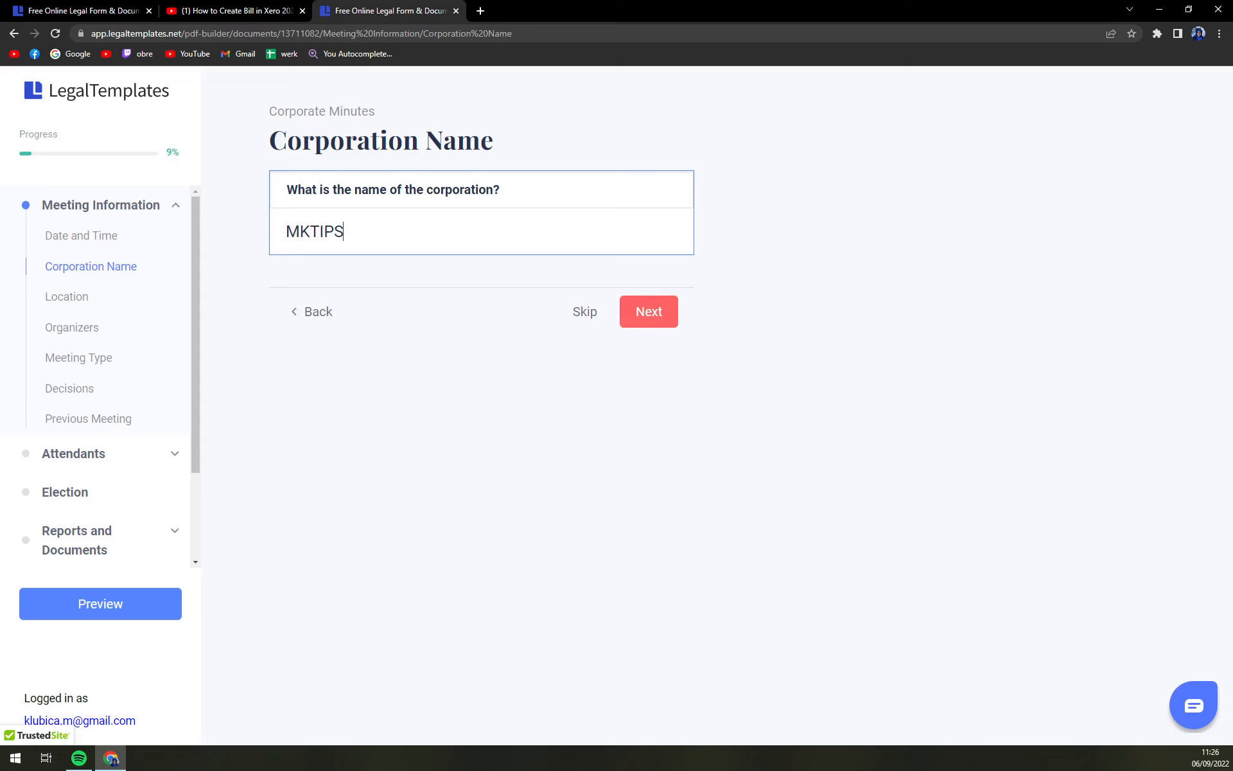
left_click(647, 311)
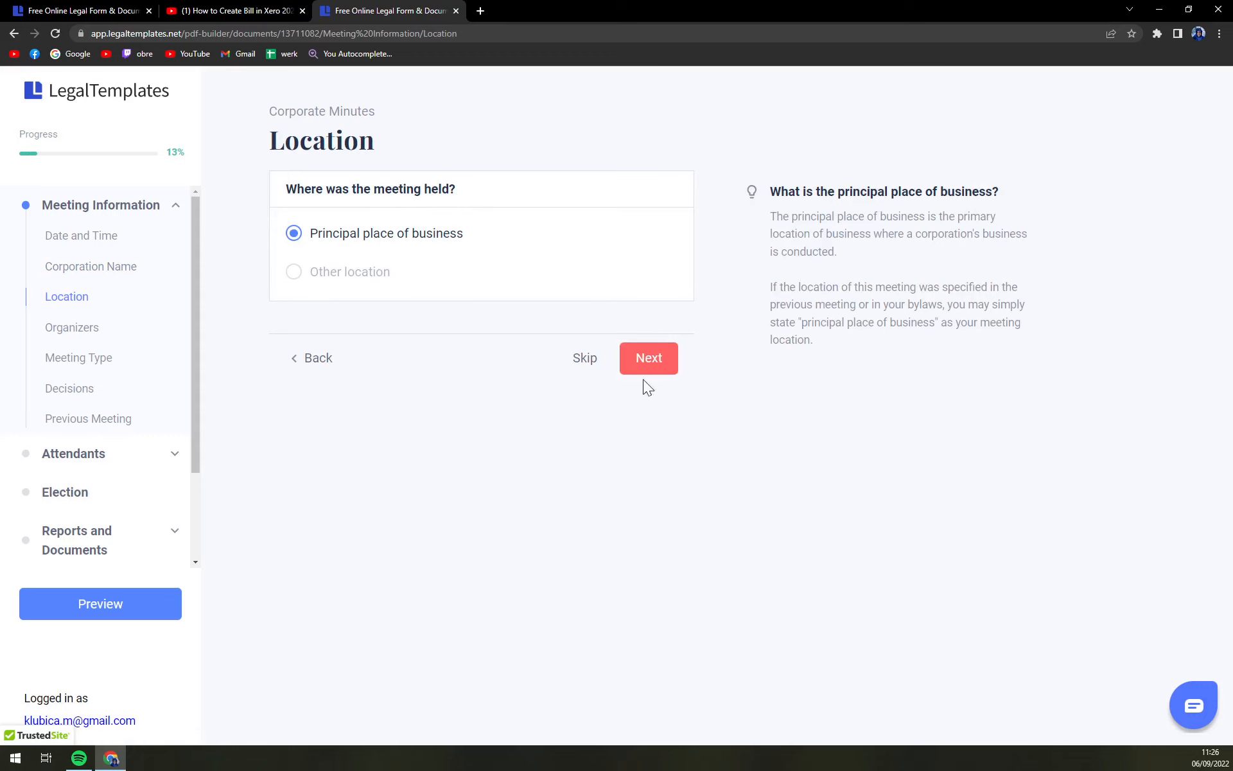
Keep the principal place of business as location and fill in who recorded the meeting
left_click(648, 357)
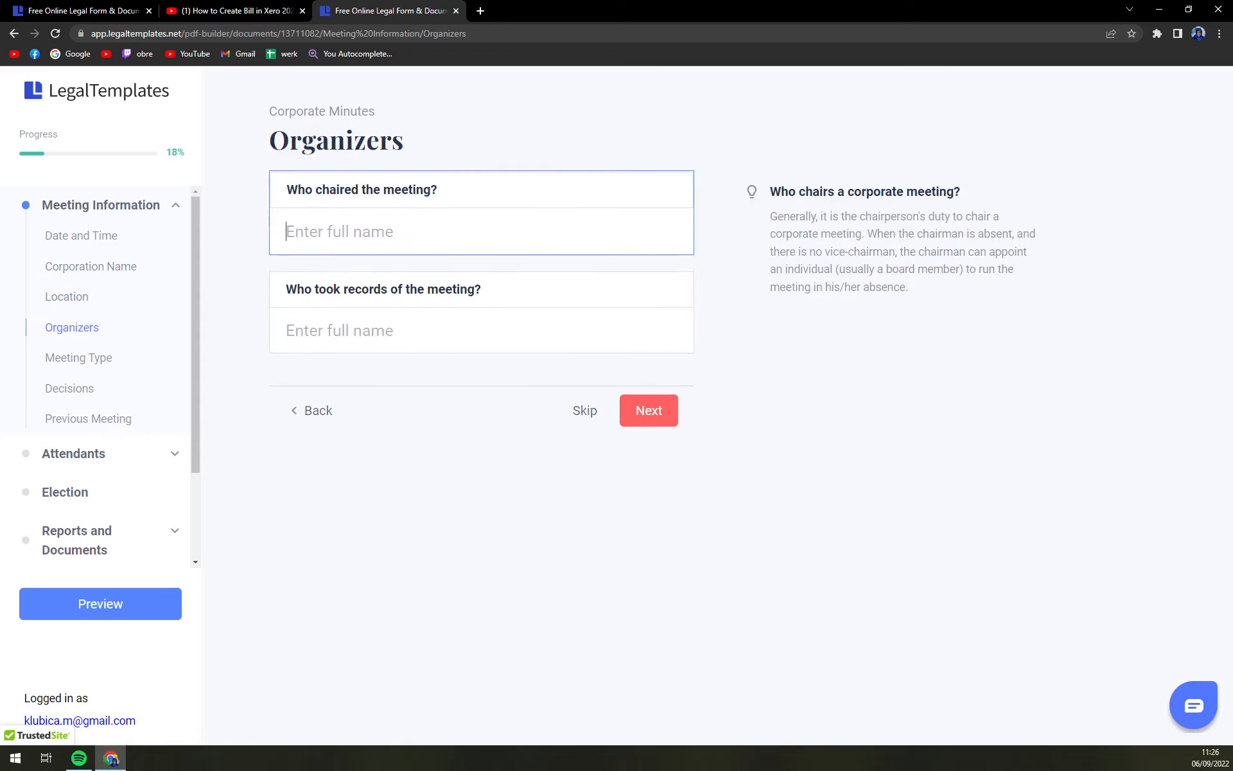
type("ED")
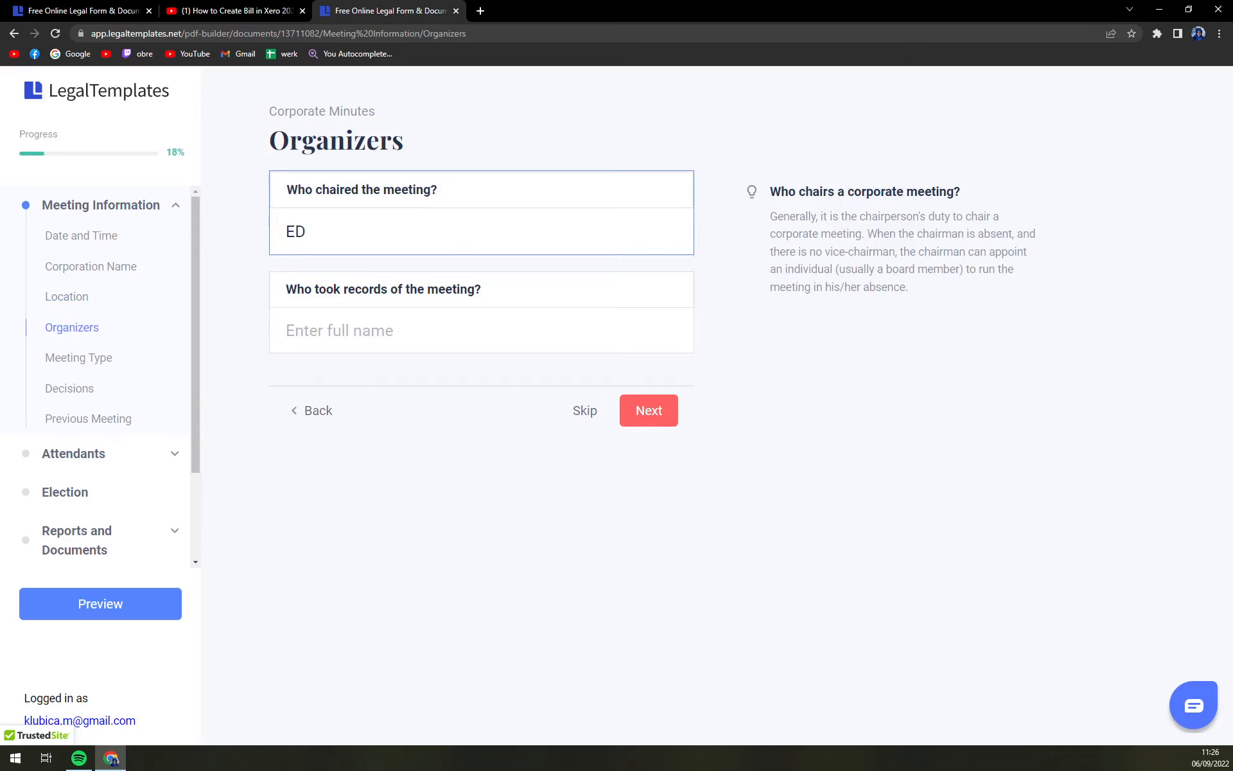
left_click(481, 329)
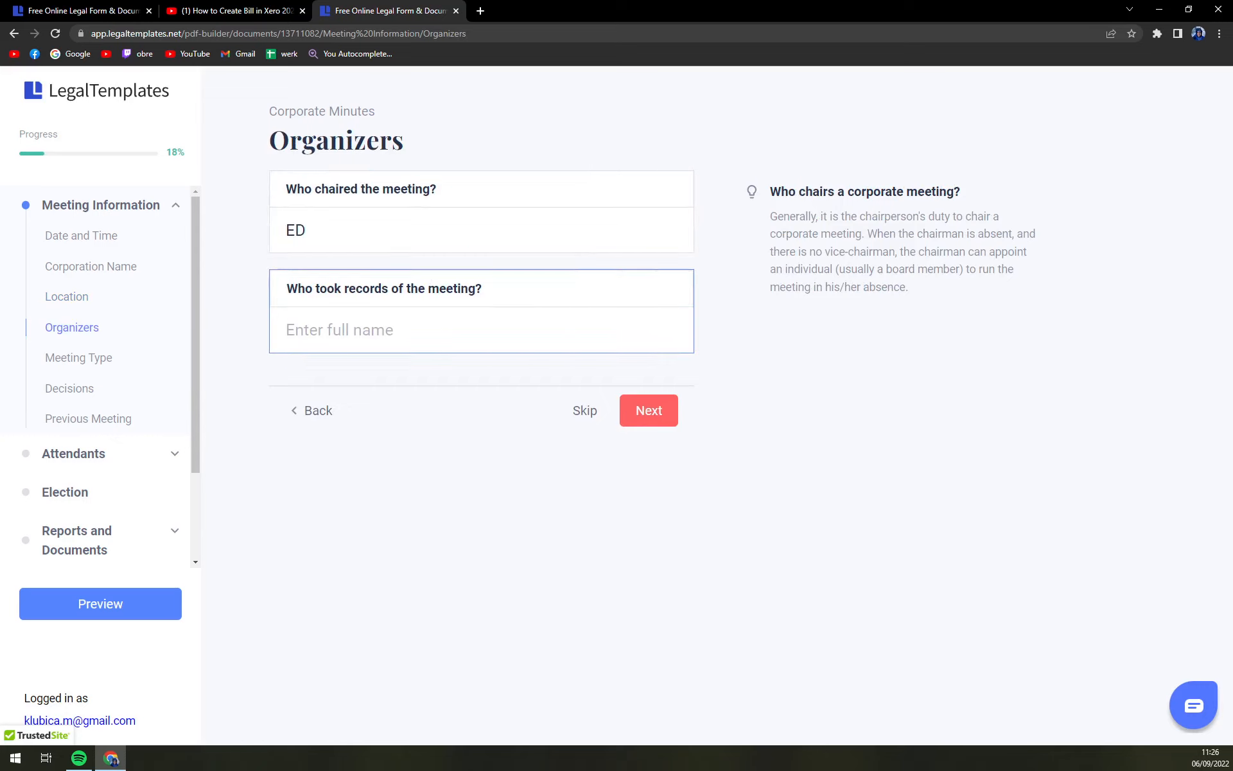
type("Ka")
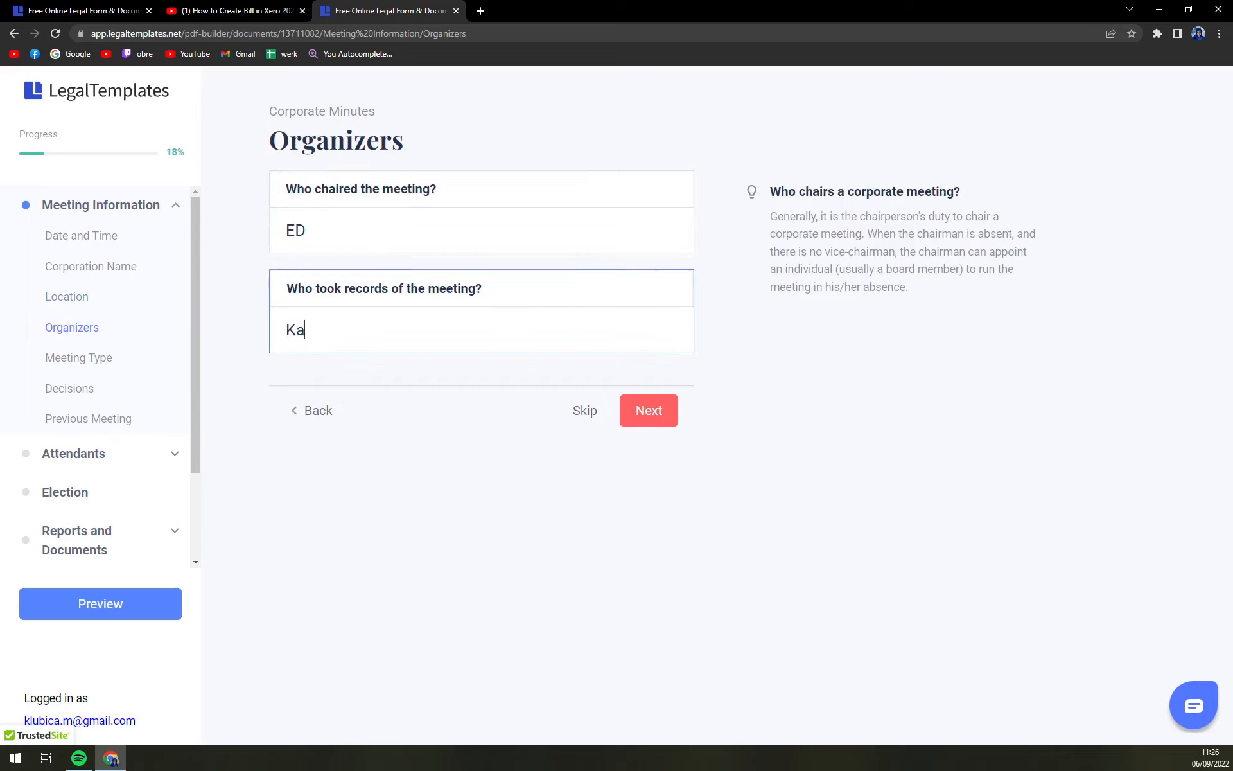
left_click(648, 409)
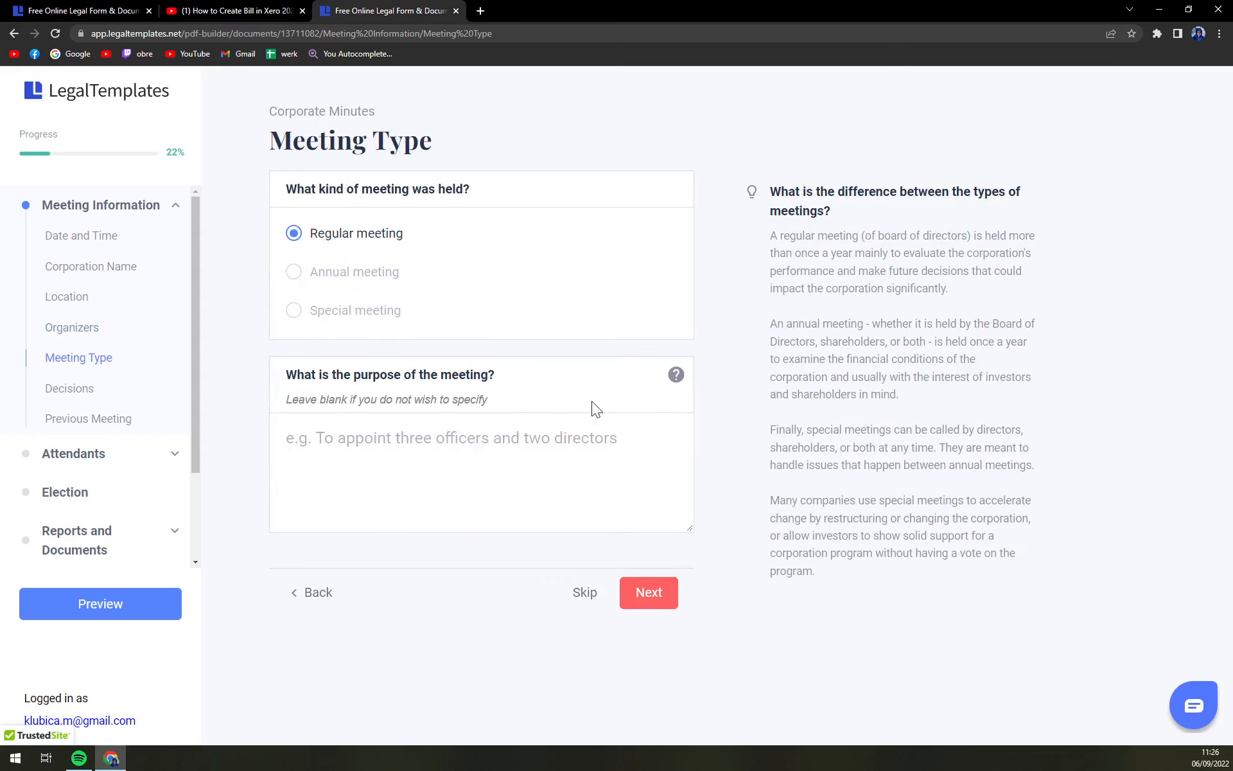
mouse_move(365, 246)
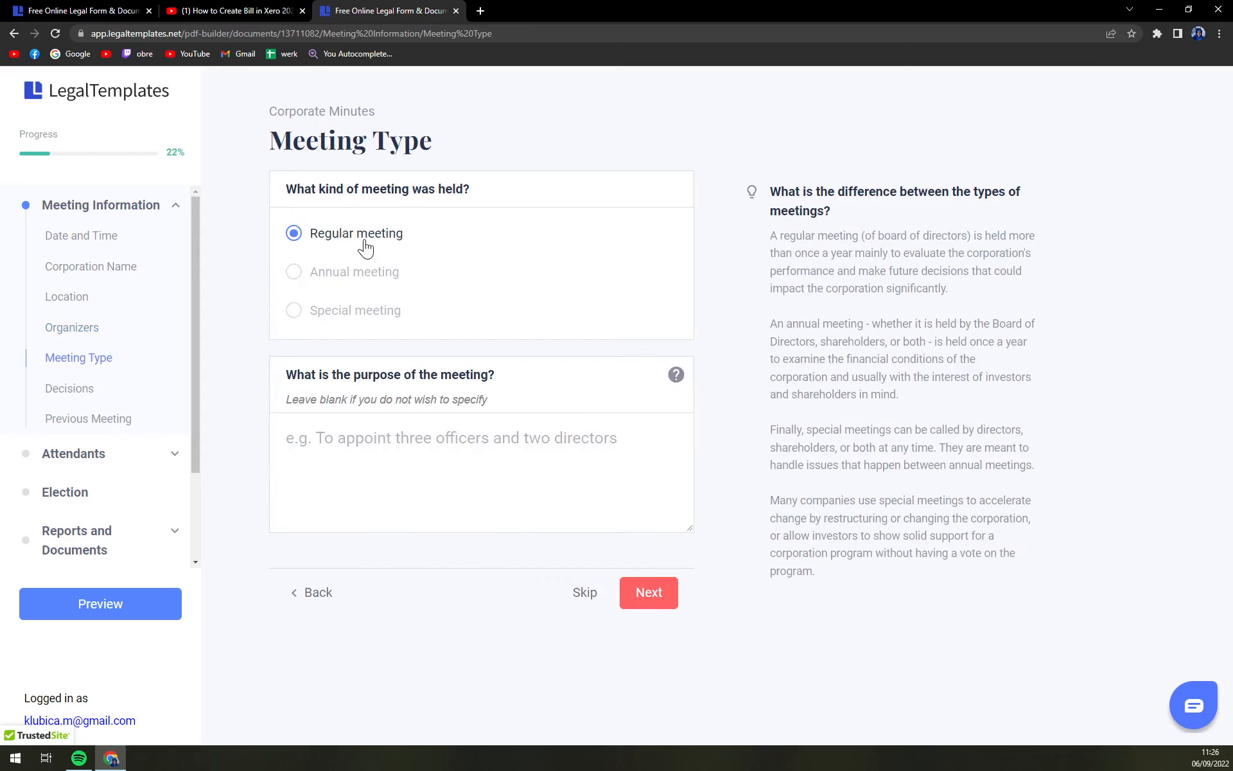
Record a regular, majority-decided meeting with previous minutes approved on 09/06/2022
left_click(648, 592)
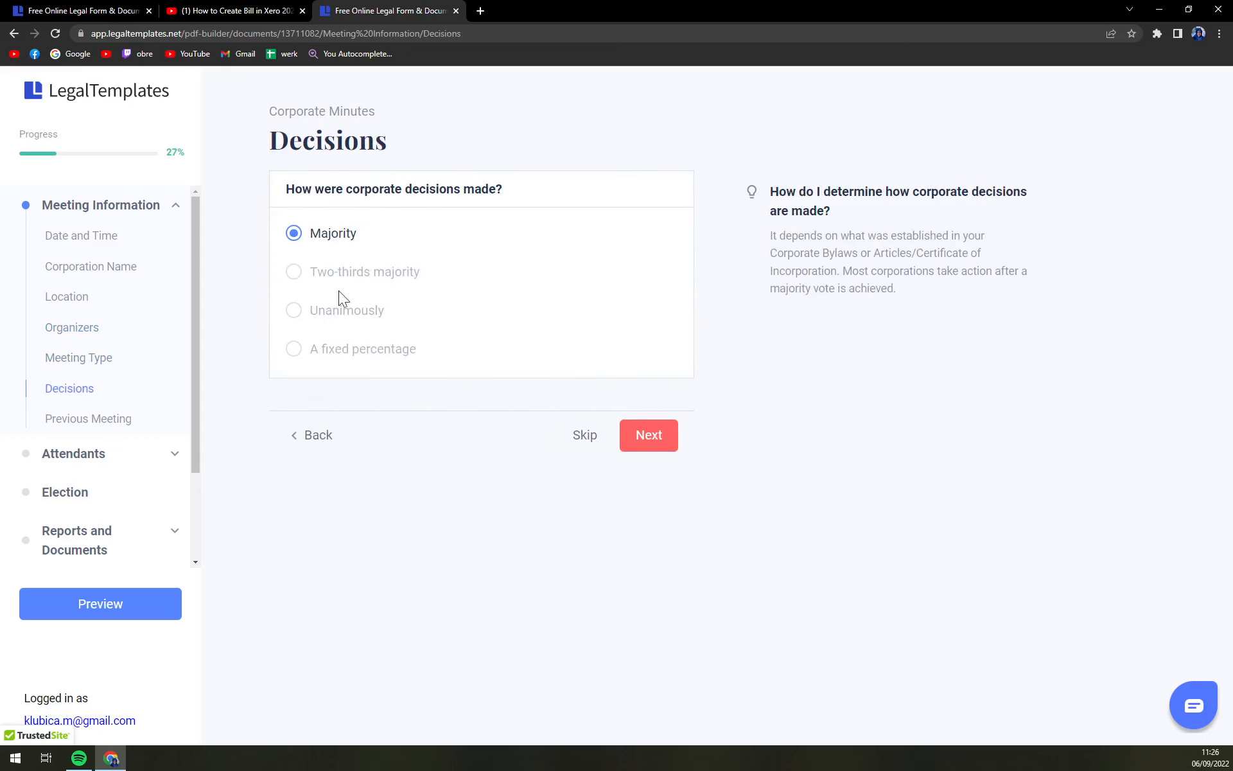
mouse_move(405, 285)
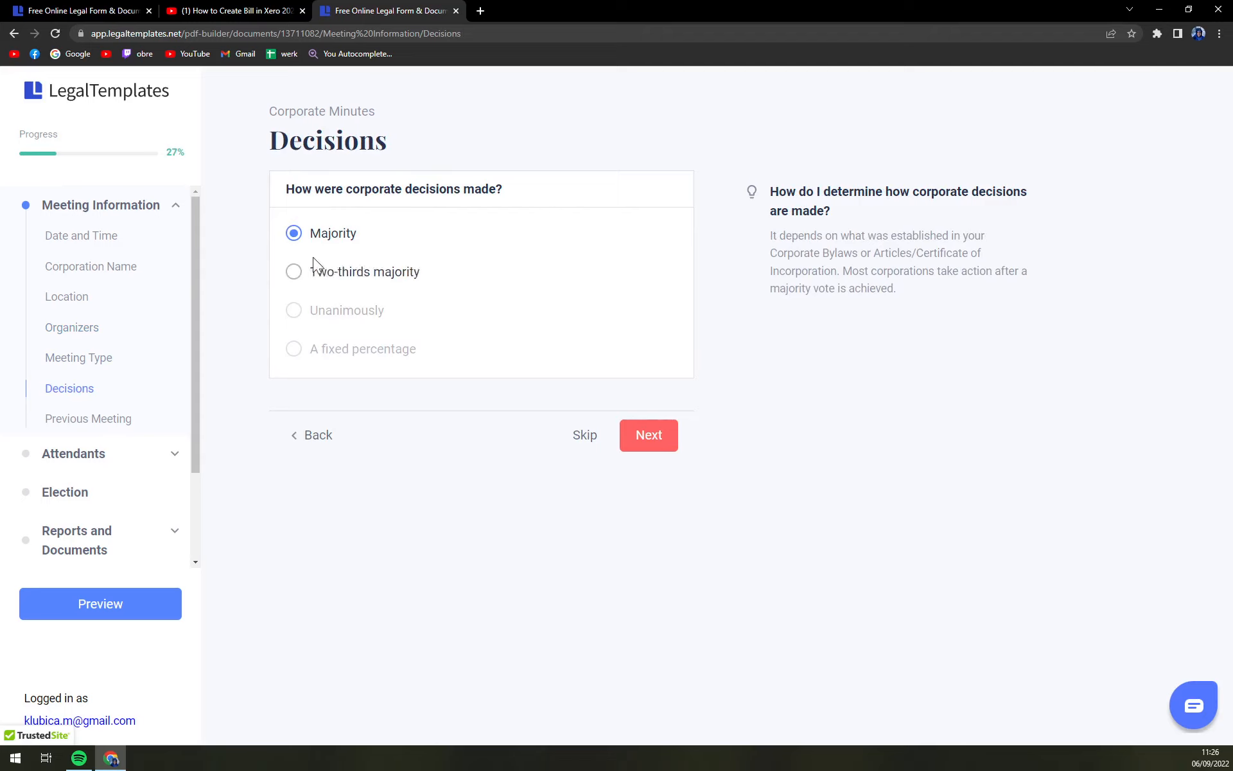
left_click(649, 435)
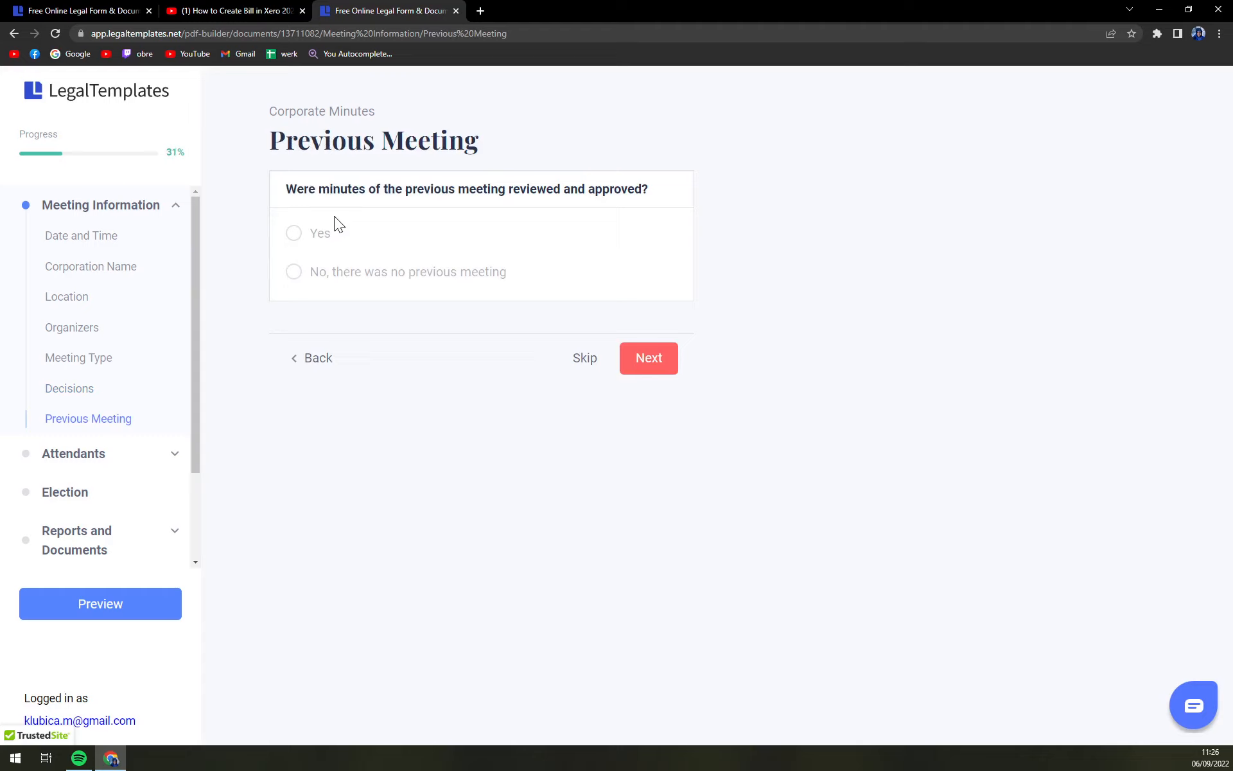
mouse_move(474, 216)
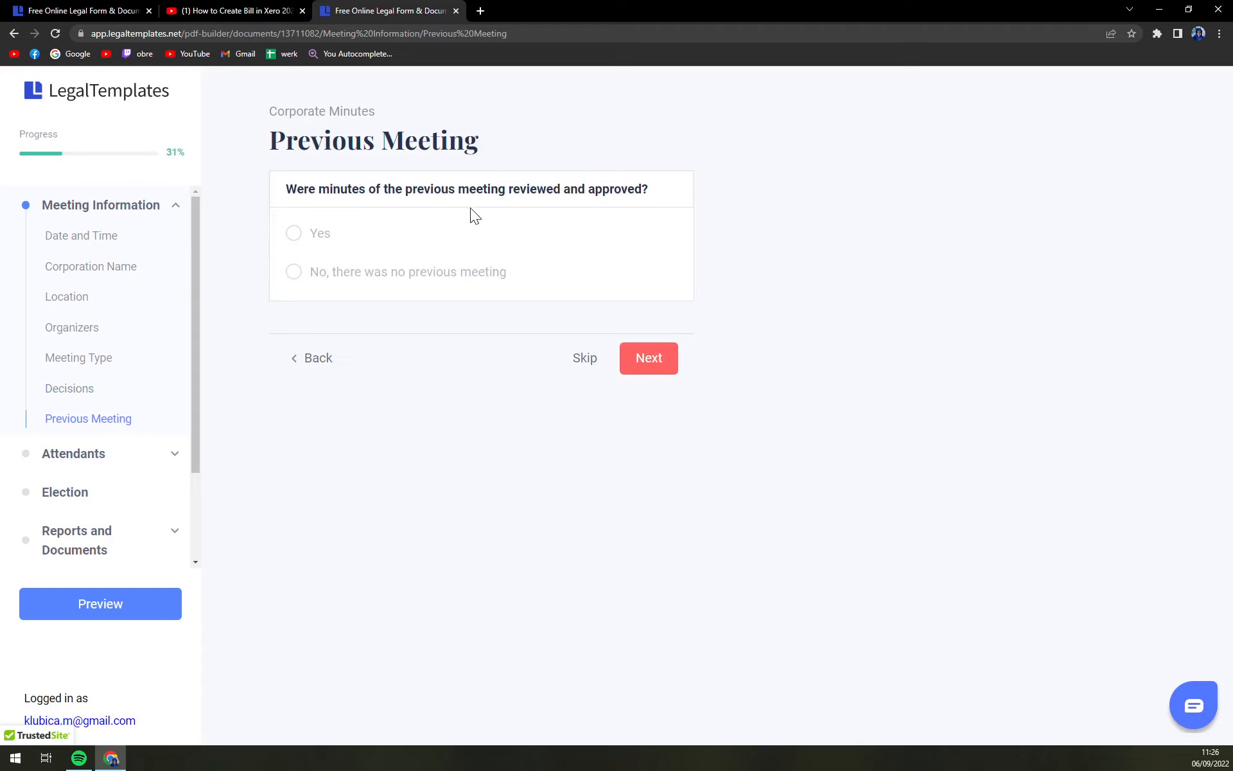
left_click(293, 234)
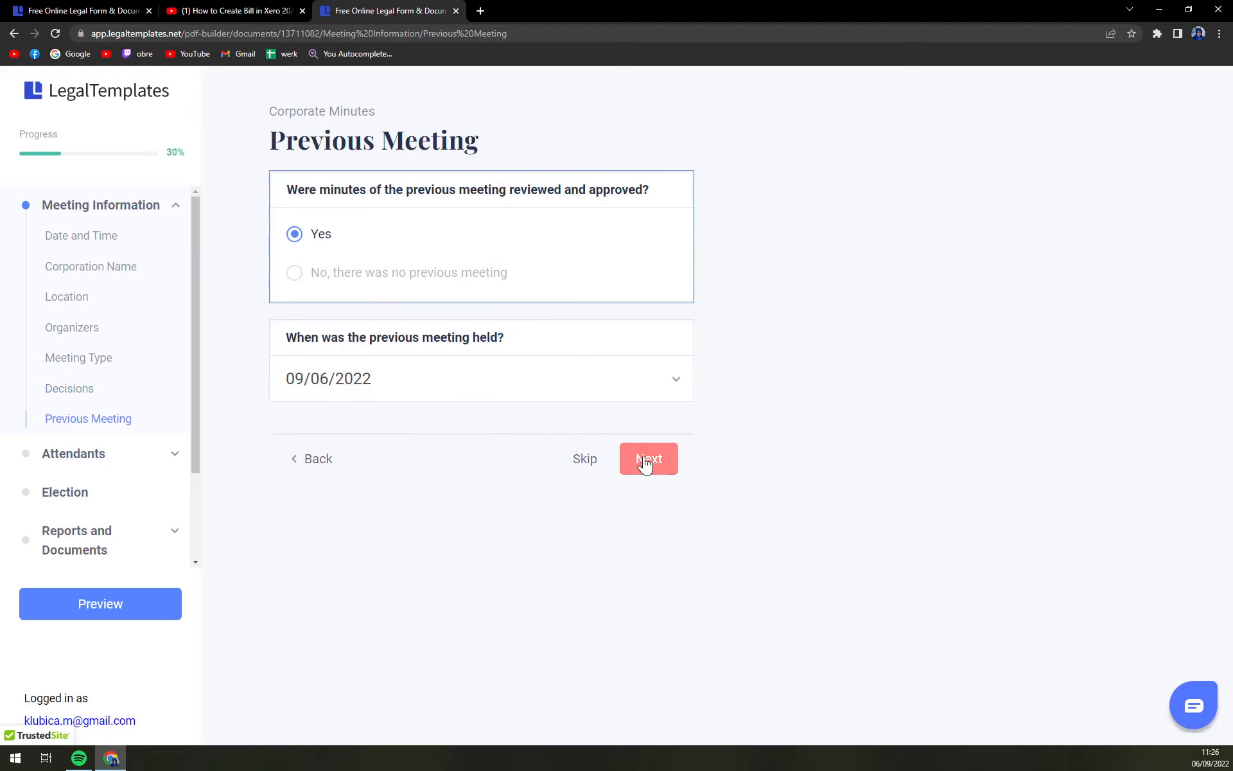
left_click(647, 458)
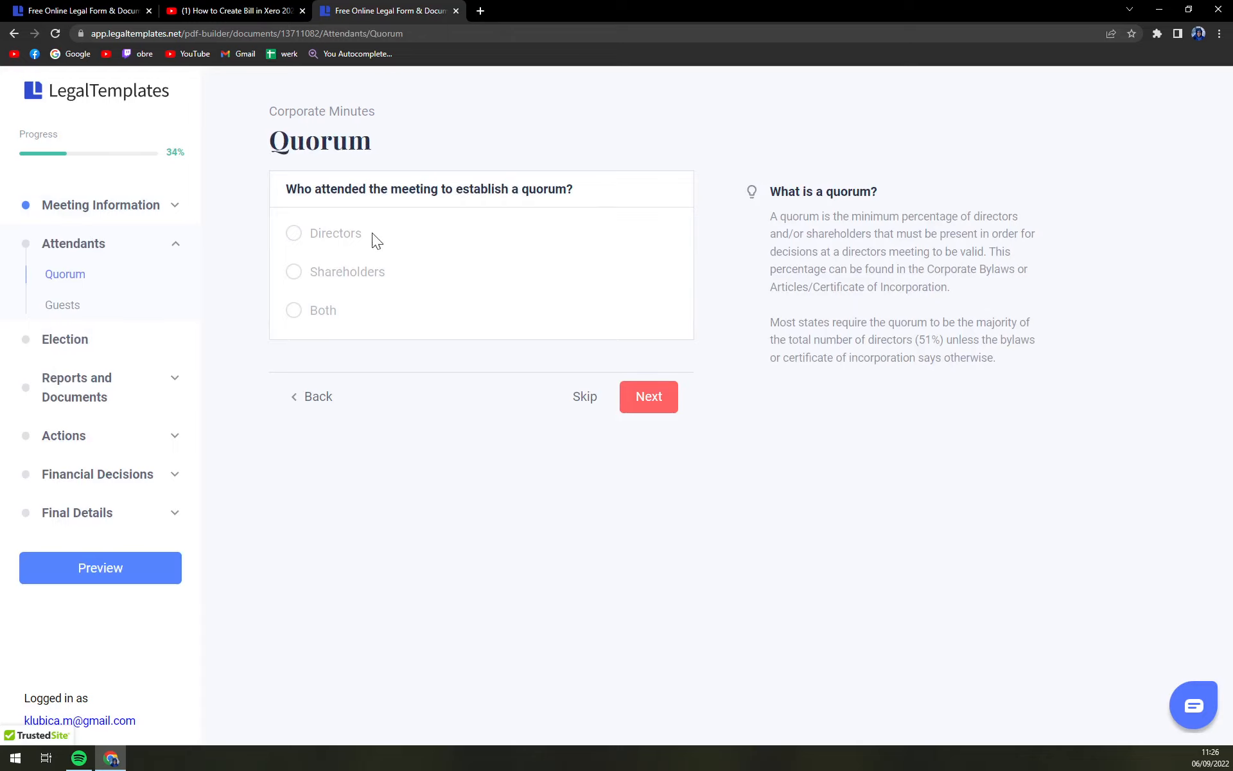
Set quorum to both directors and shareholders, skip attendee names, and answer No to guests
left_click(294, 310)
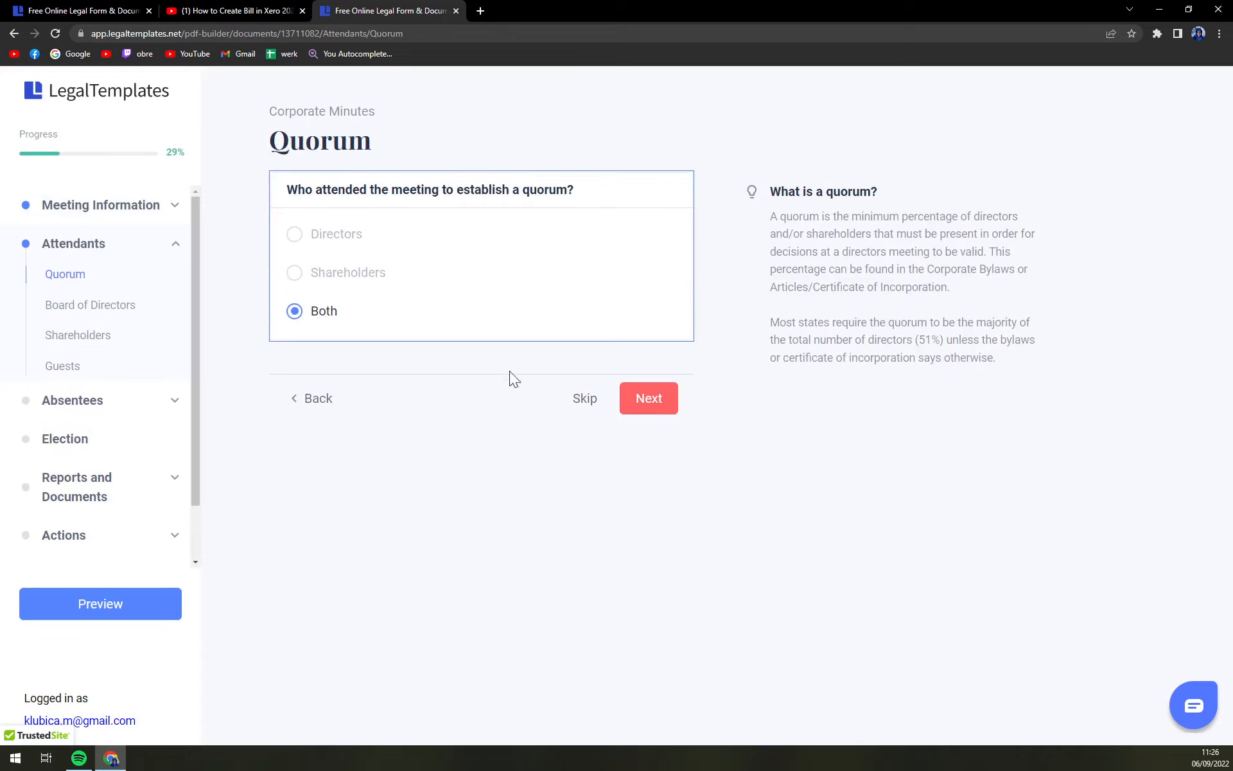
left_click(648, 399)
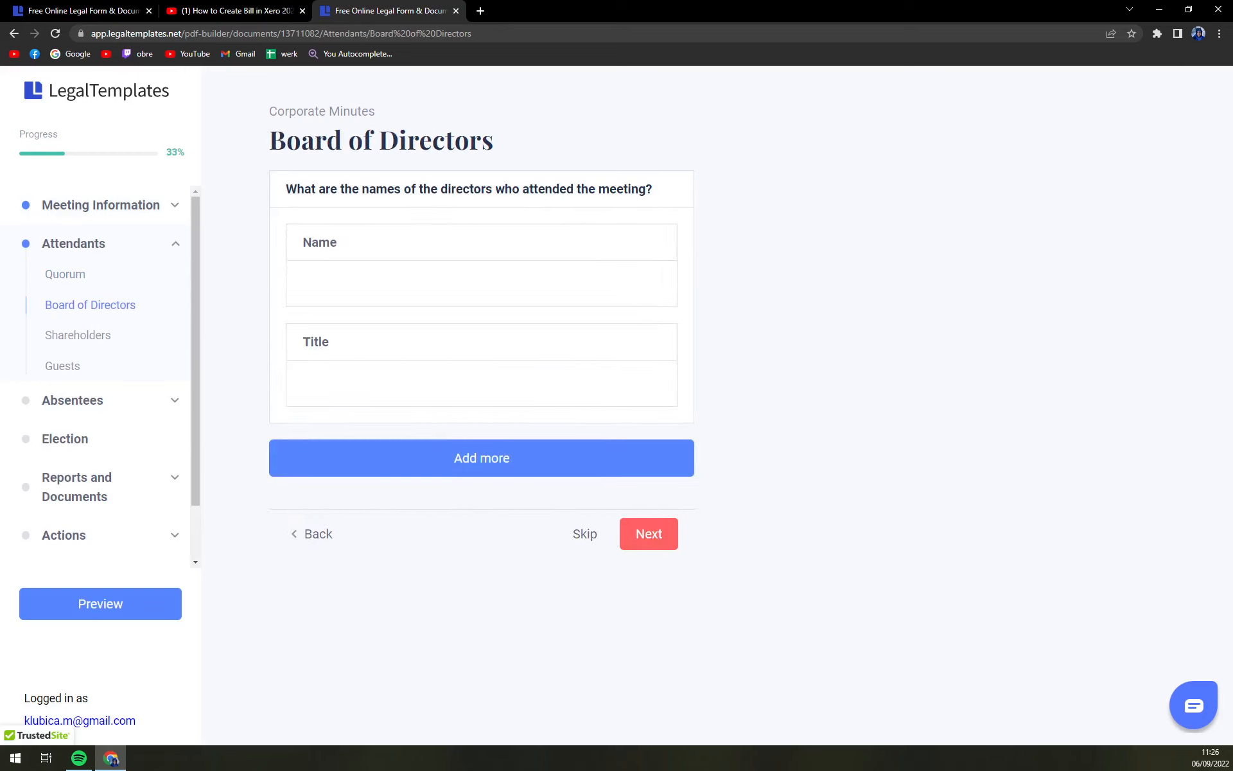
left_click(481, 384)
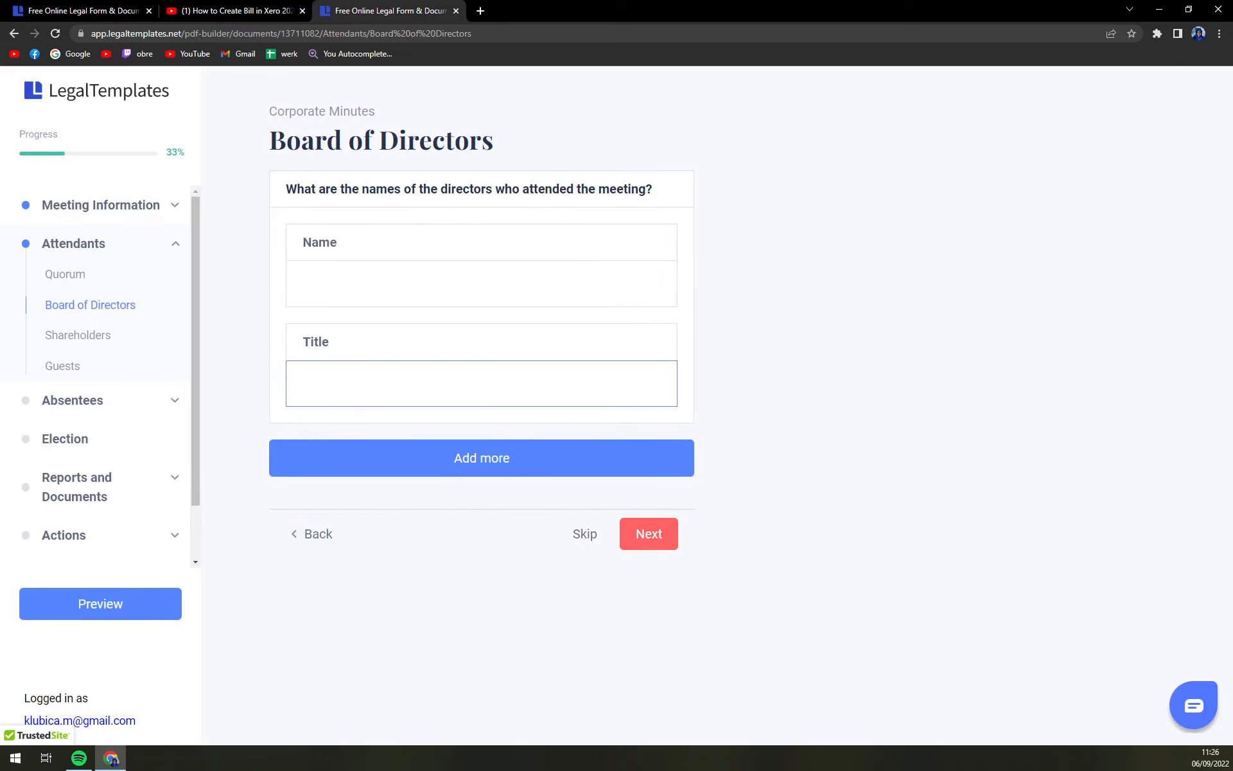
left_click(481, 382)
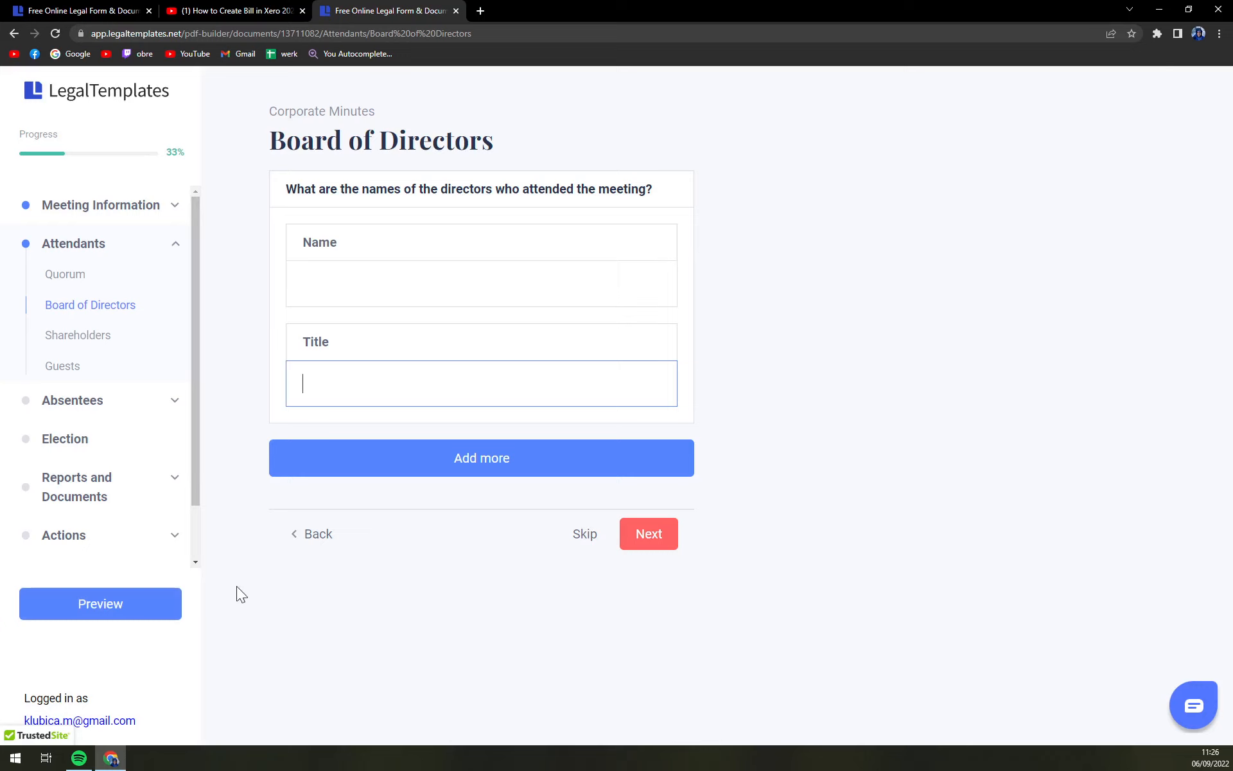
mouse_move(585, 533)
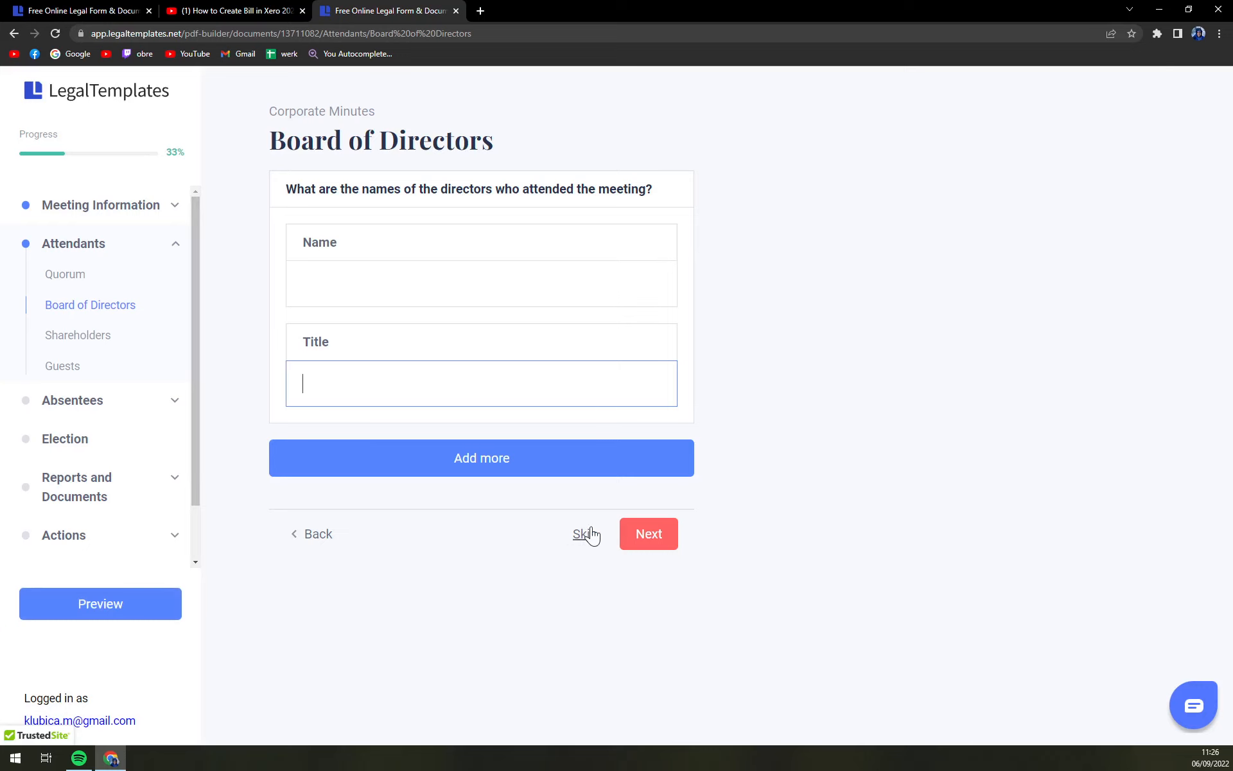
left_click(648, 533)
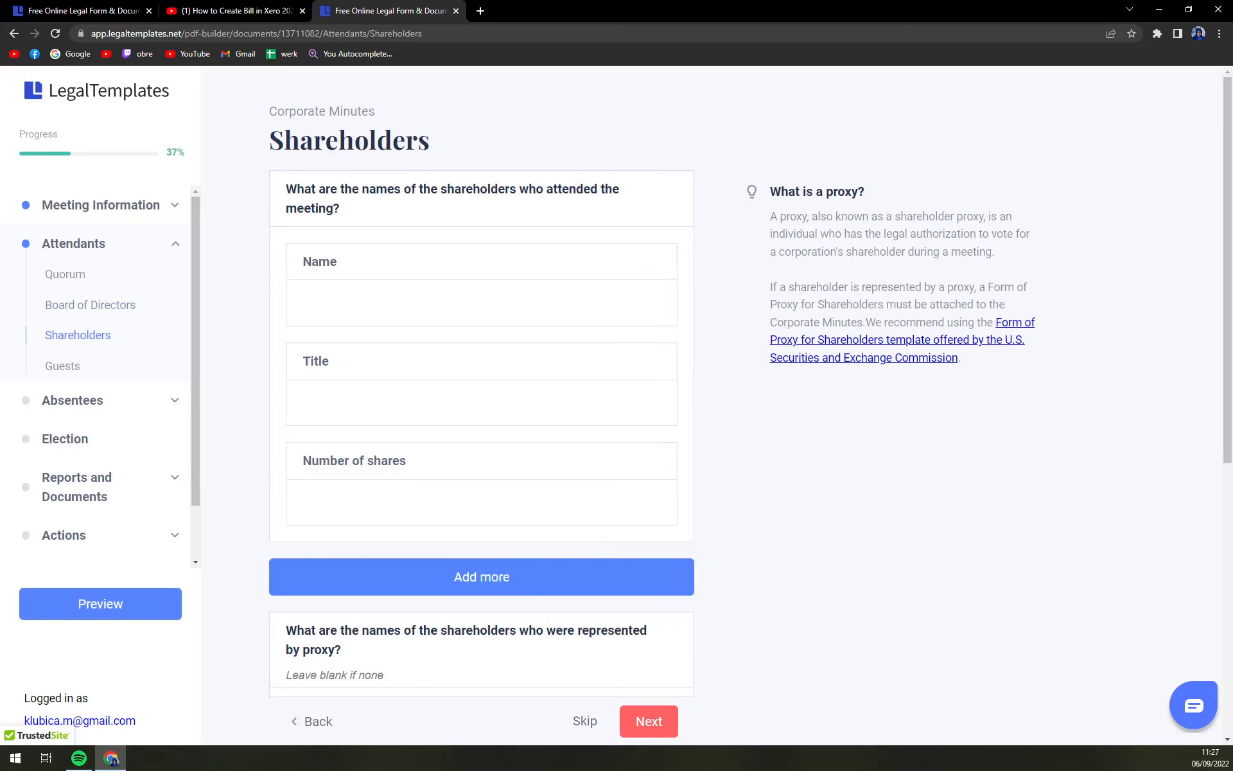
mouse_move(263, 301)
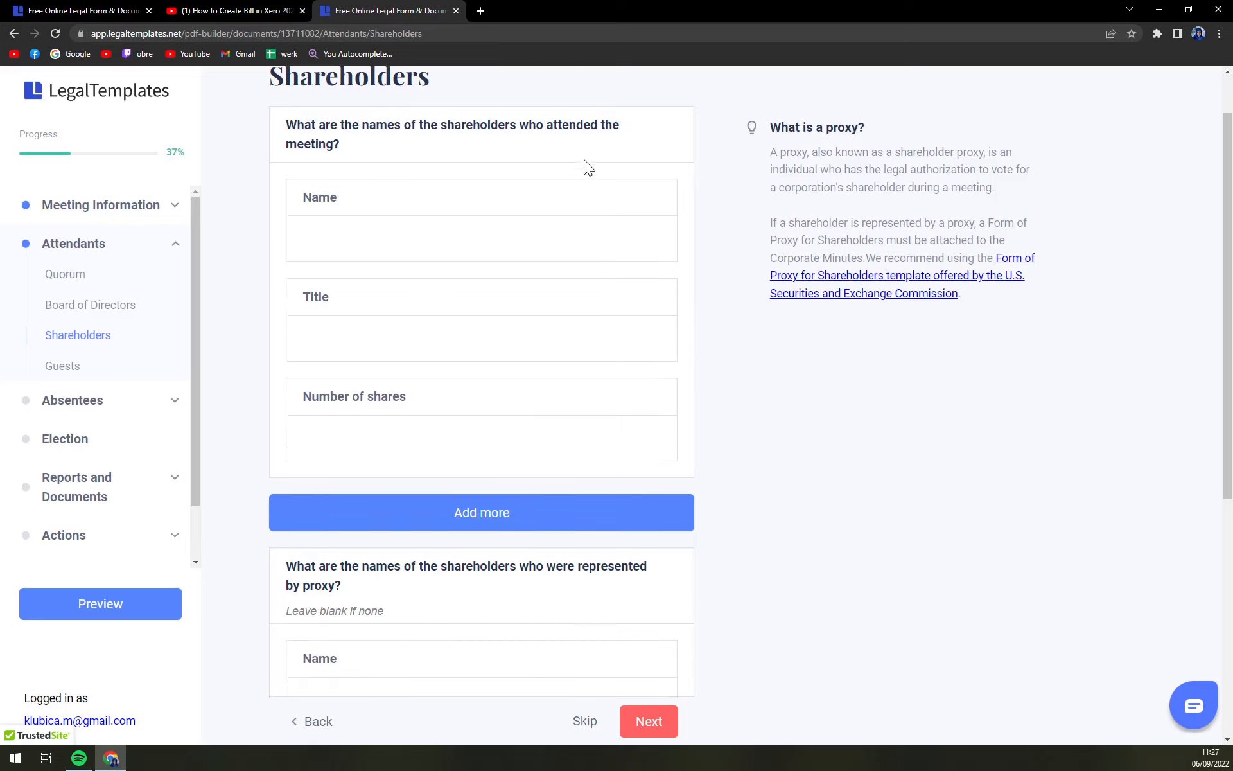
scroll("down", 3)
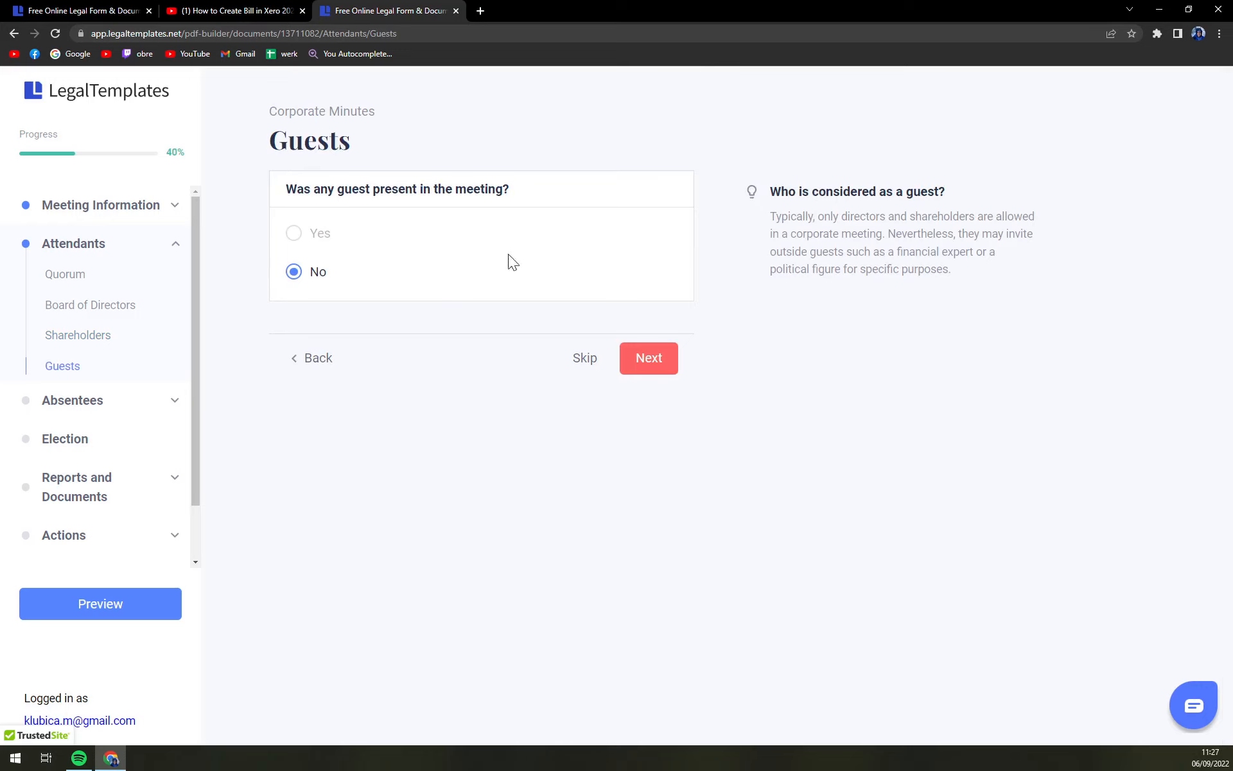
left_click(648, 357)
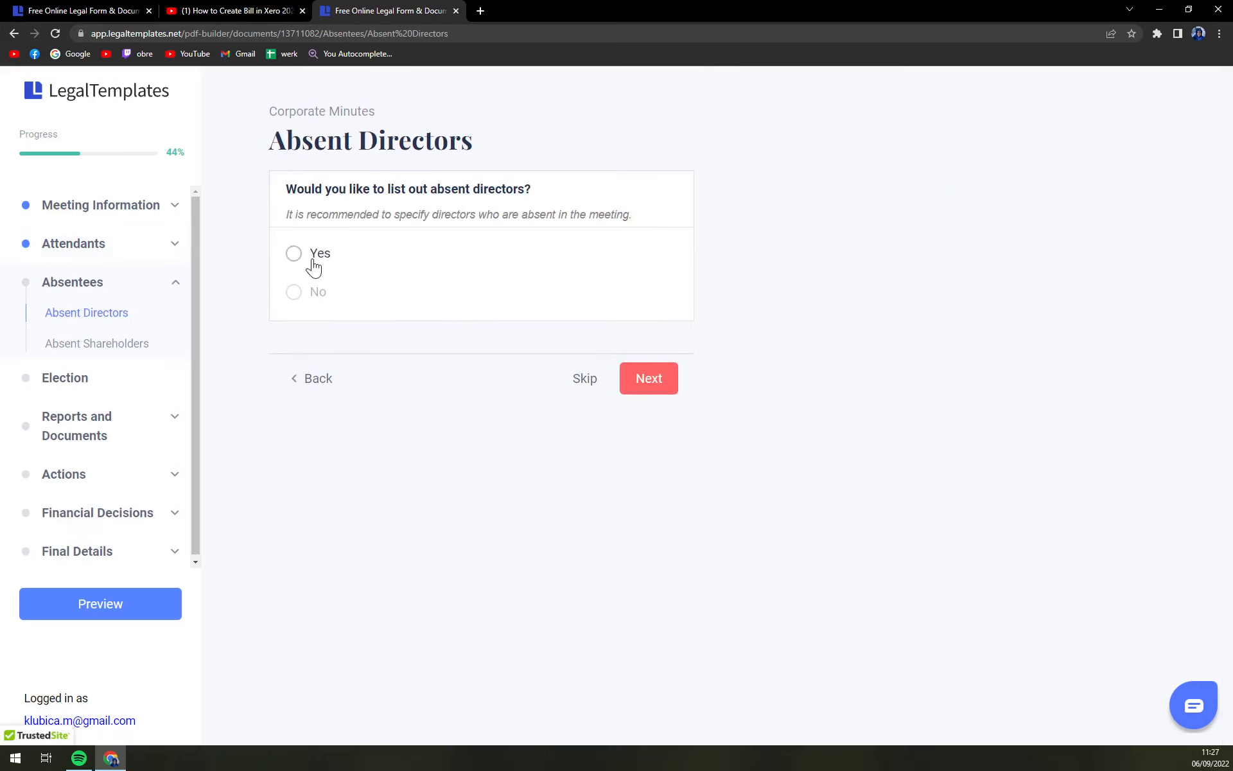
Answer No to absent directors, absent shareholders, and an election being held
left_click(293, 252)
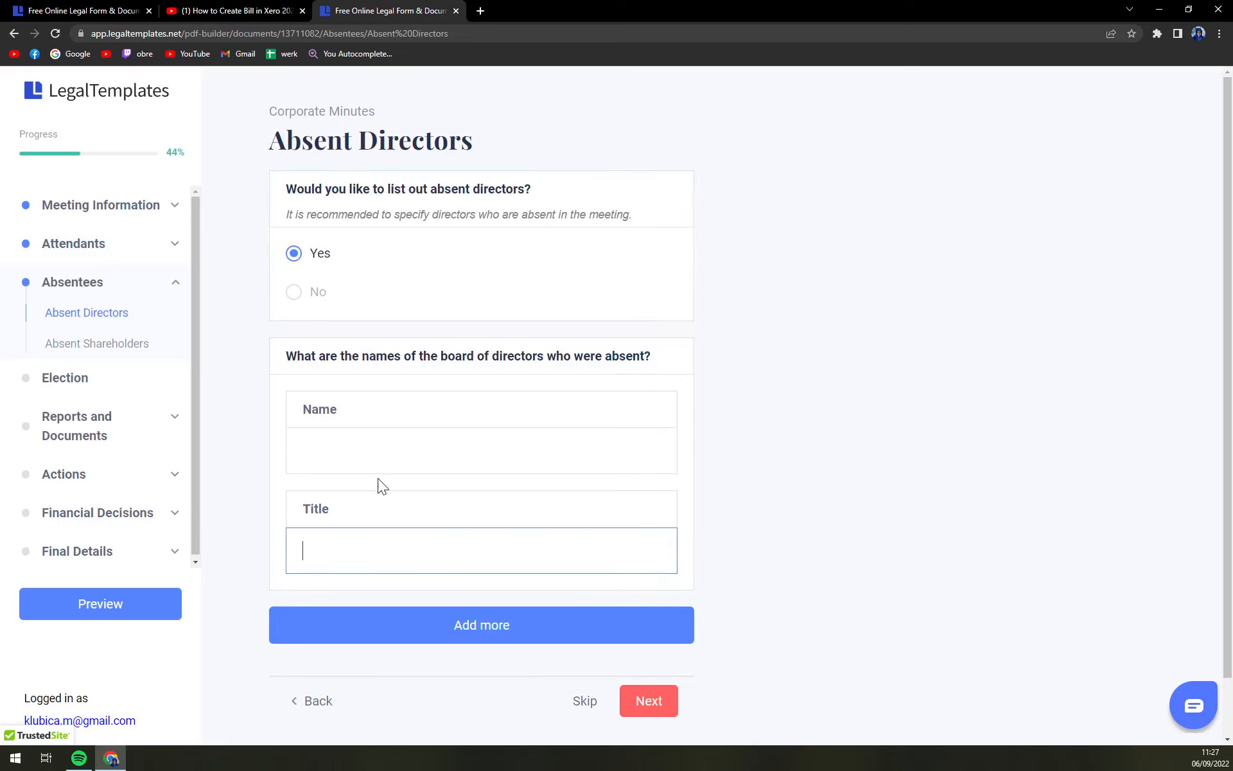
left_click(293, 292)
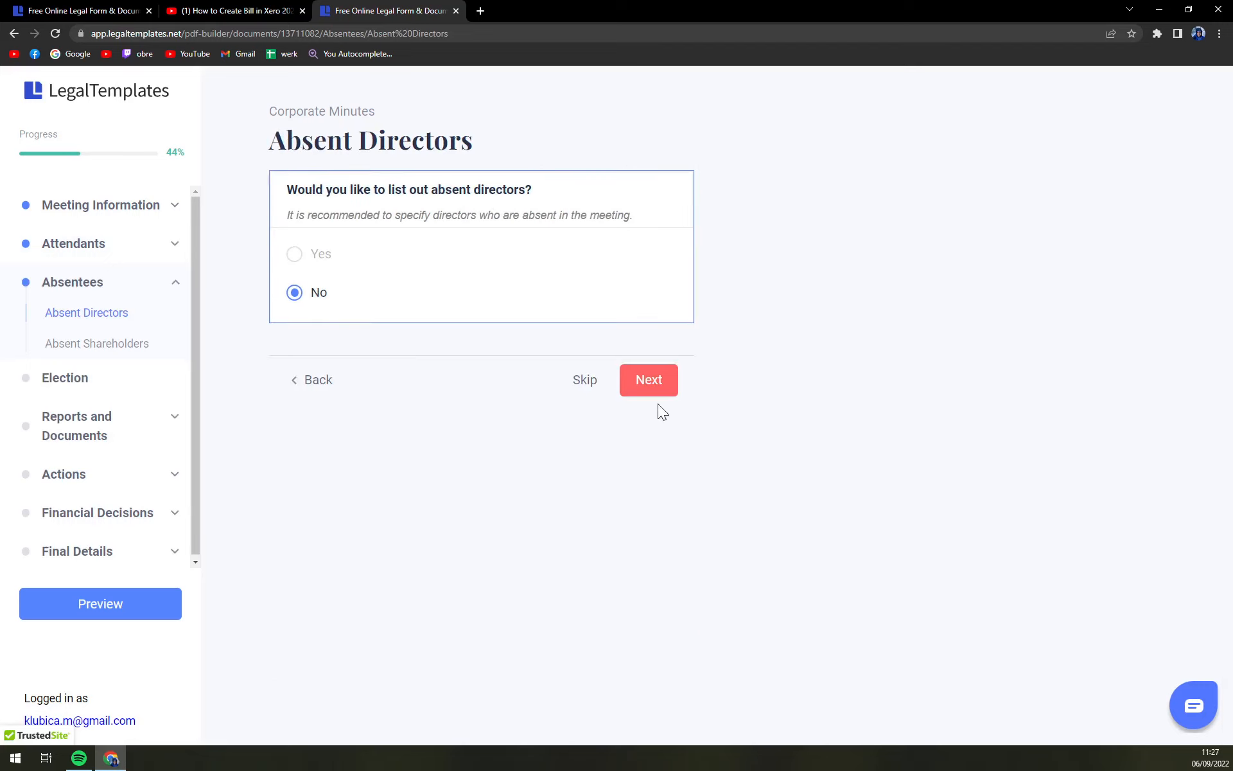
left_click(647, 379)
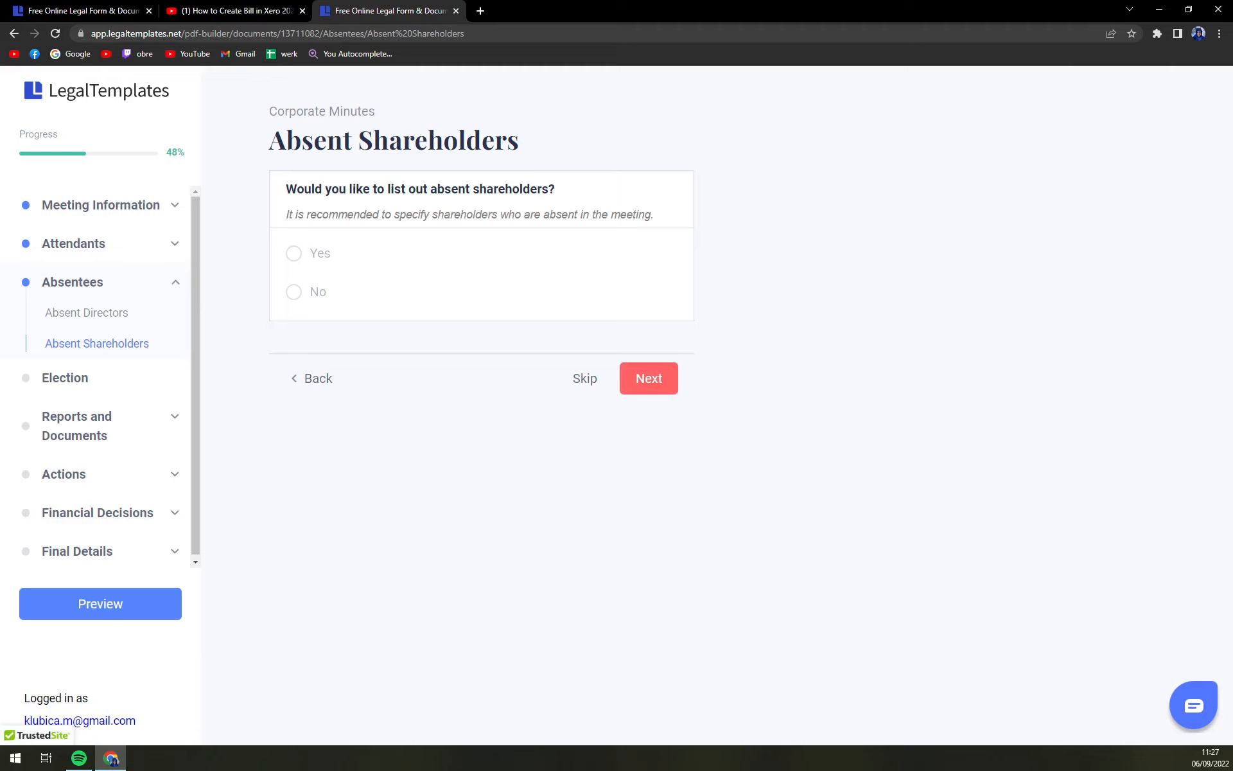
left_click(294, 291)
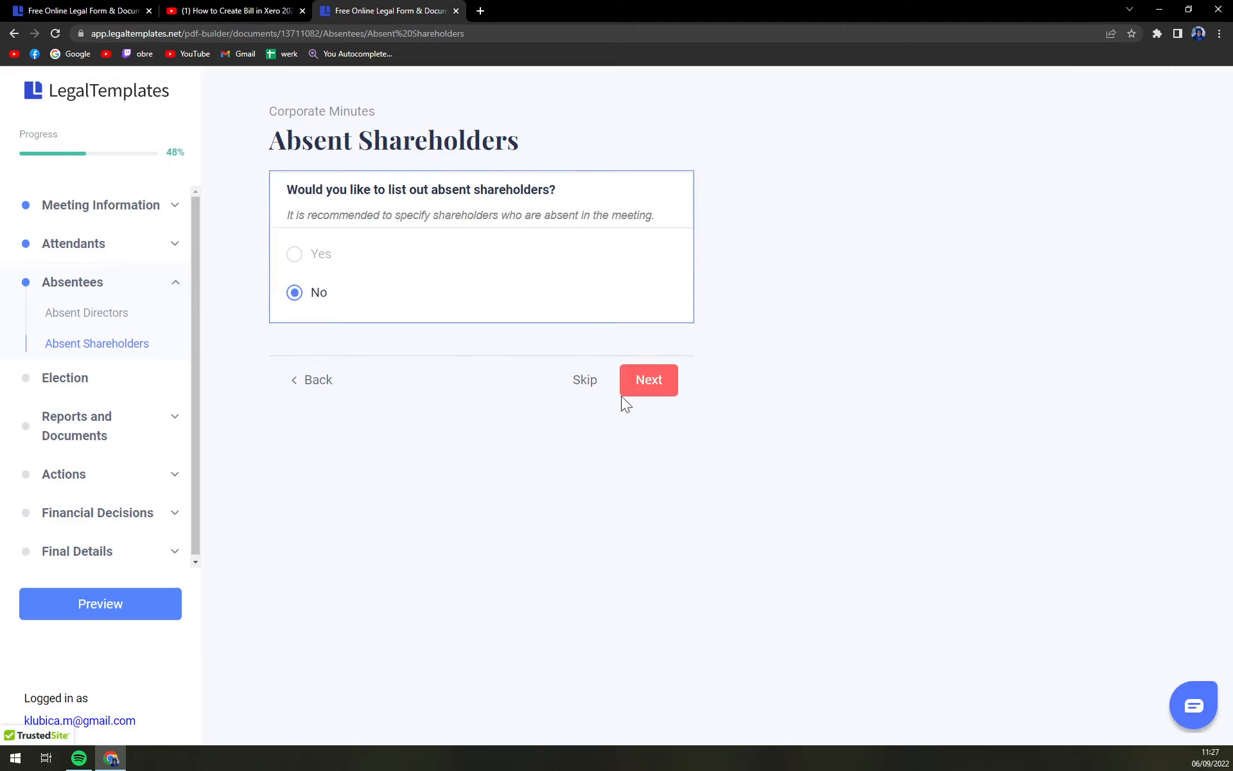
left_click(648, 379)
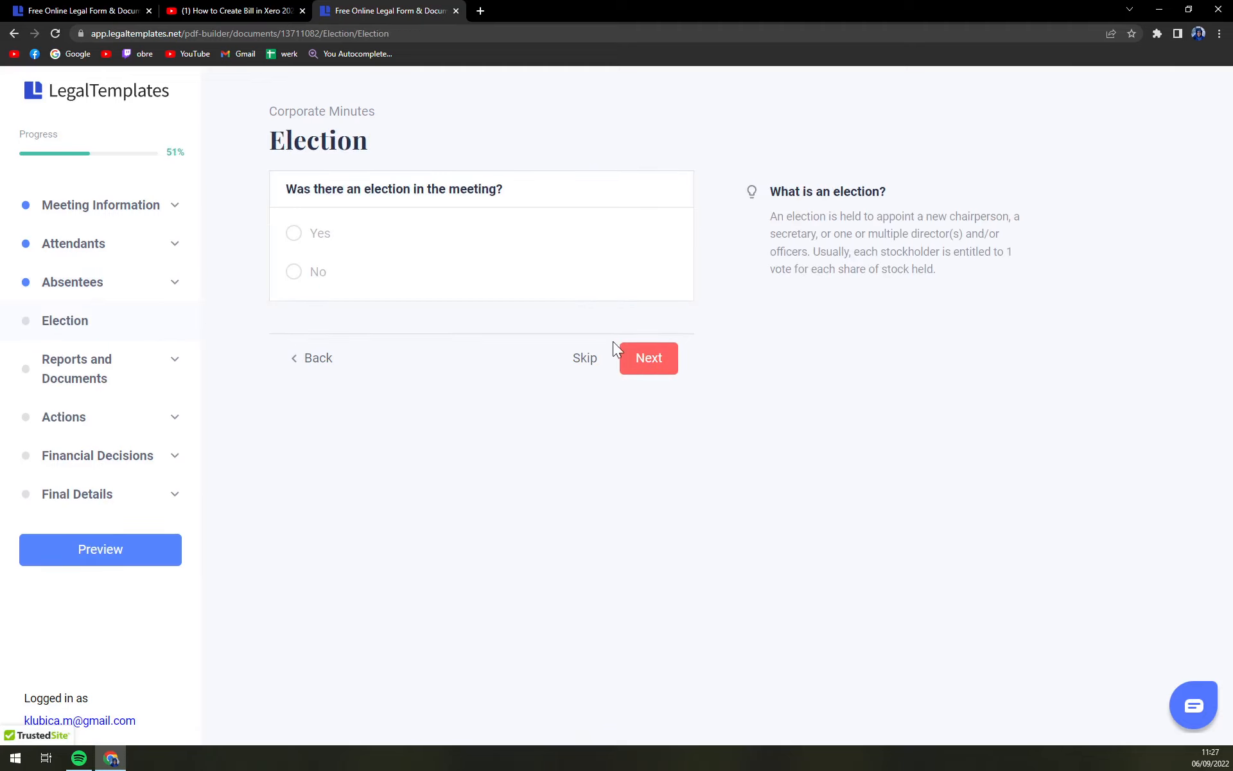
left_click(294, 272)
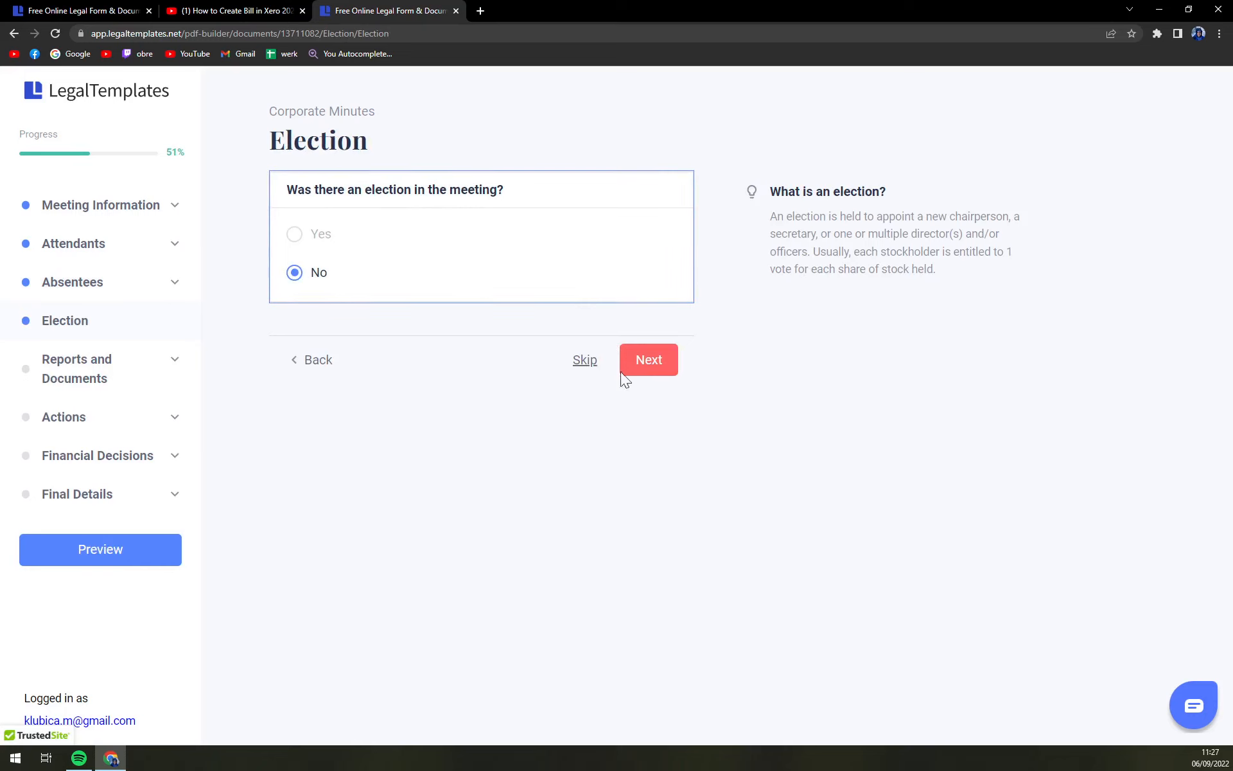
left_click(648, 360)
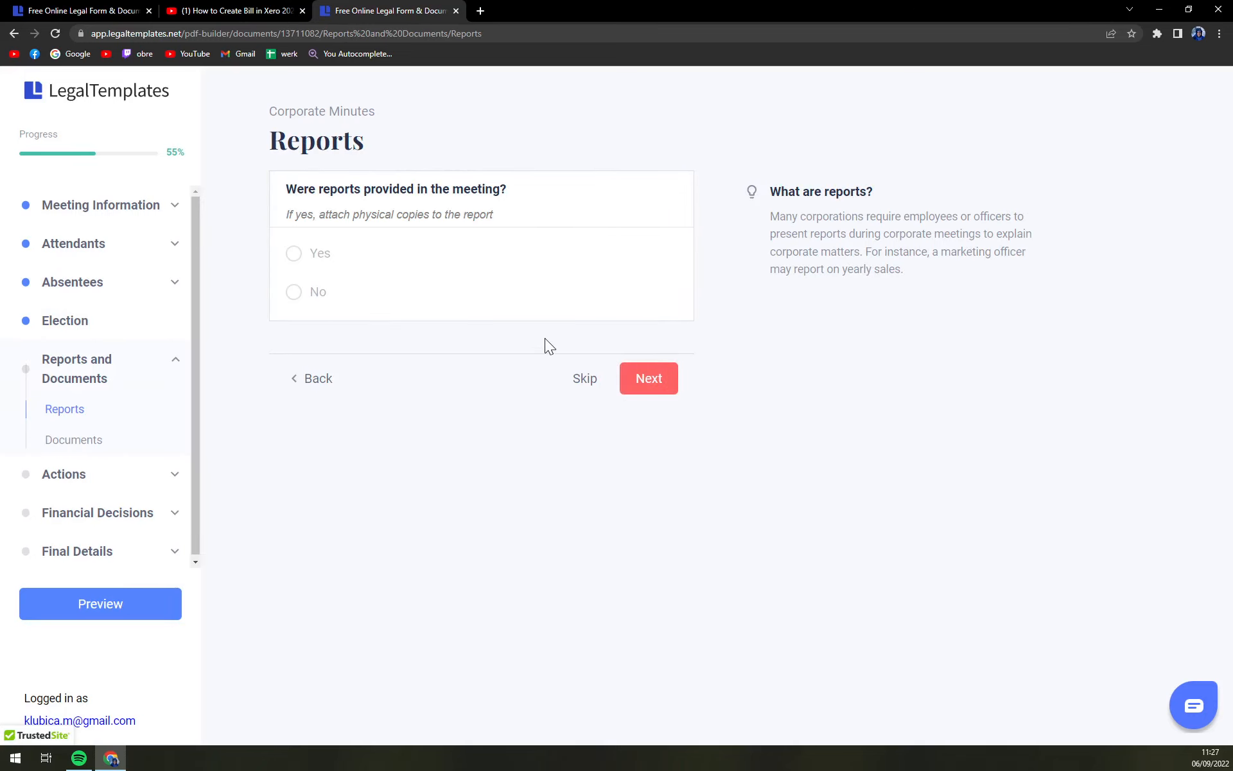
mouse_move(431, 206)
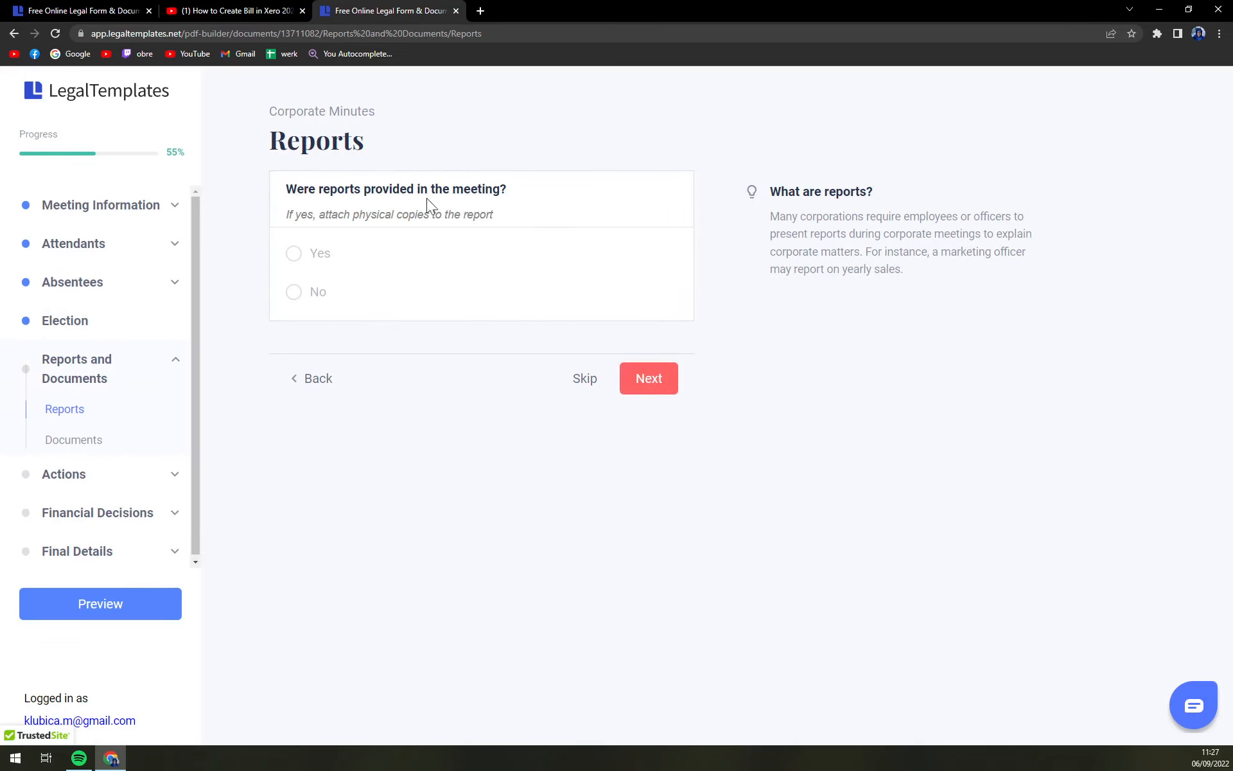
Answer Yes to reports provided and documents adopted
left_click(294, 253)
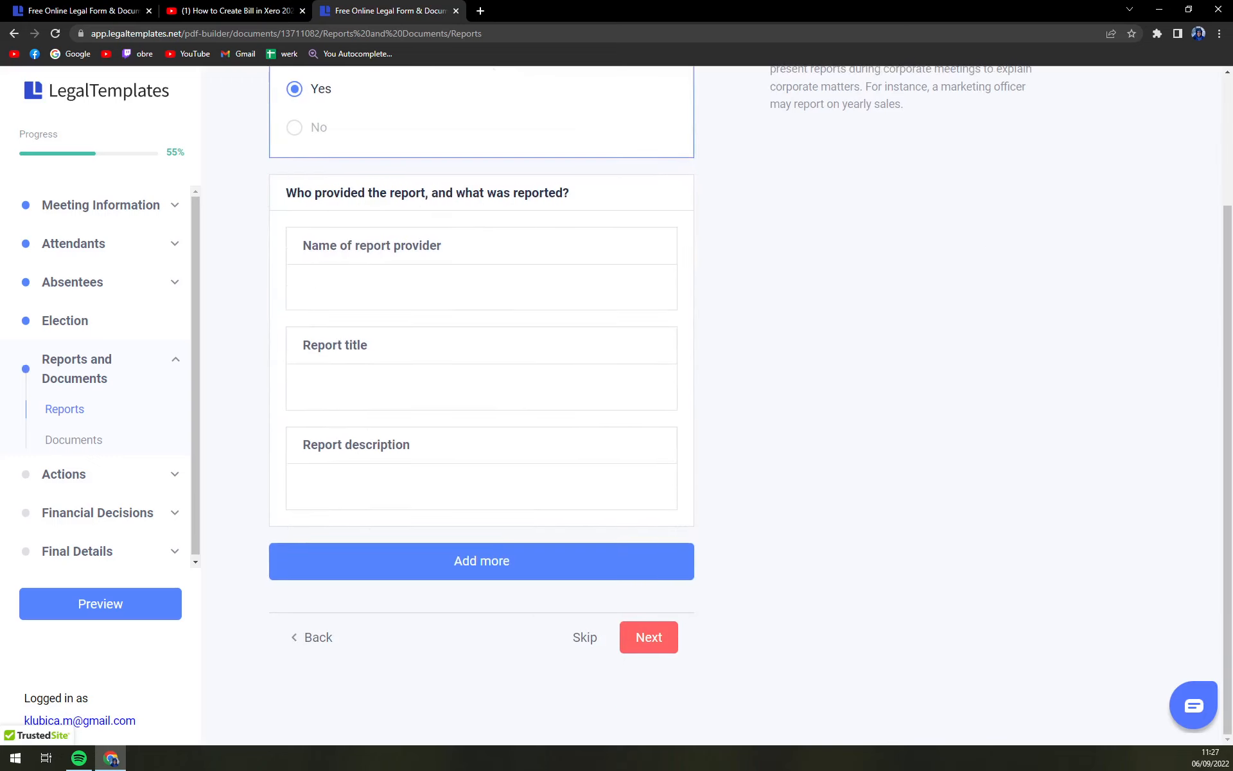
left_click(648, 636)
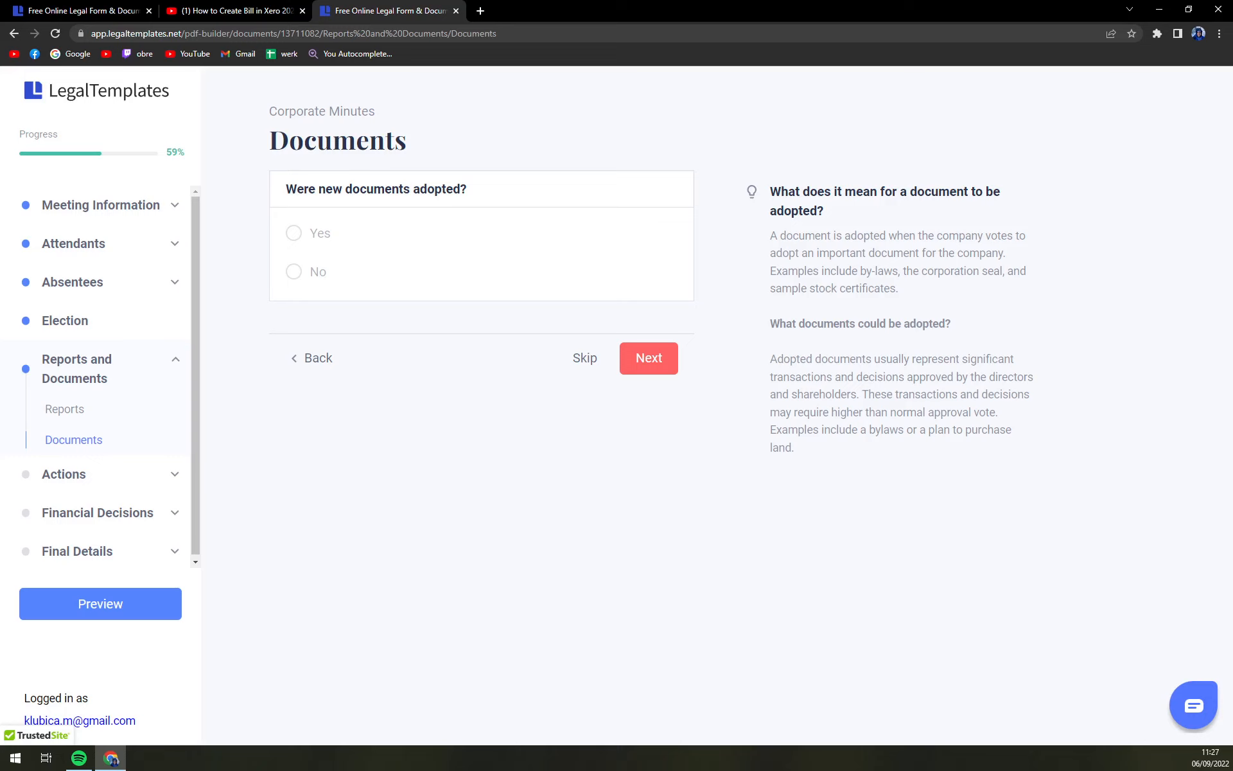
left_click(294, 234)
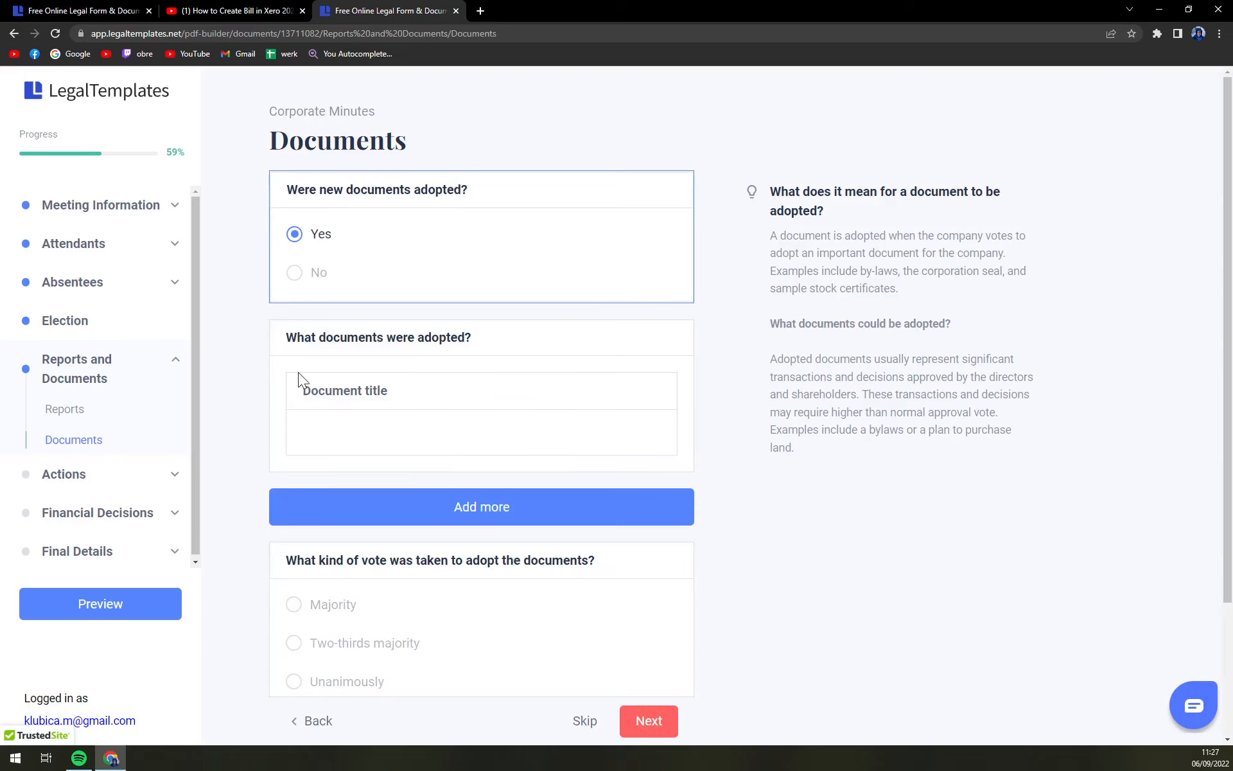
left_click(648, 721)
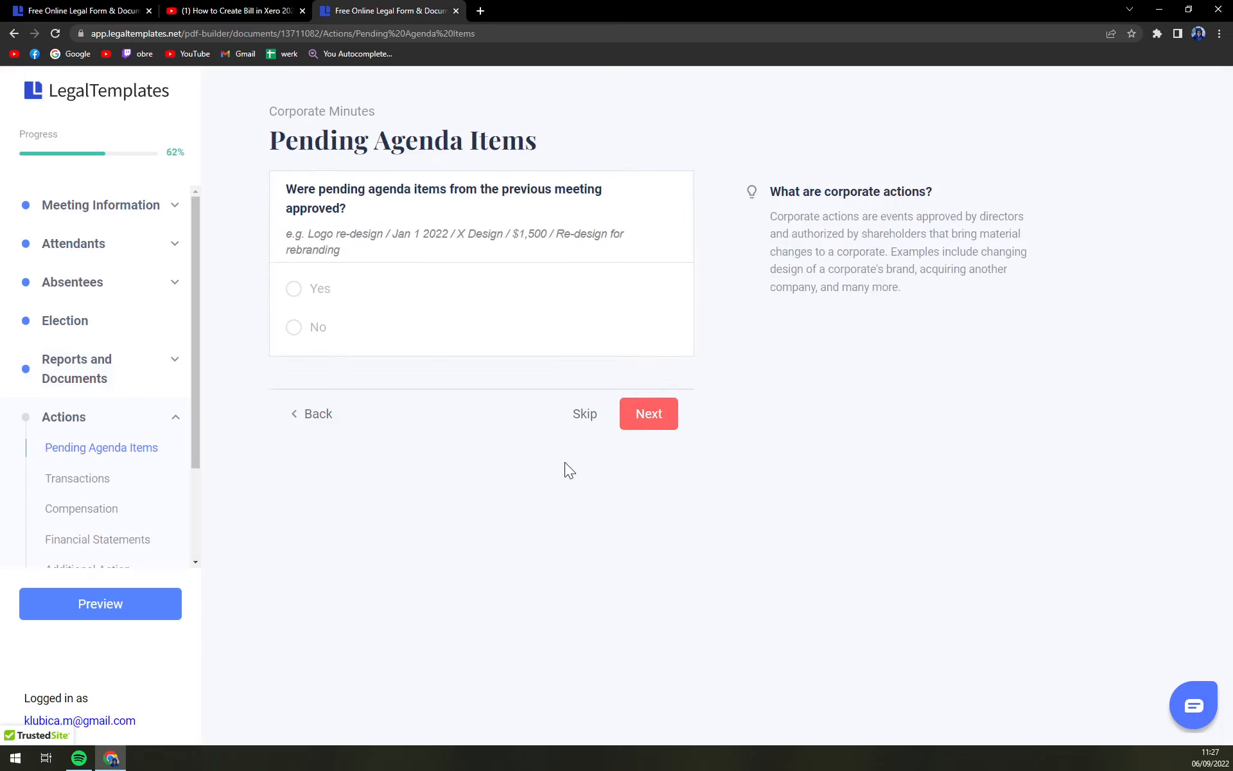
mouse_move(395, 211)
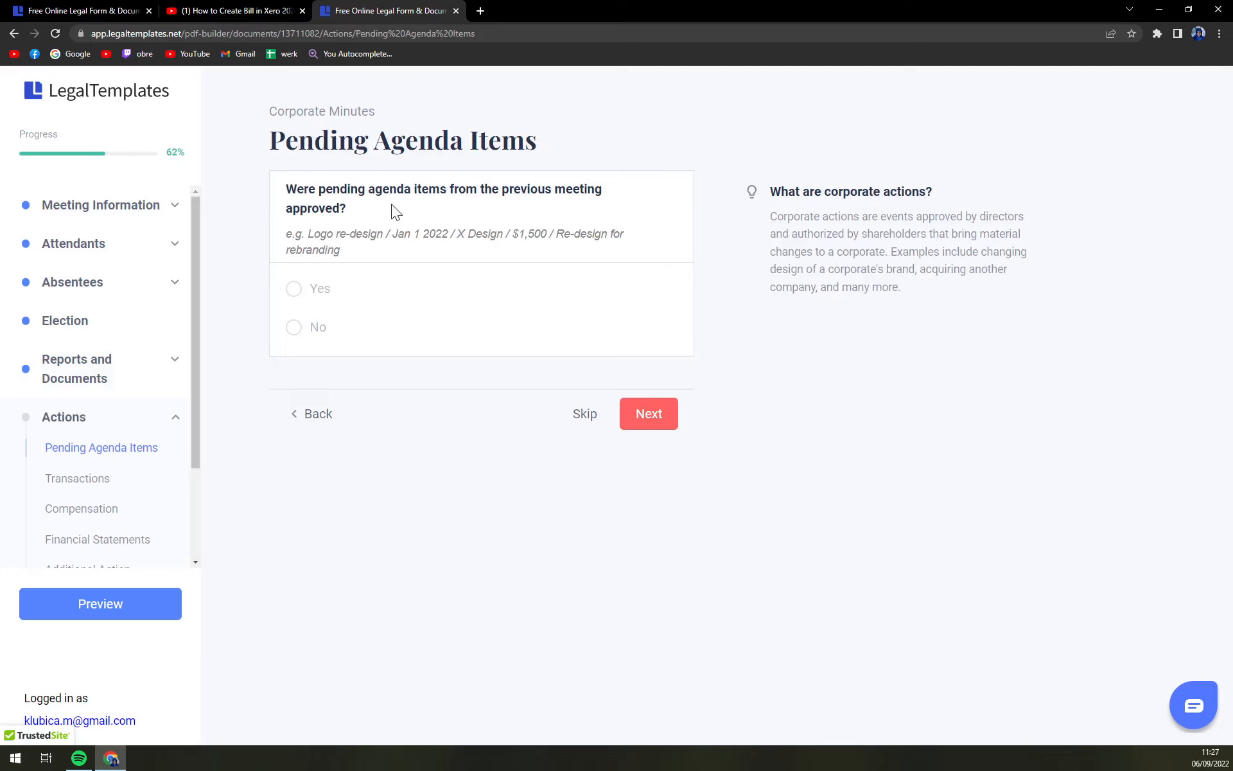
mouse_move(307, 331)
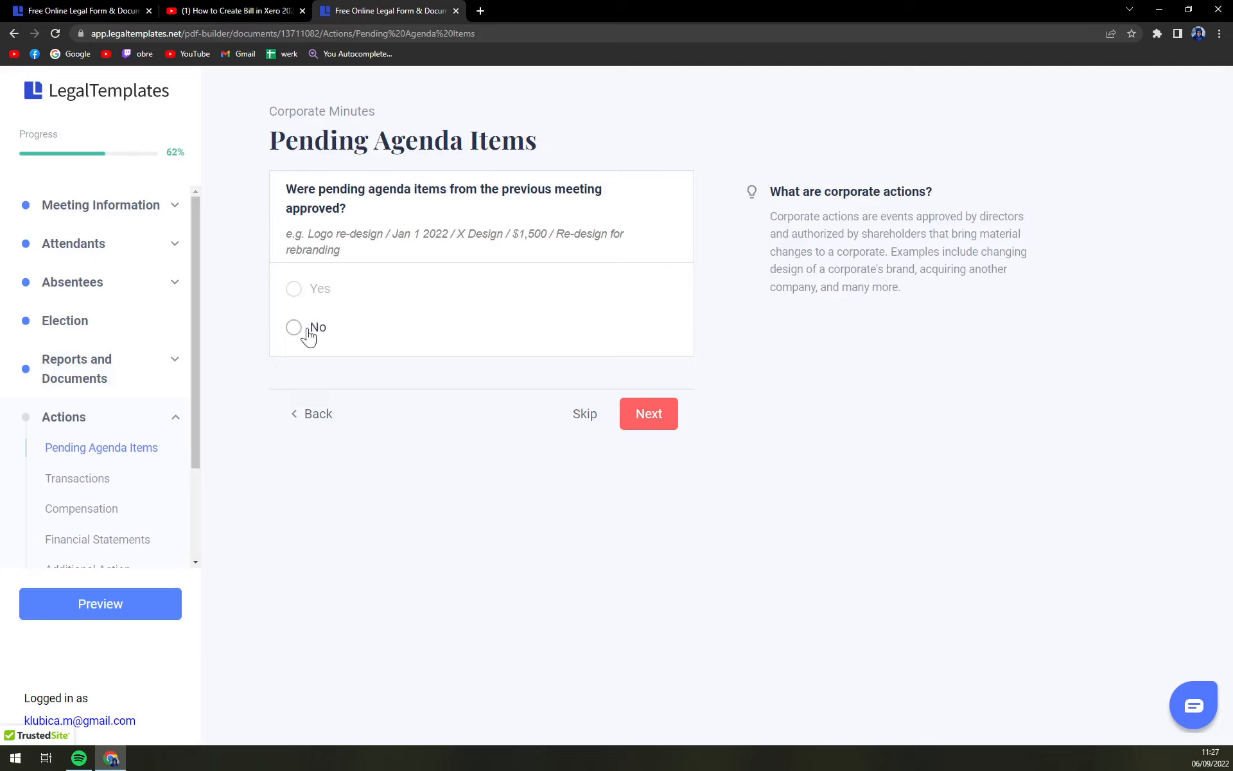
Skip pending agenda, compensation, financial statements and additional action; name Directors as responsible
left_click(647, 413)
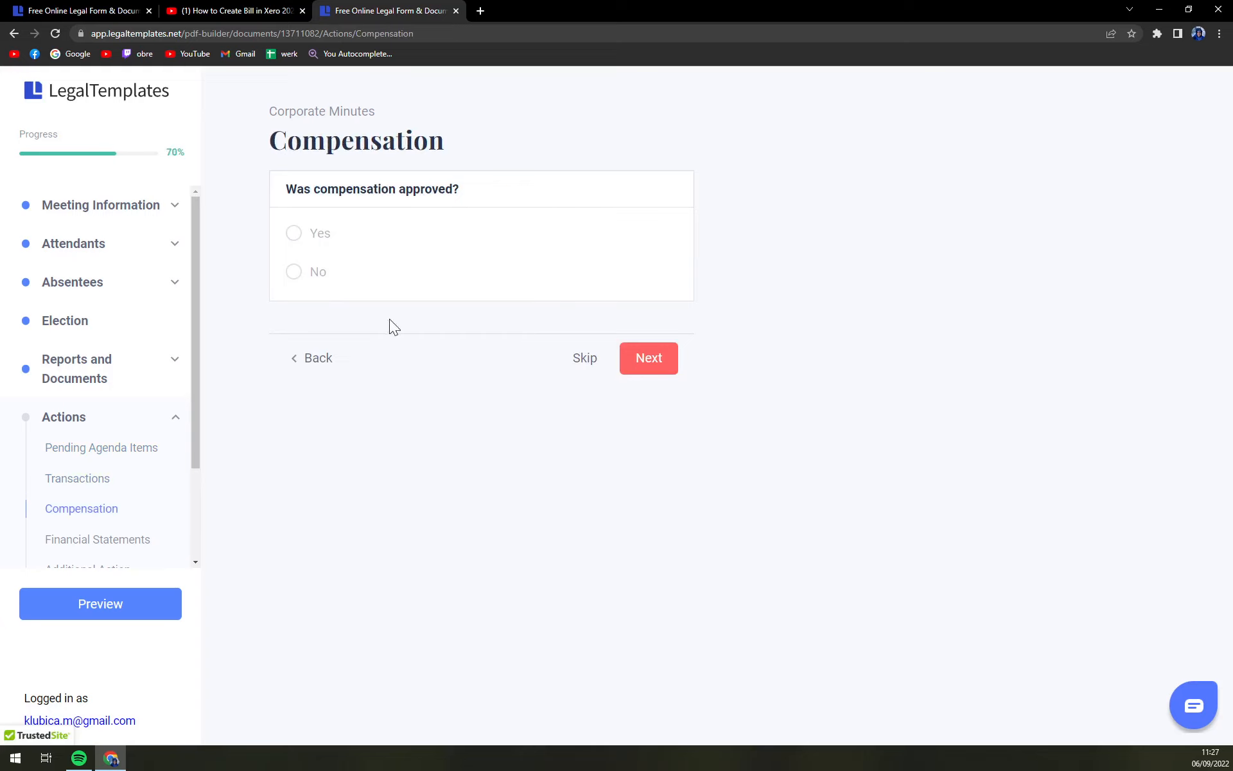
left_click(648, 358)
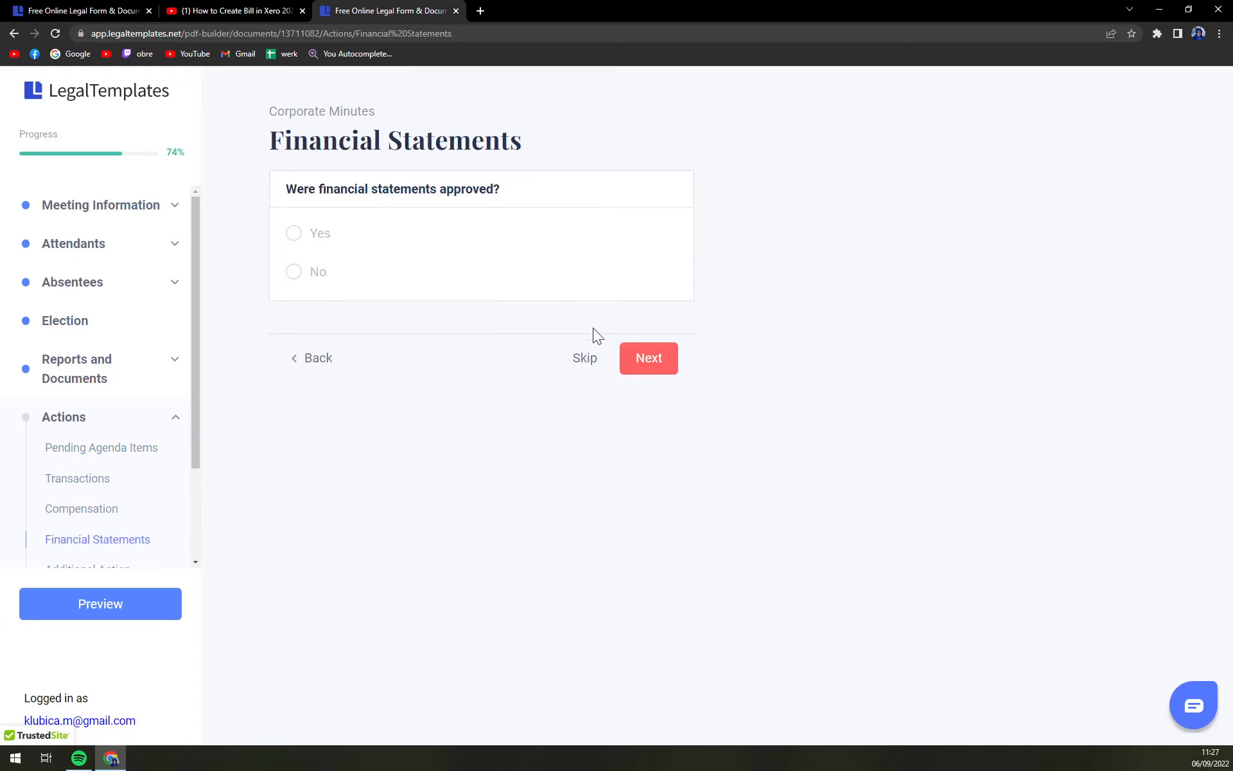
left_click(648, 357)
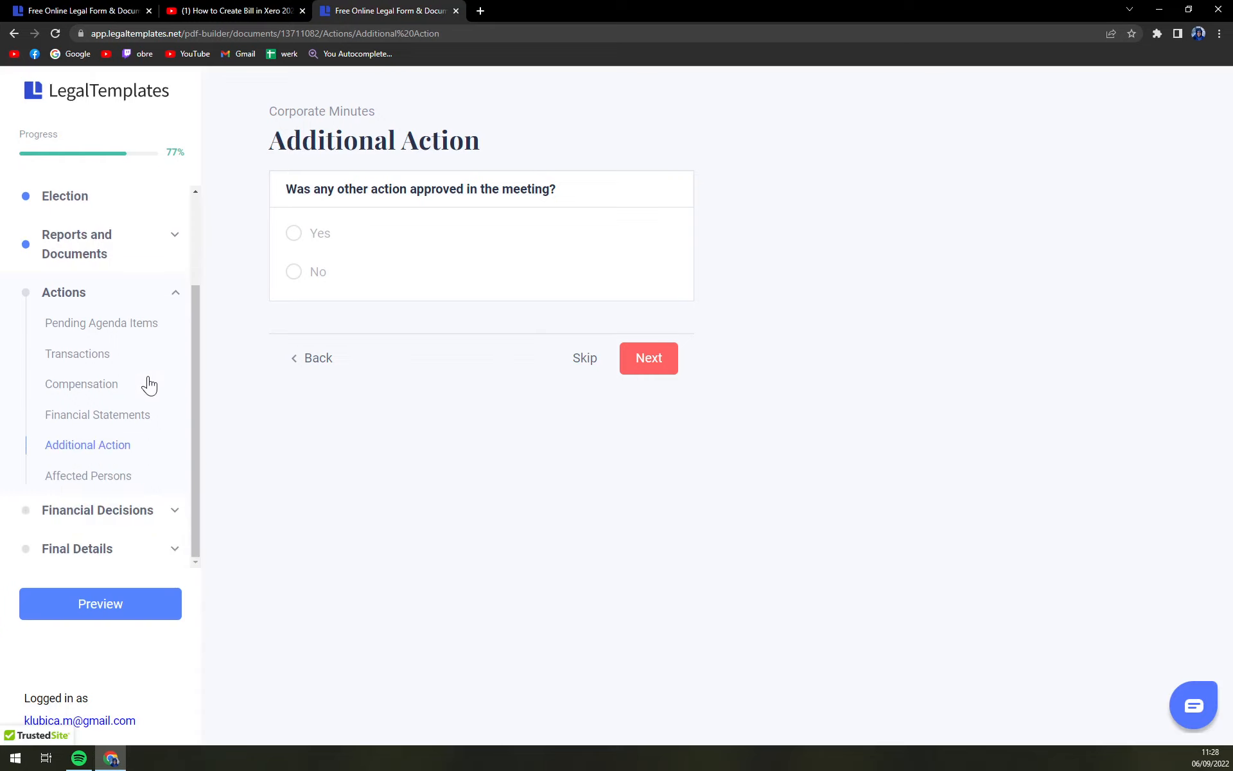
mouse_move(375, 347)
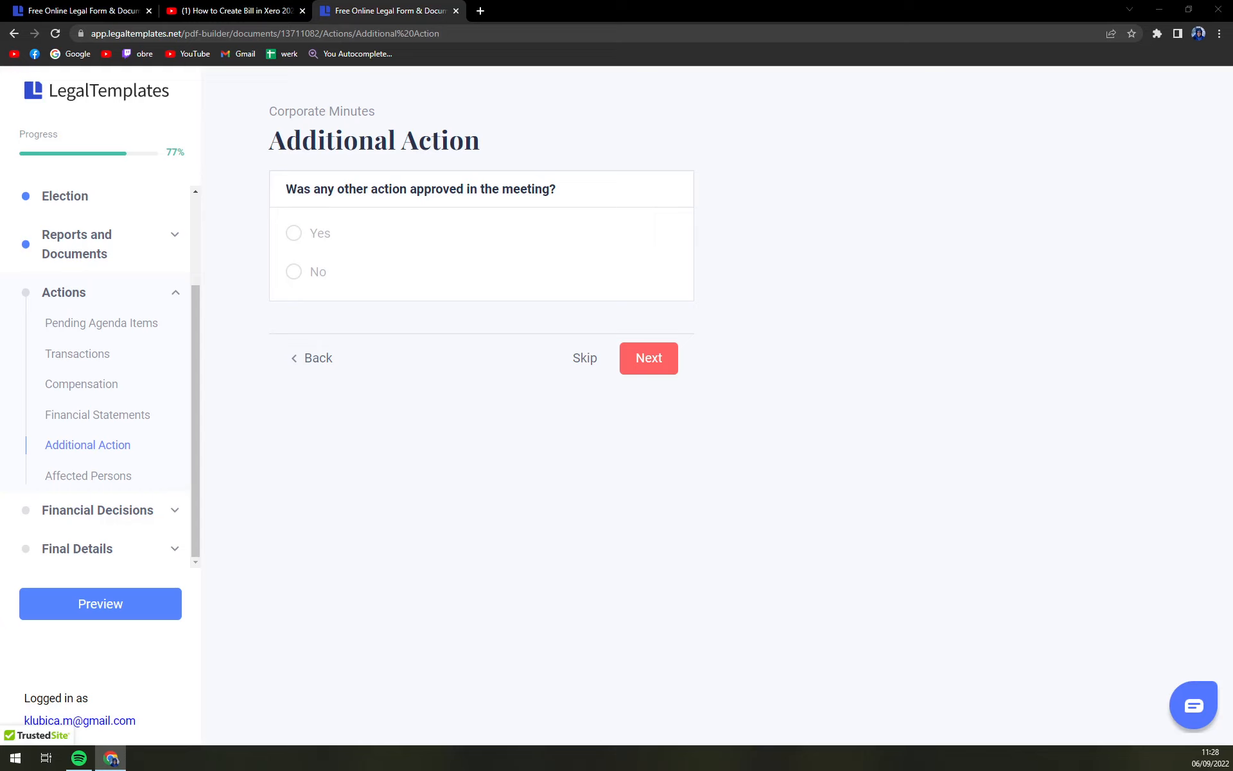
left_click(648, 358)
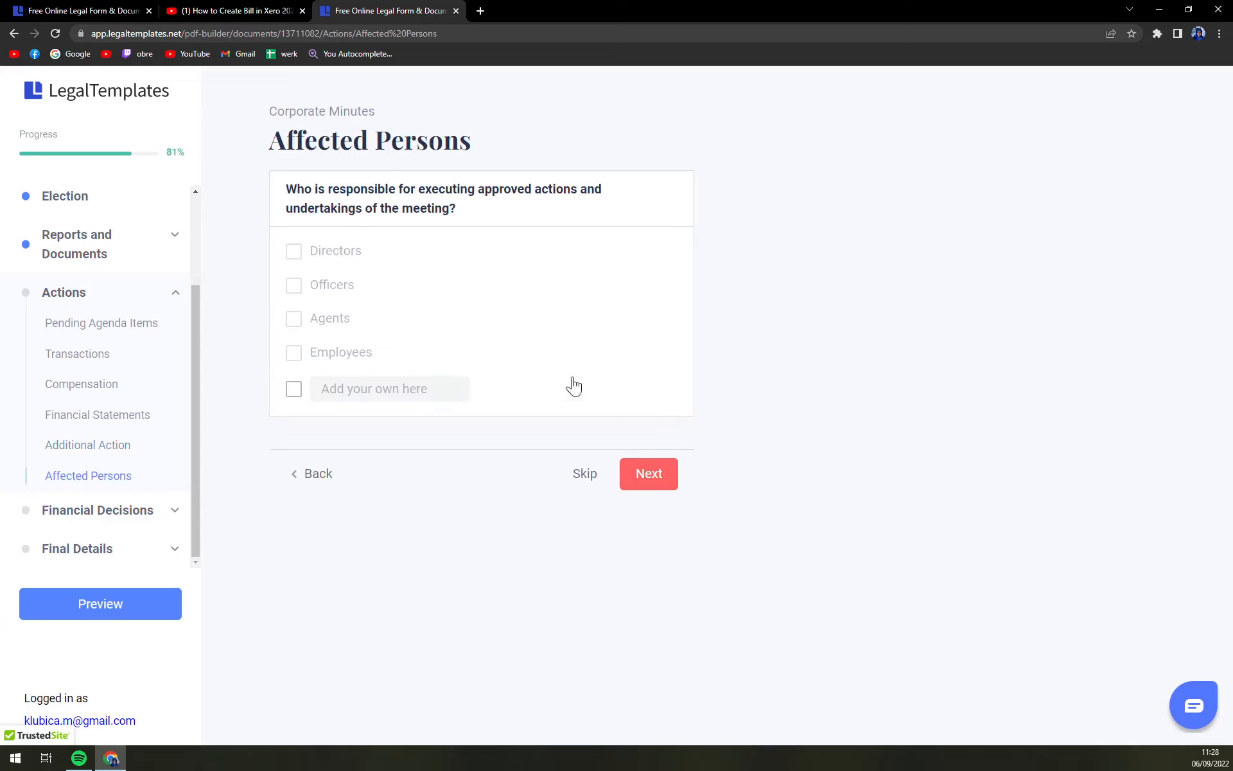
left_click(294, 251)
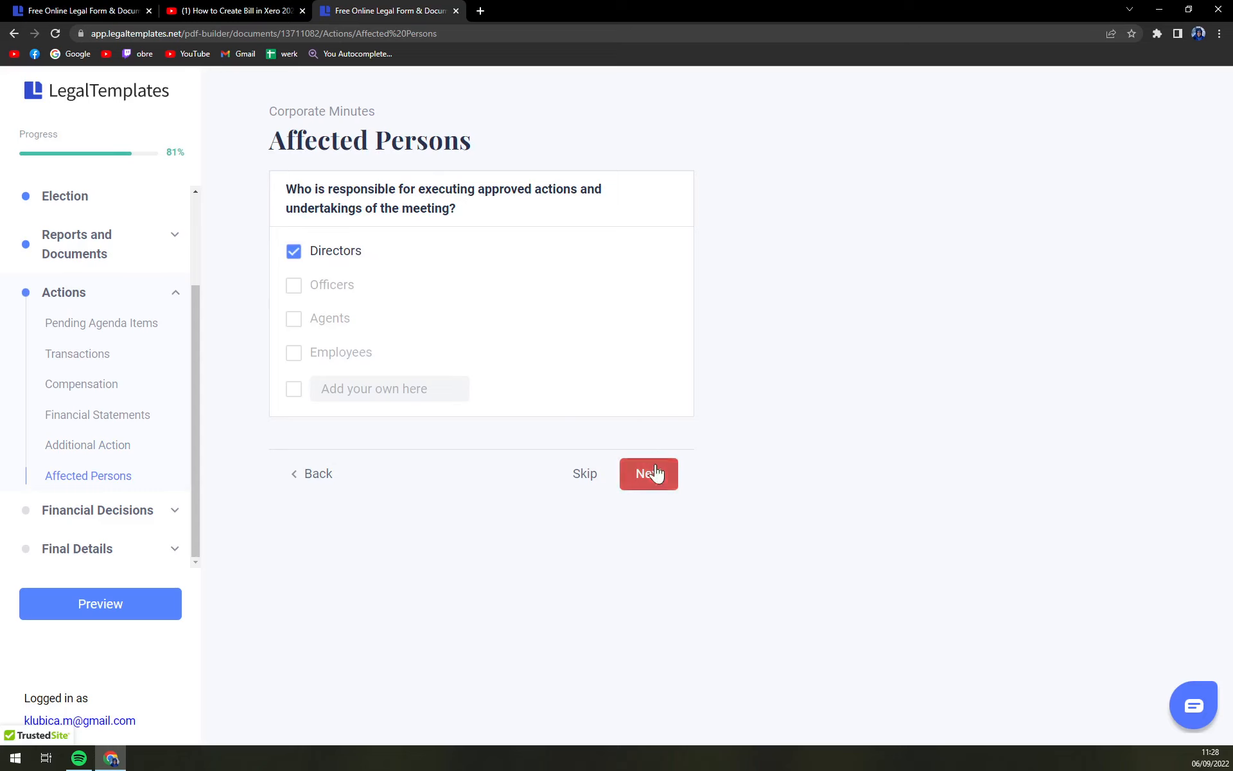
left_click(649, 473)
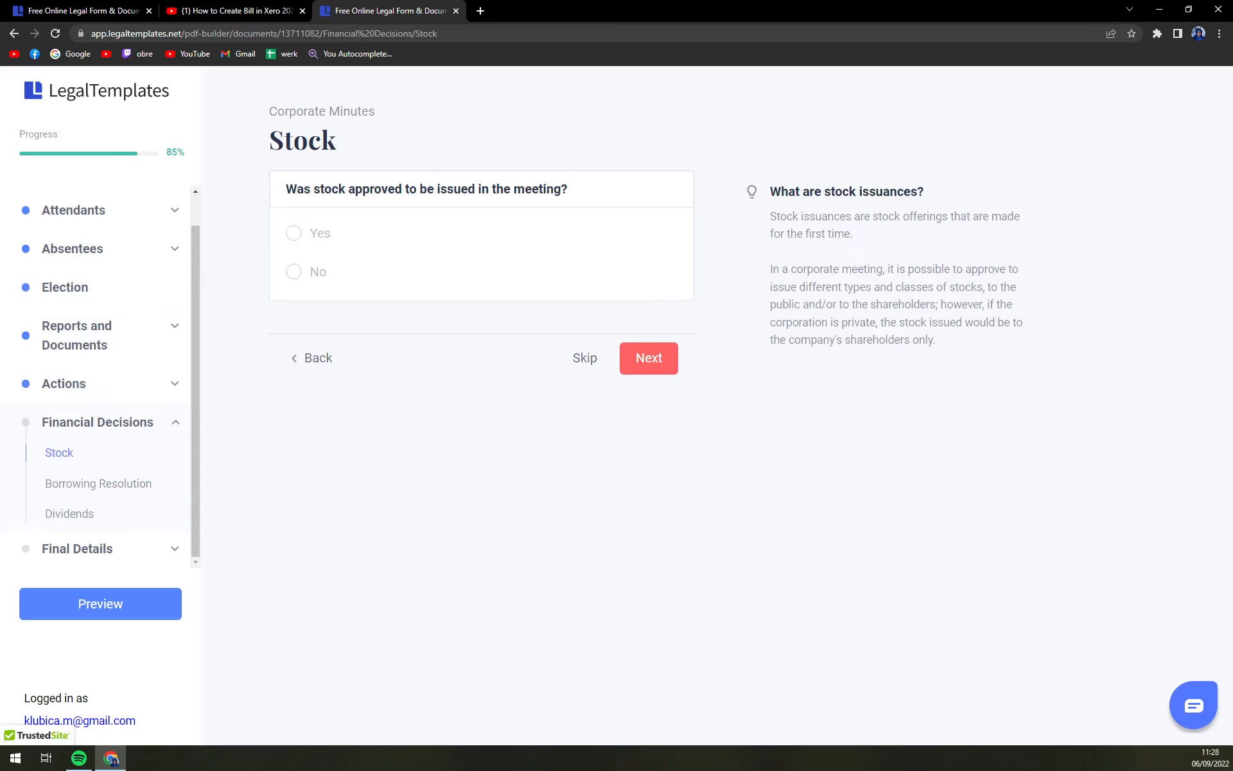
Answer No to stock issuance and skip the borrowing resolution question
left_click(294, 272)
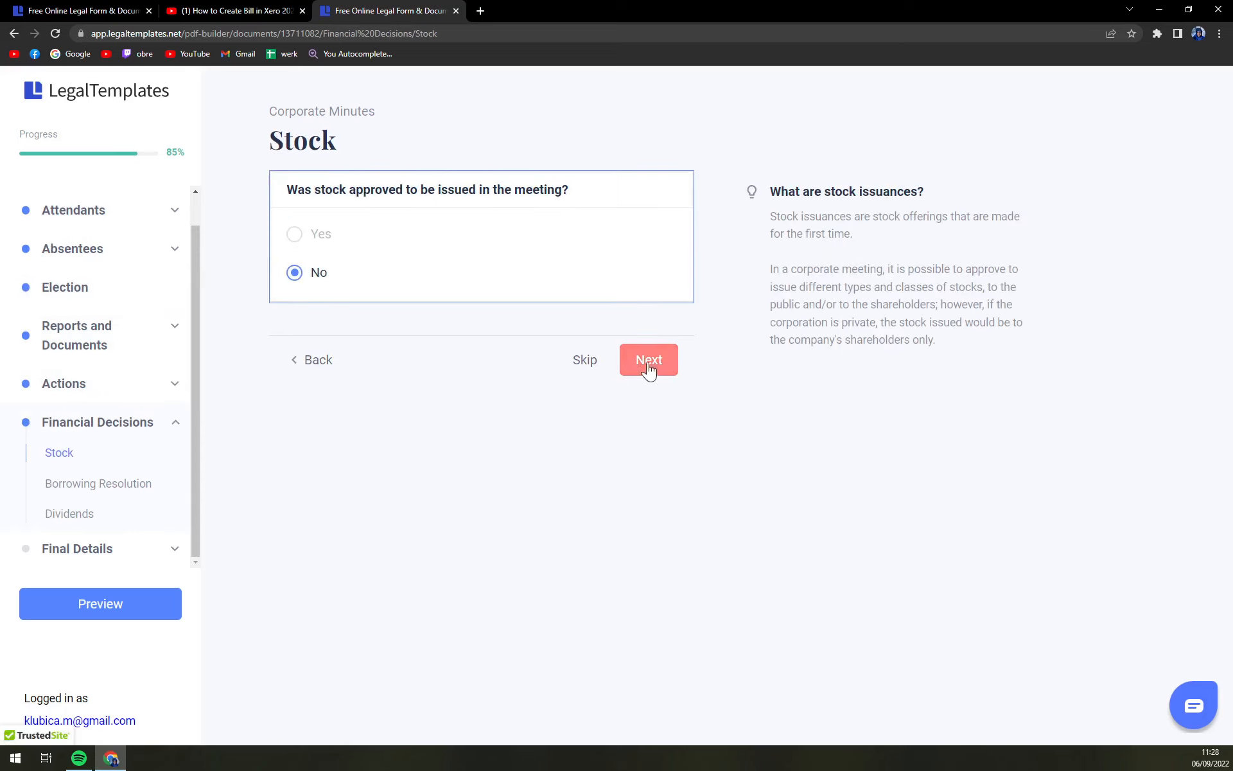
left_click(648, 360)
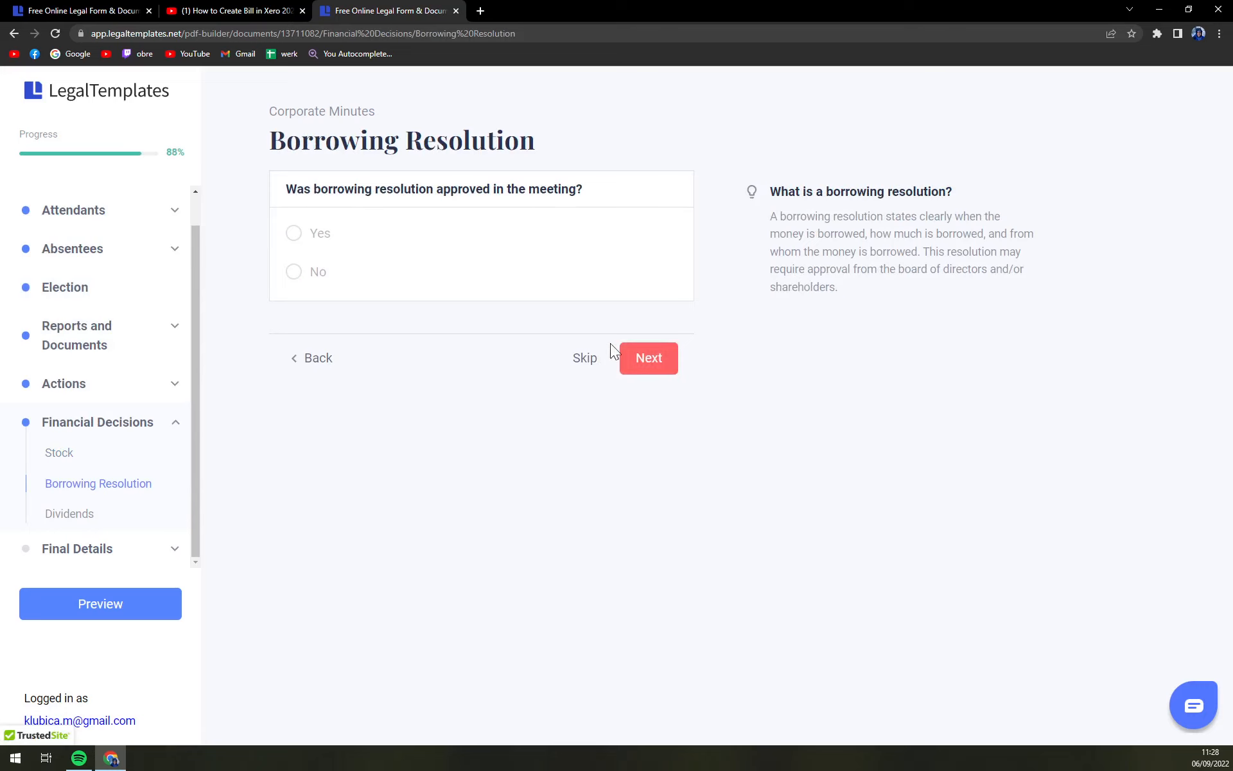
left_click(585, 358)
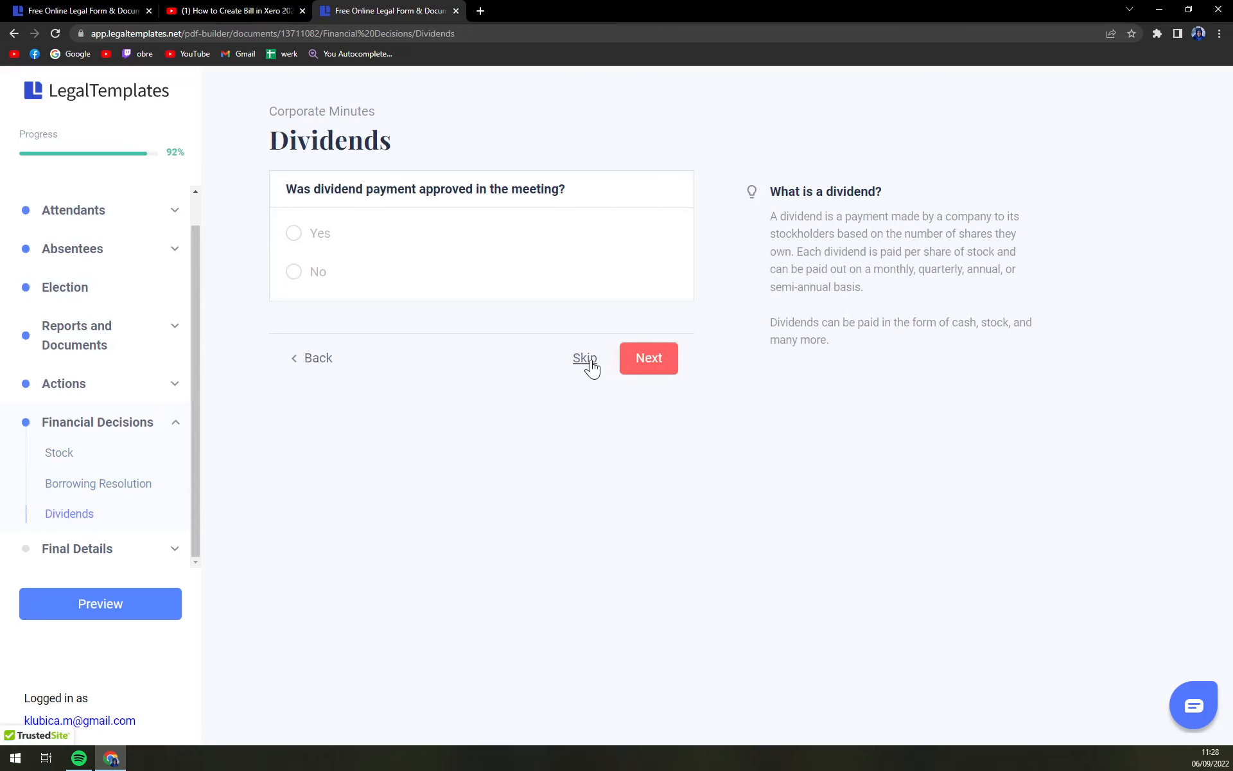
mouse_move(400, 303)
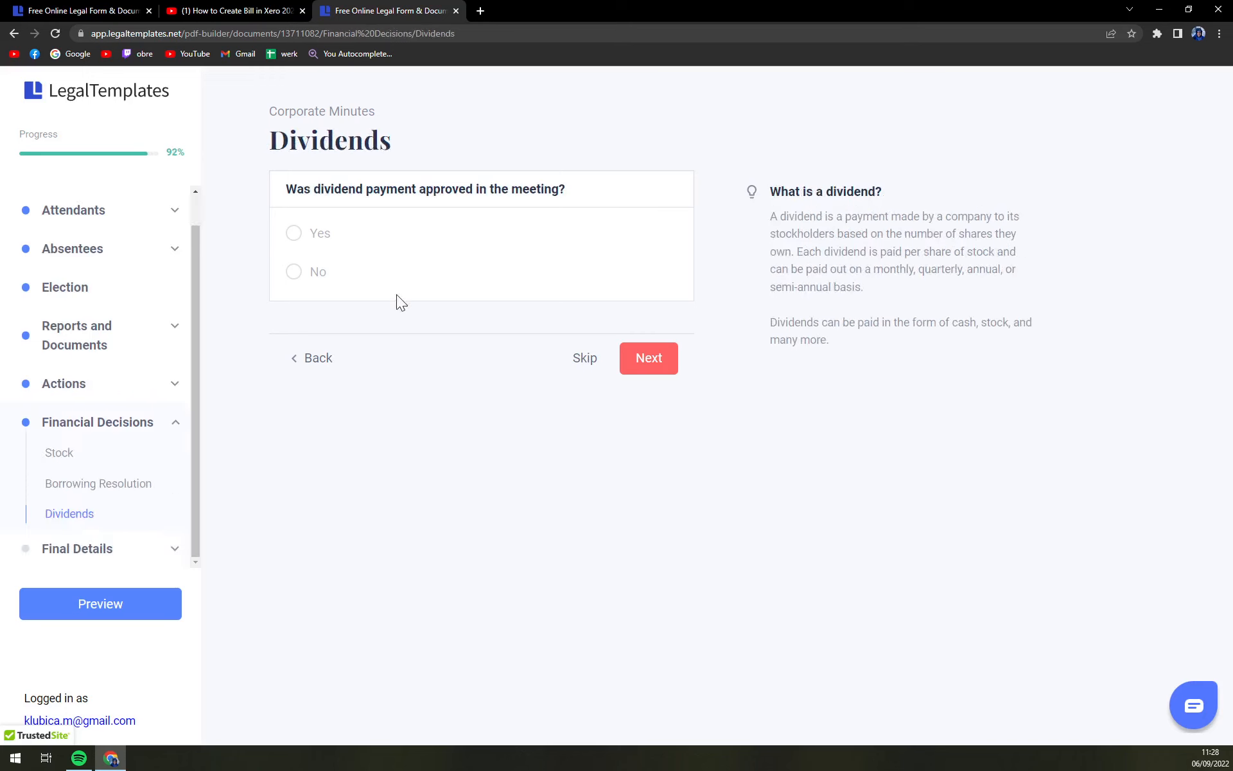
mouse_move(584, 358)
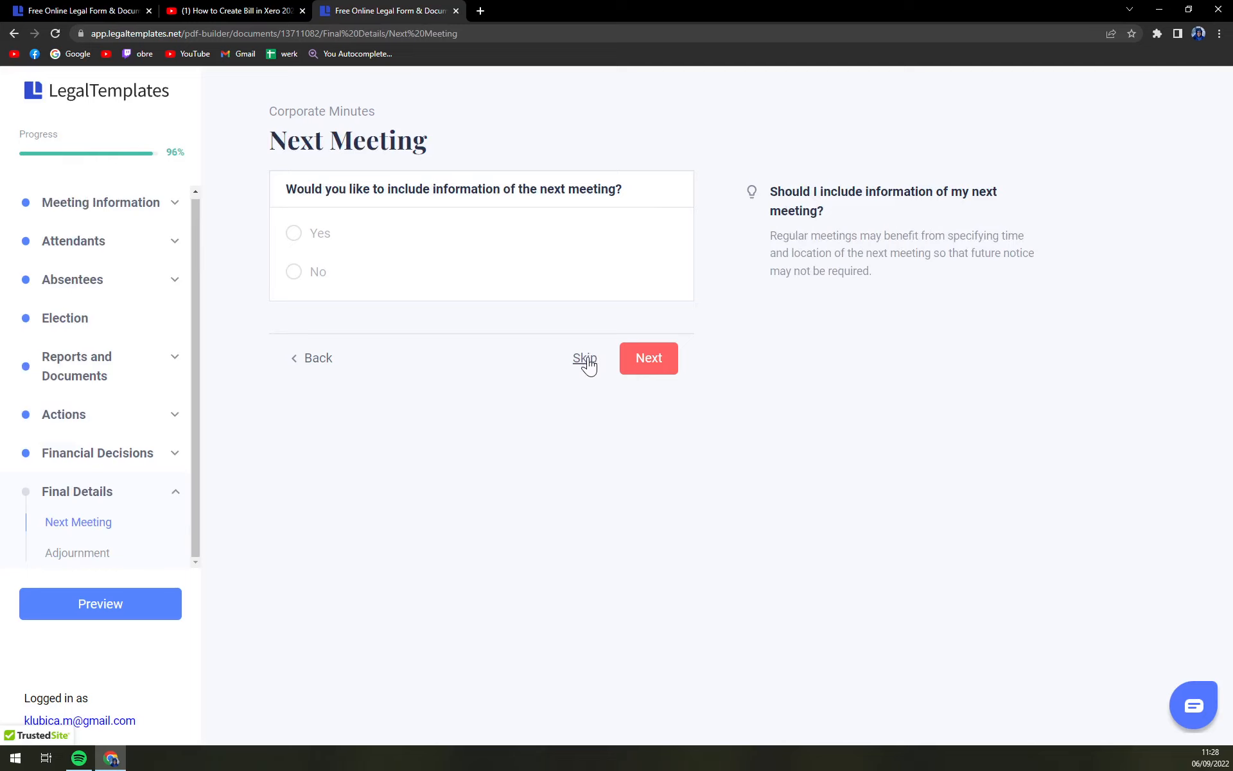
Skip the Next Meeting section, set the adjournment time to 11:00 AM, and save the questionnaire
left_click(585, 358)
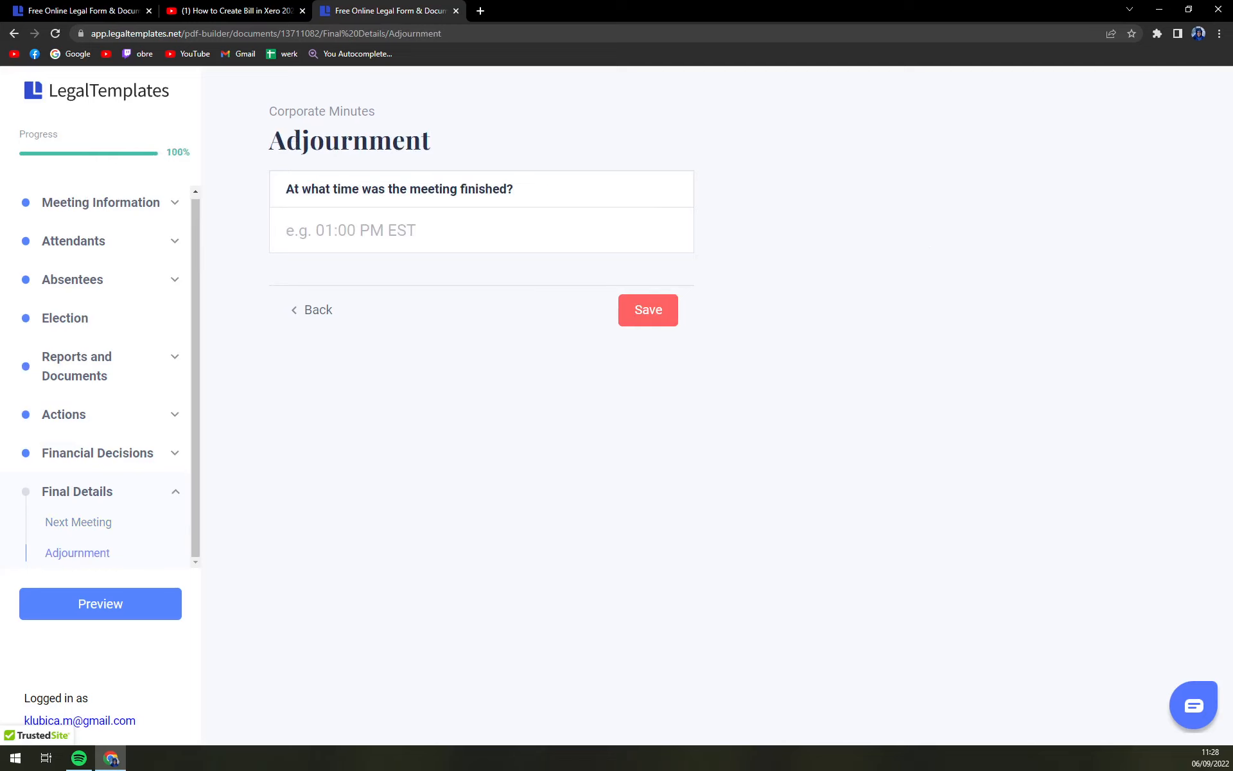
type("11:00 A")
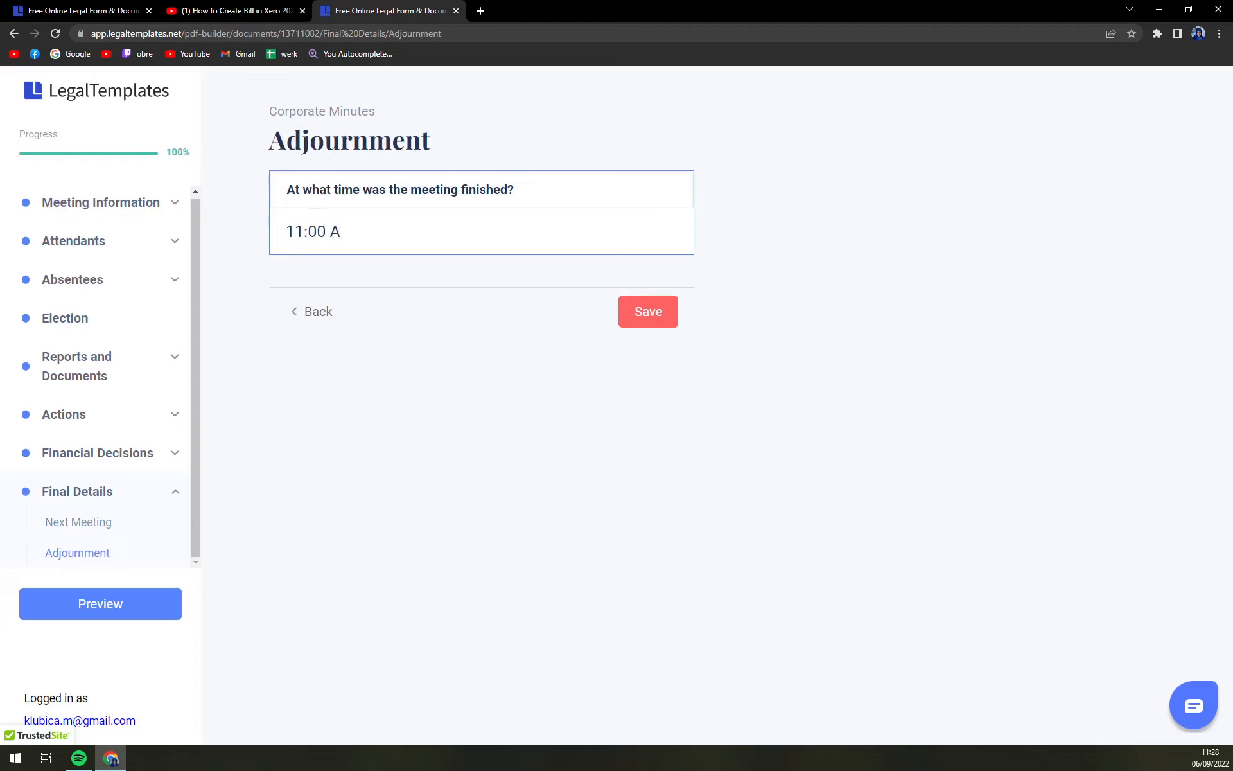
type("M")
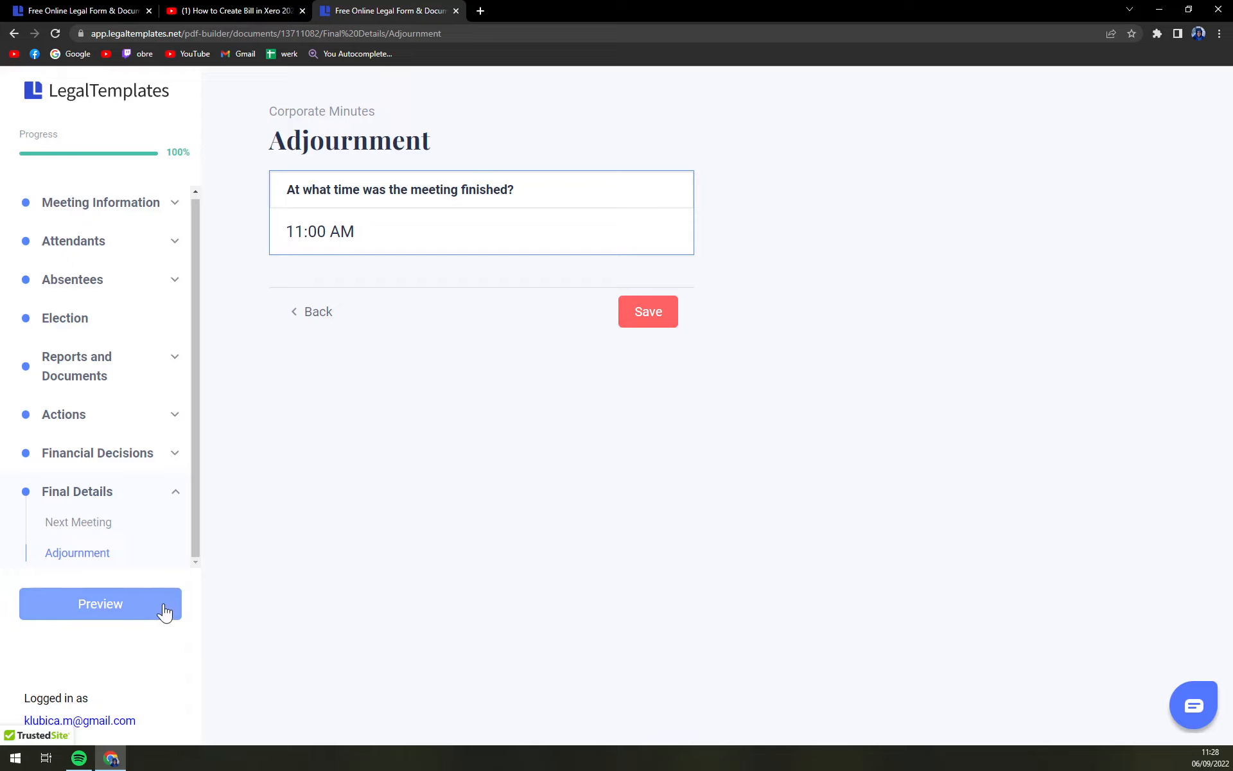
left_click(100, 603)
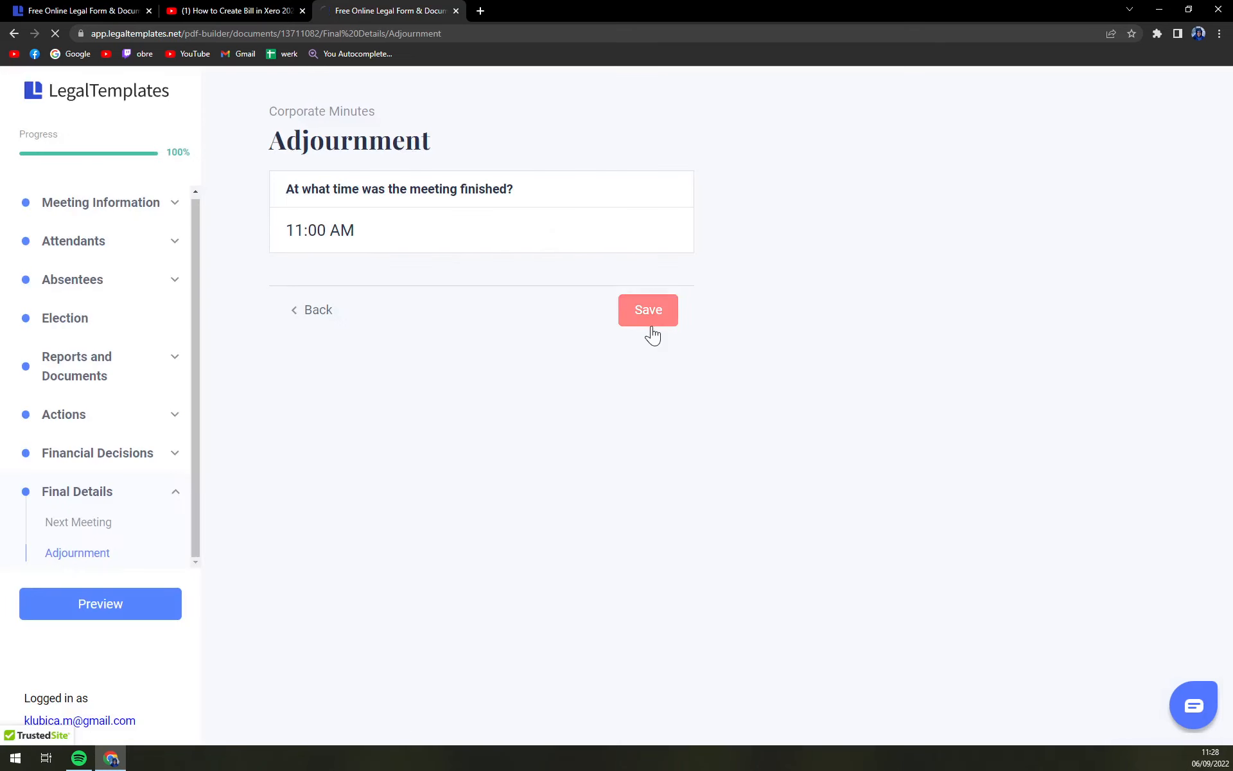
left_click(647, 308)
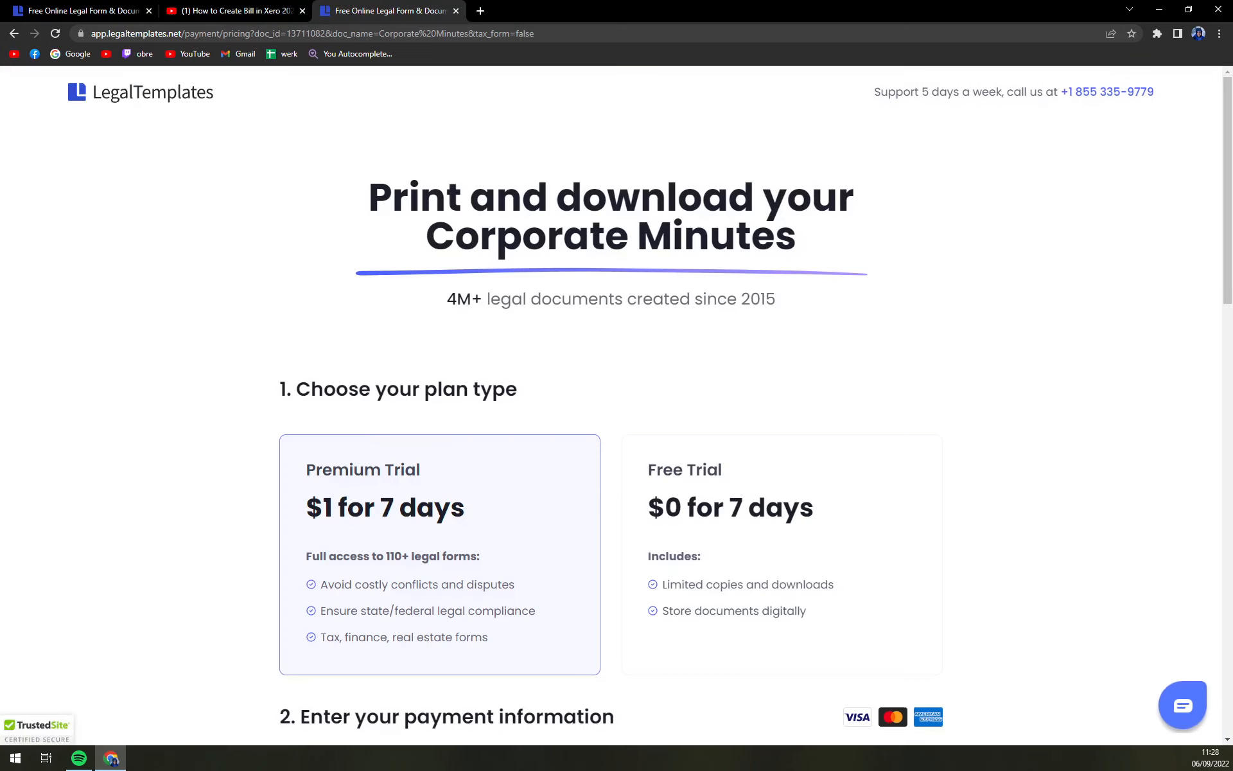
mouse_move(431, 529)
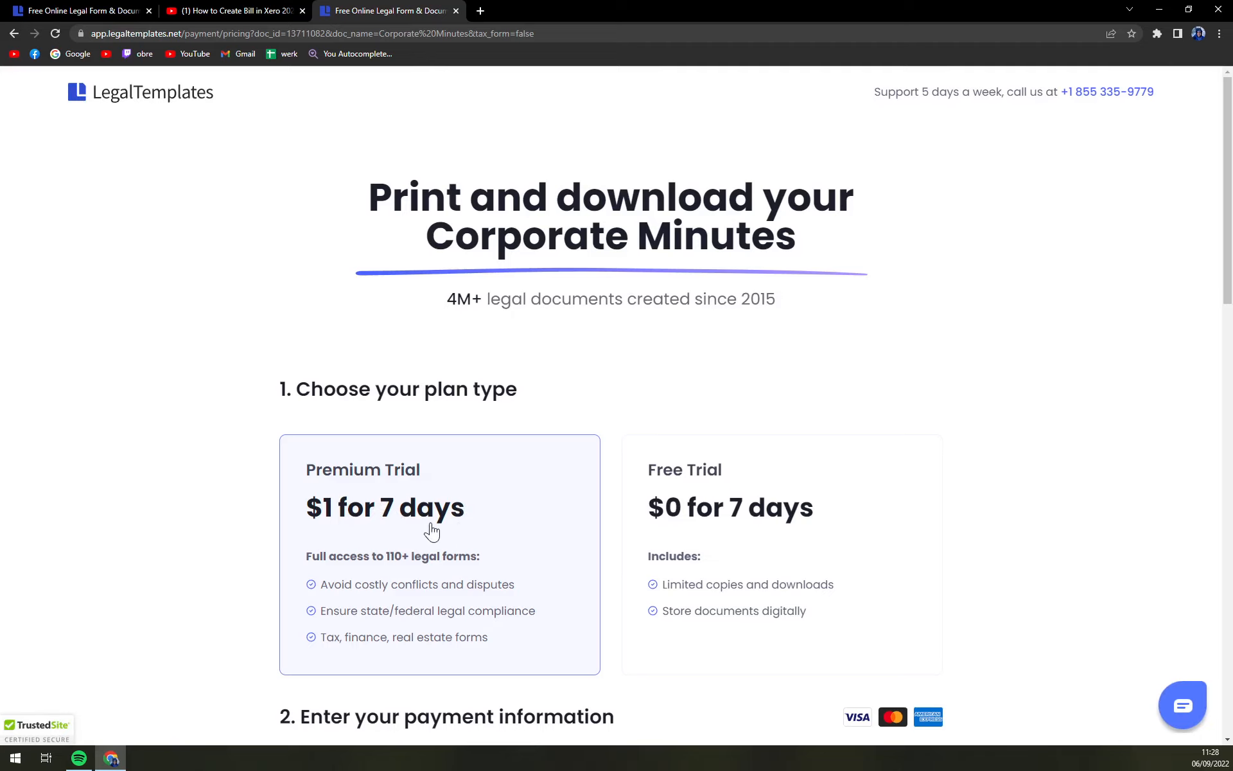
mouse_move(379, 554)
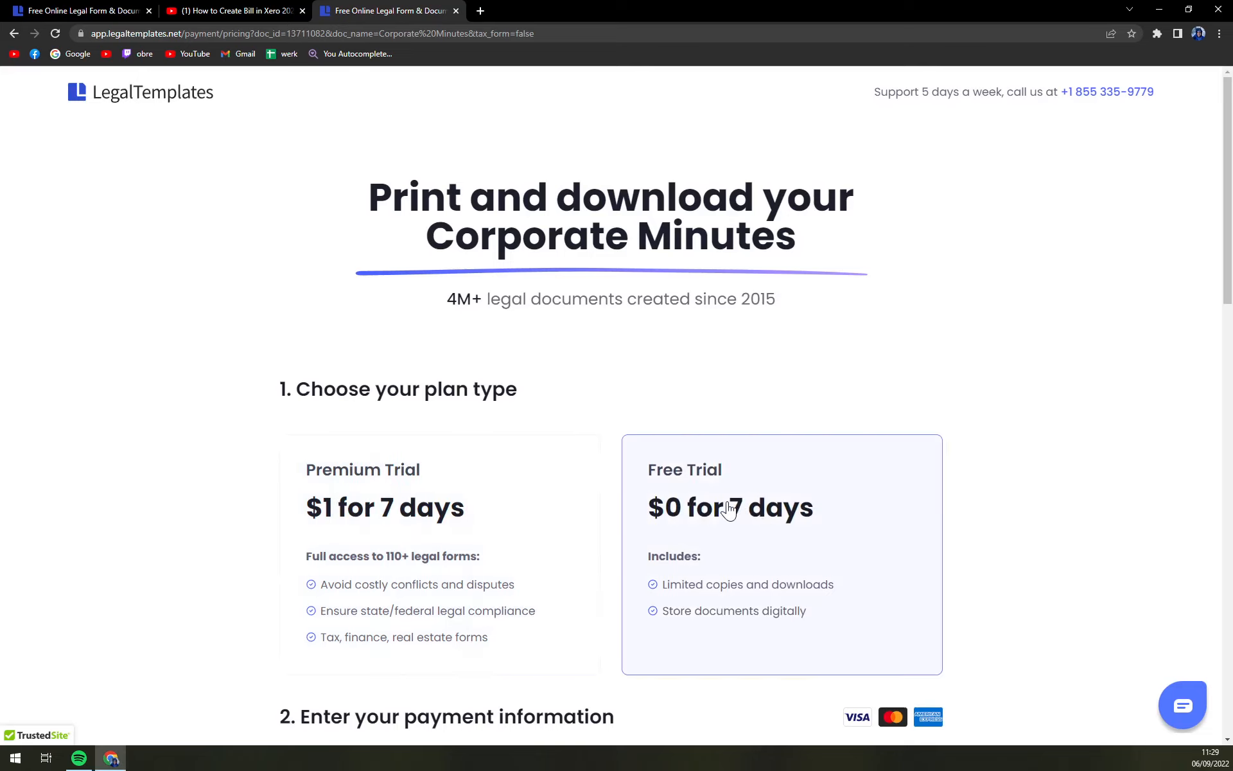
mouse_move(774, 504)
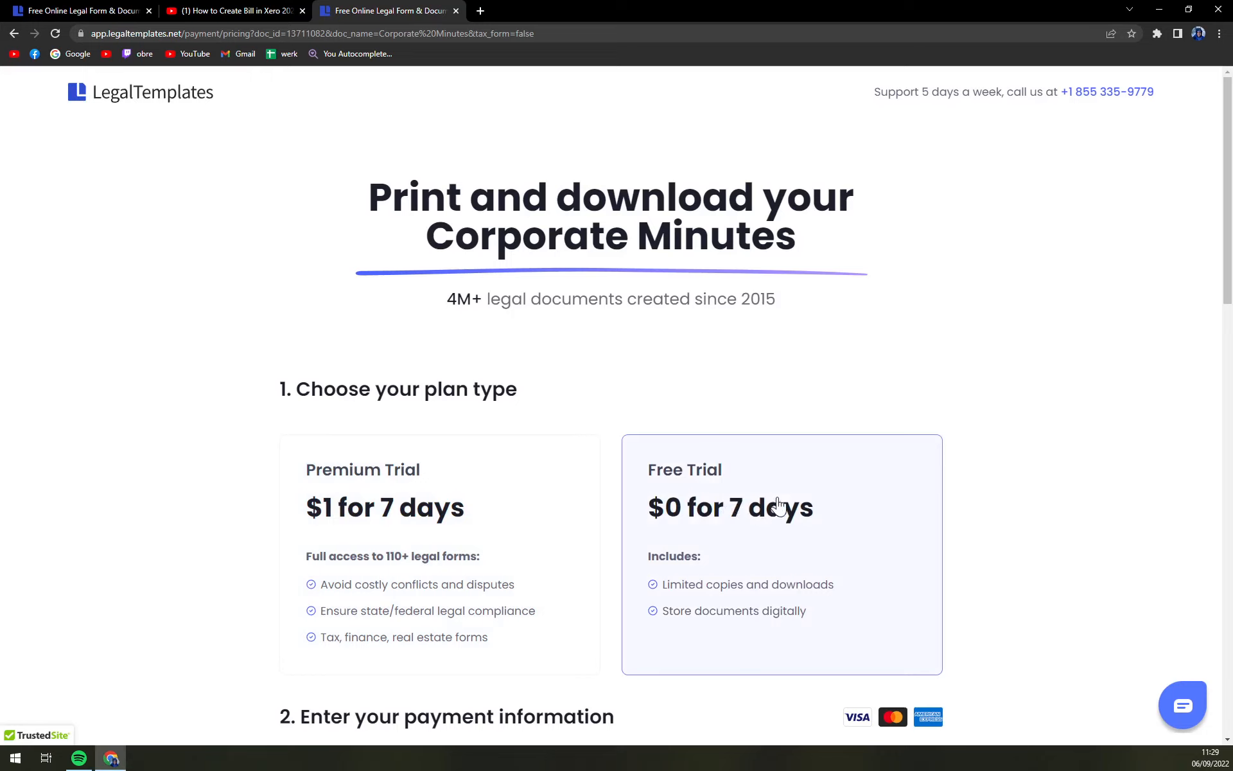
mouse_move(562, 455)
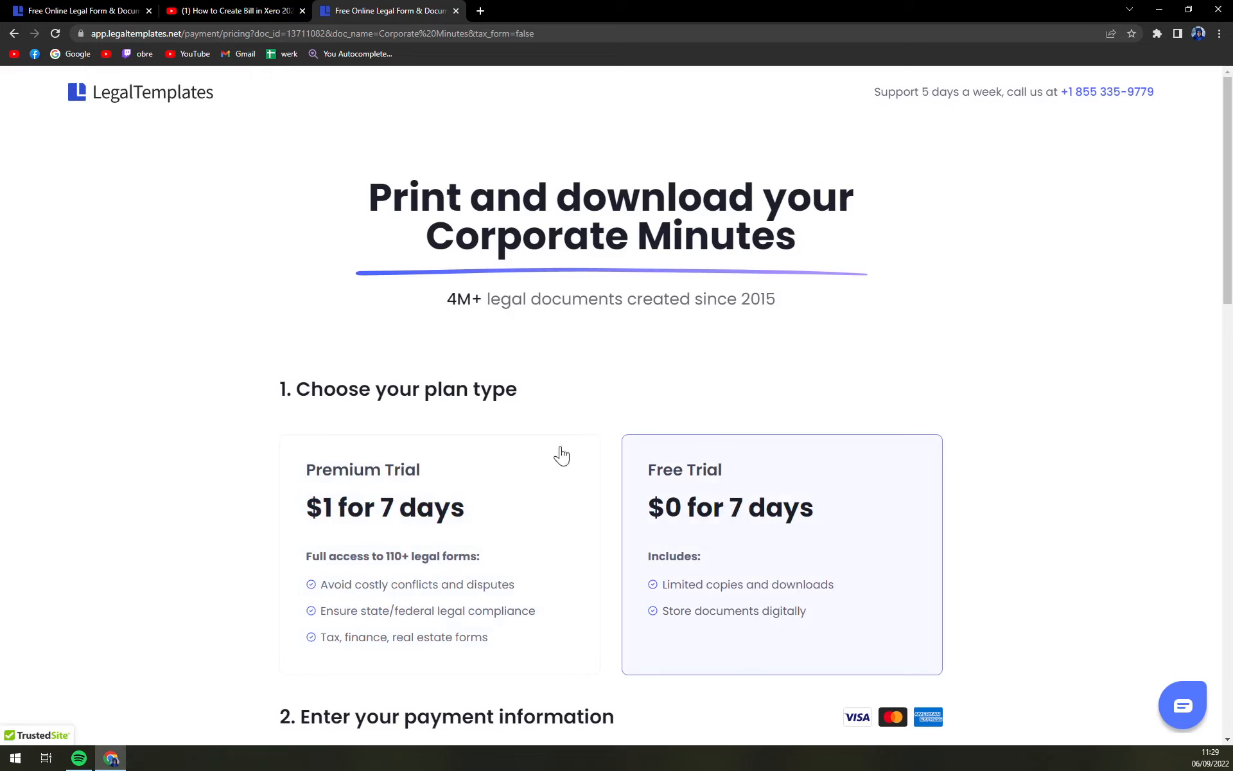
mouse_move(566, 483)
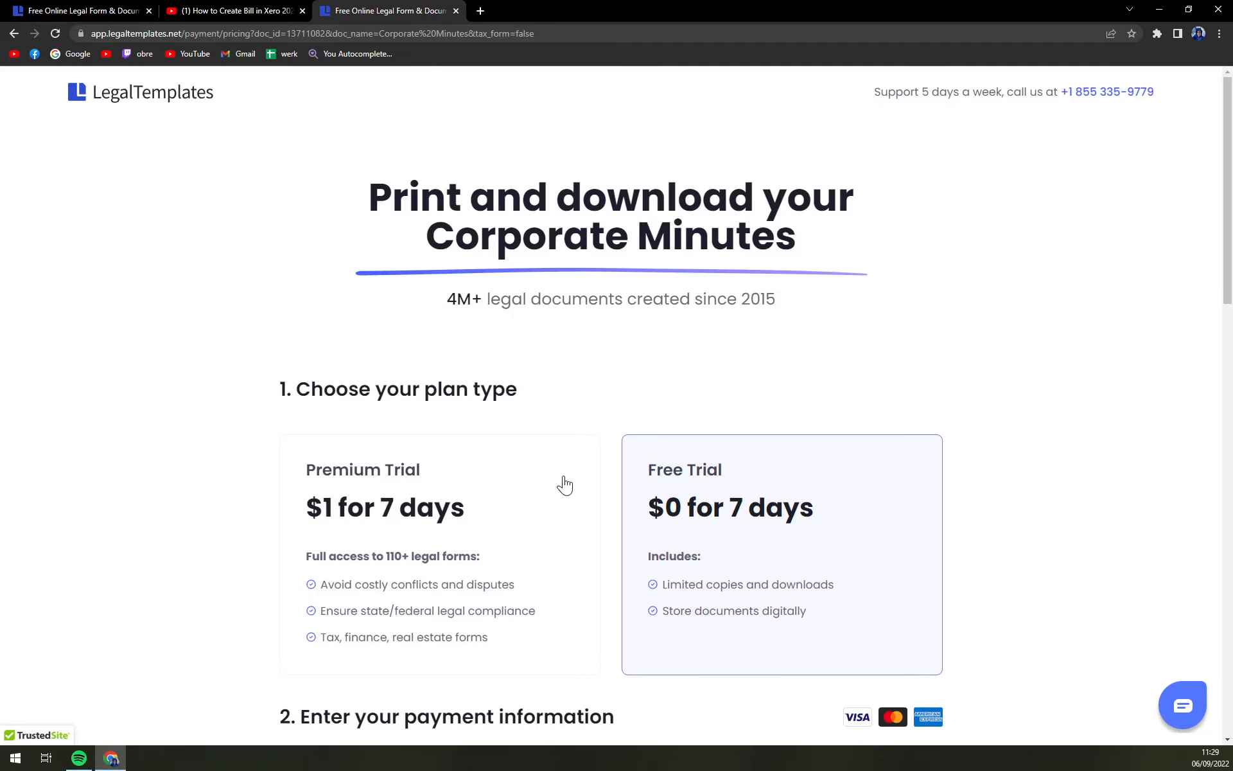